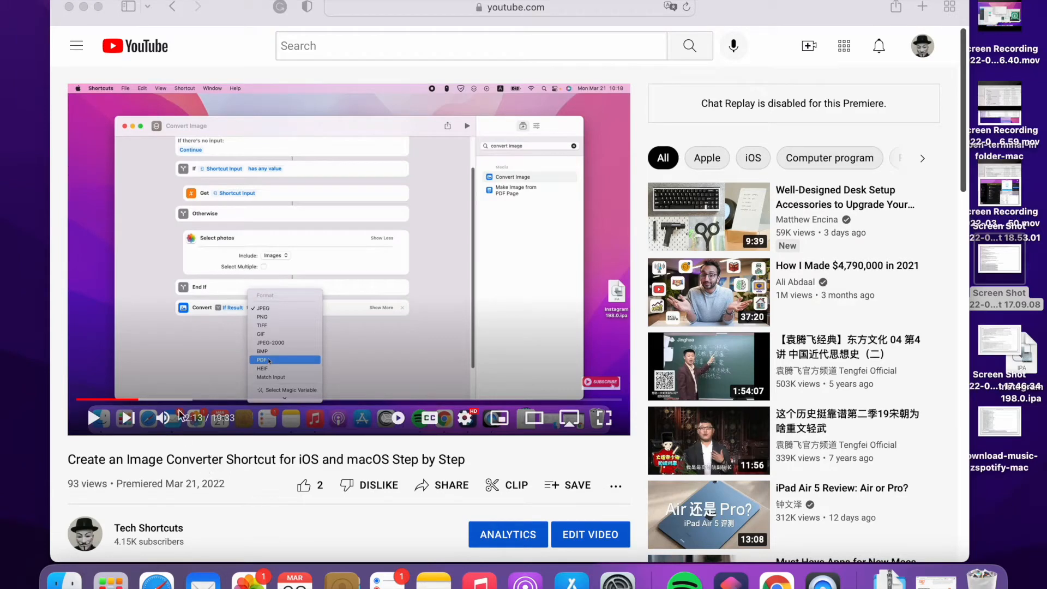
mouse_move(253, 382)
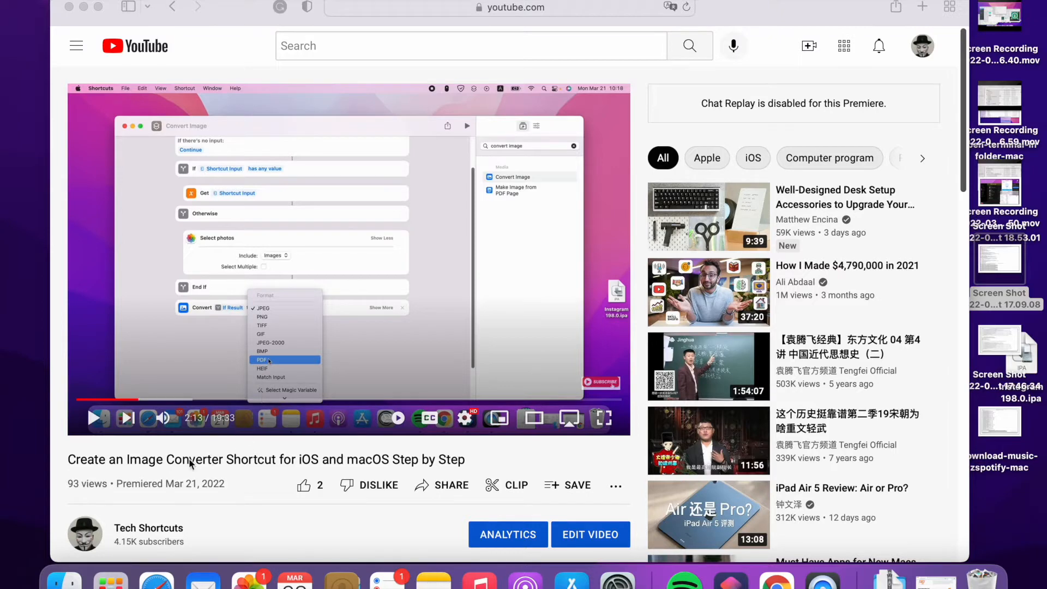
mouse_move(147, 472)
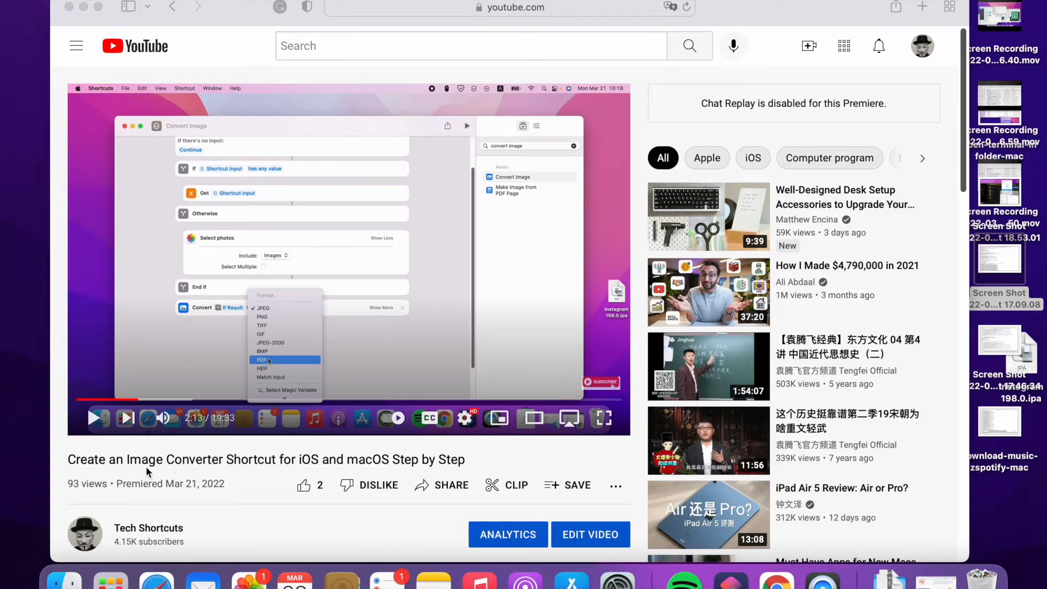
mouse_move(294, 463)
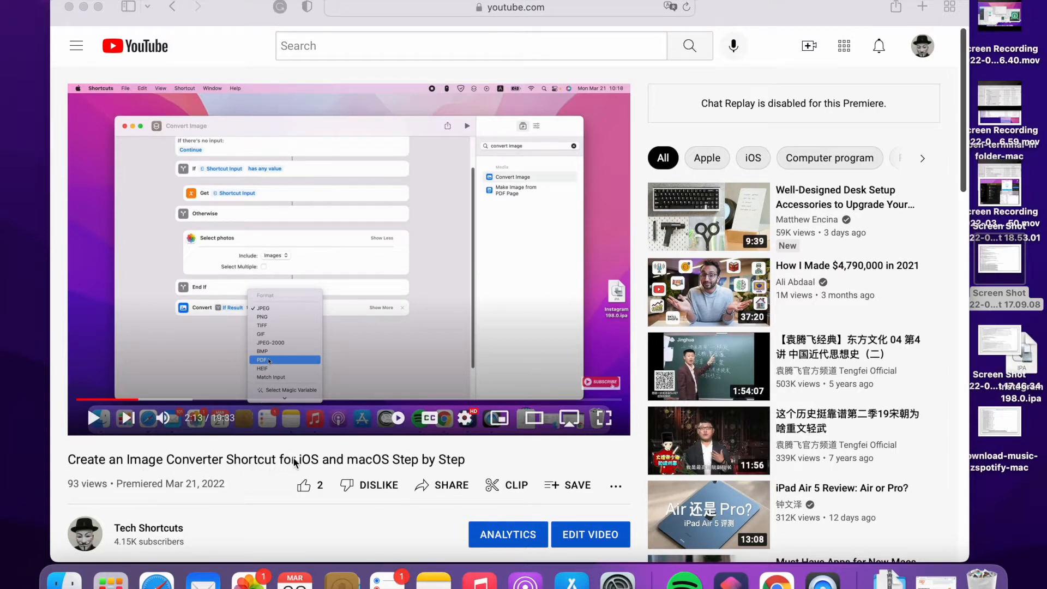
mouse_move(392, 467)
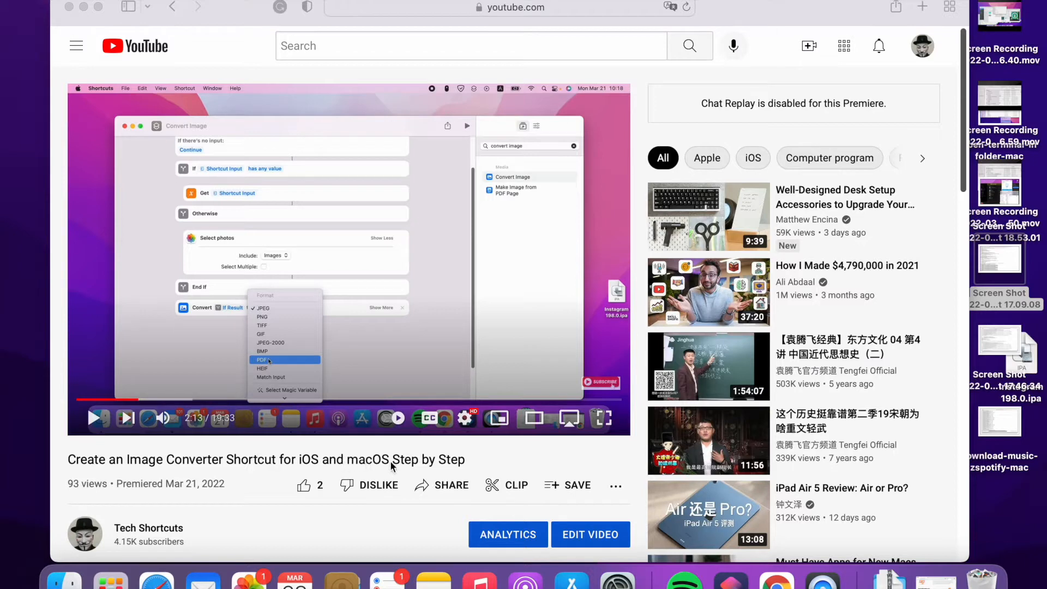
mouse_move(277, 325)
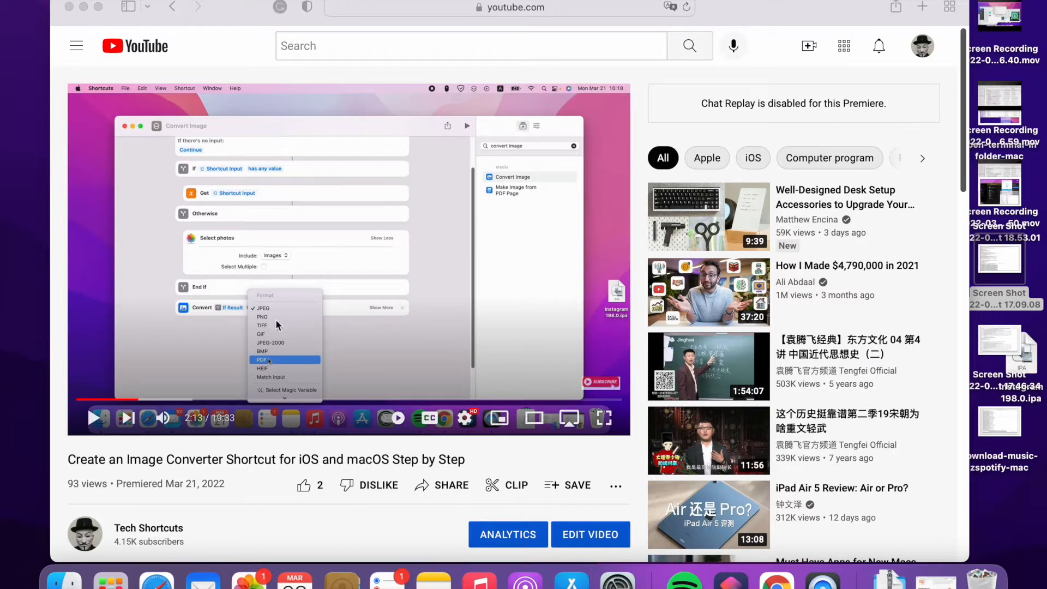
mouse_move(282, 379)
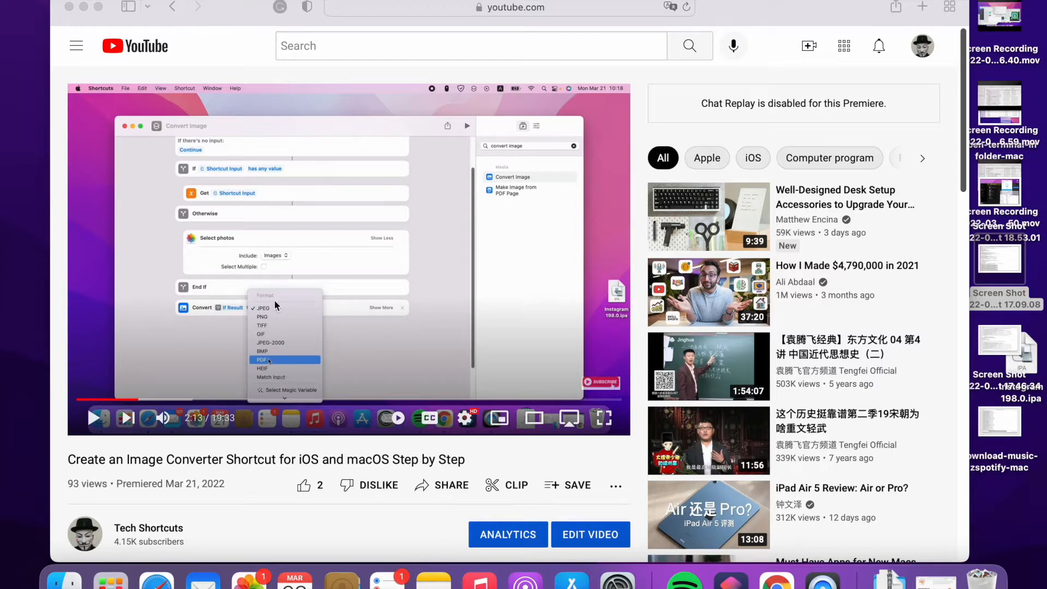
mouse_move(287, 372)
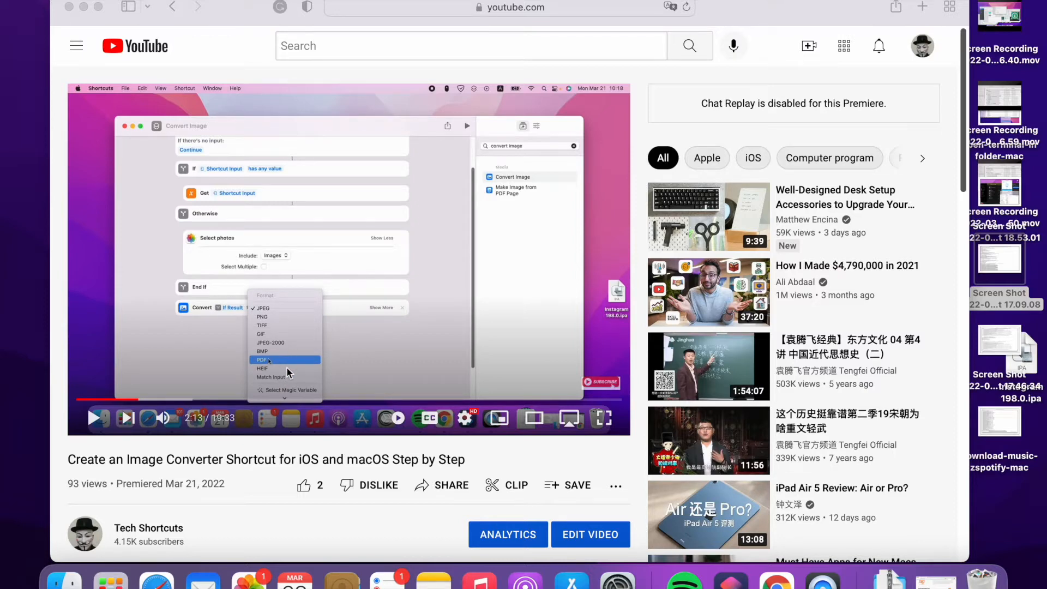
mouse_move(309, 360)
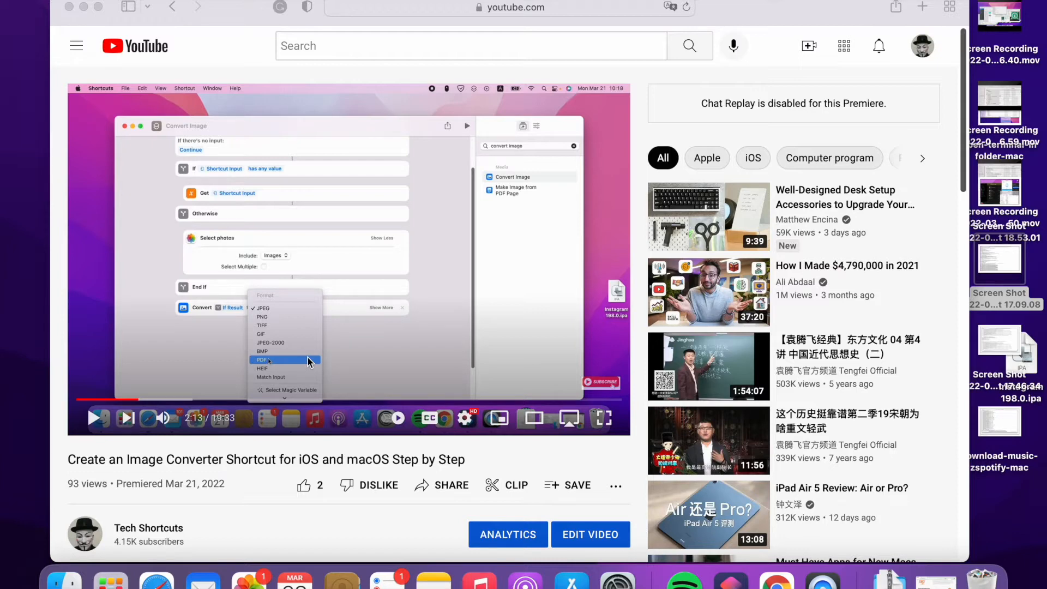
mouse_move(333, 367)
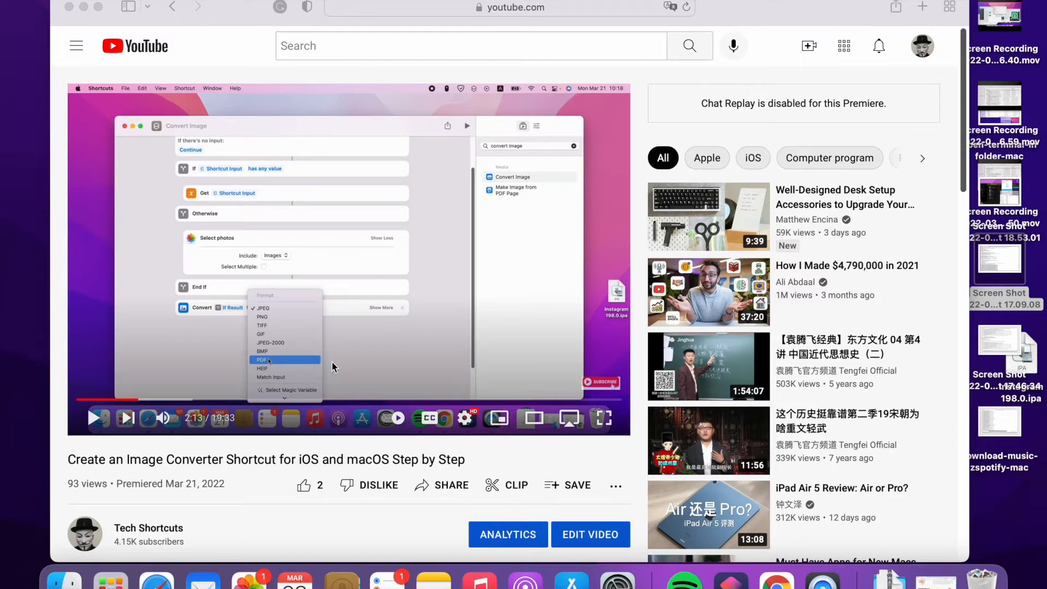
mouse_move(359, 400)
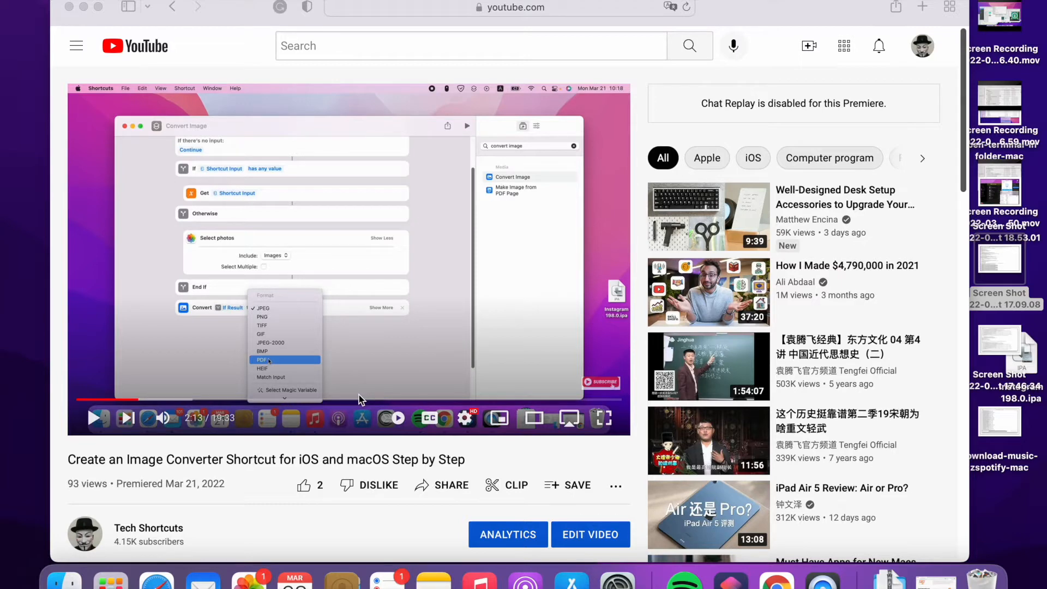
mouse_move(466, 437)
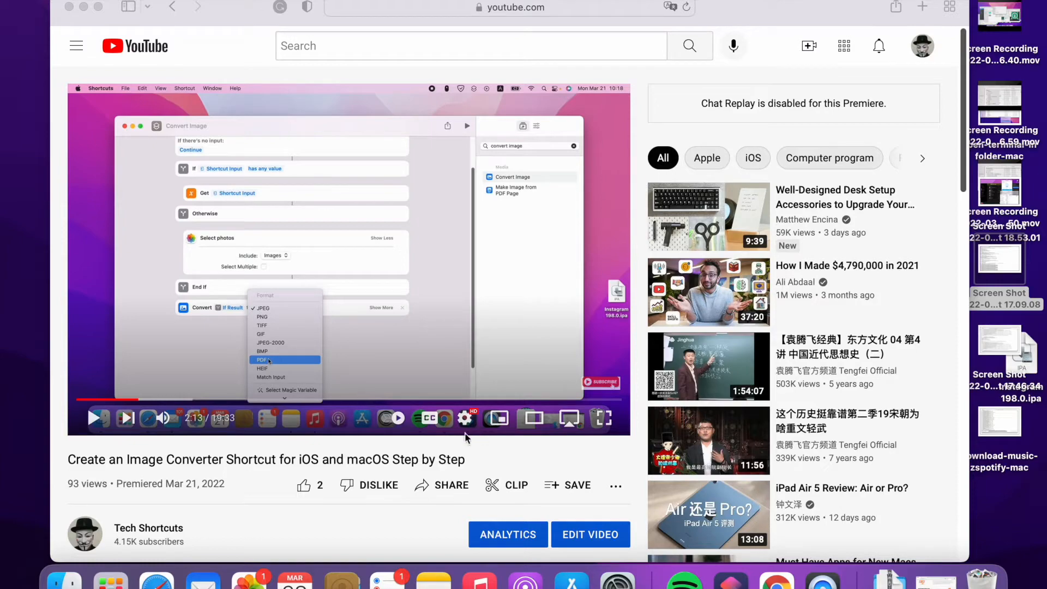
mouse_move(777, 580)
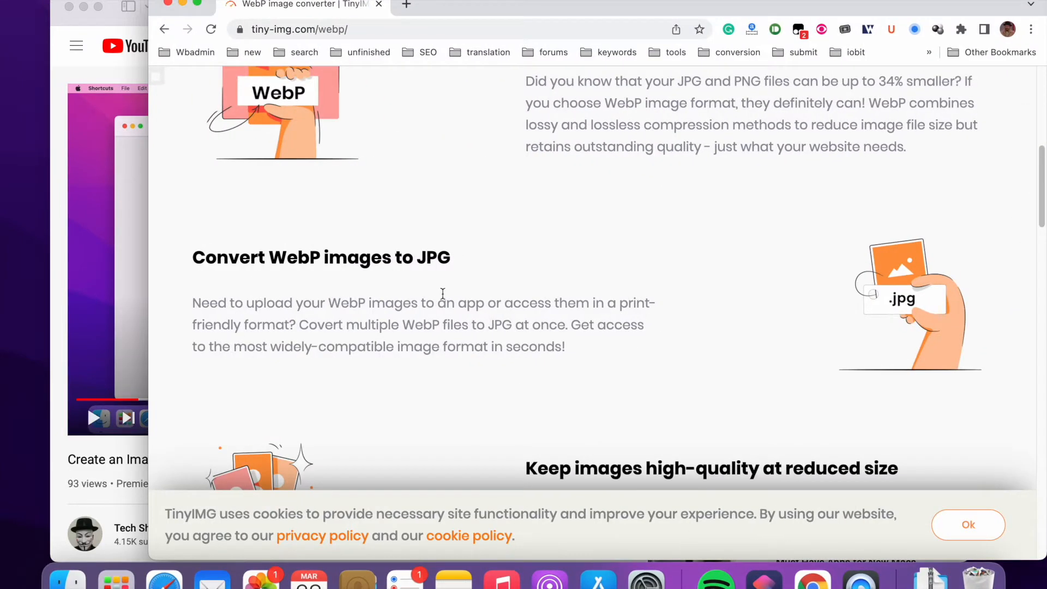
- Scroll the TinyIMG WebP page back to the top and launch the Web Sniffer tab
scroll(up, 3)
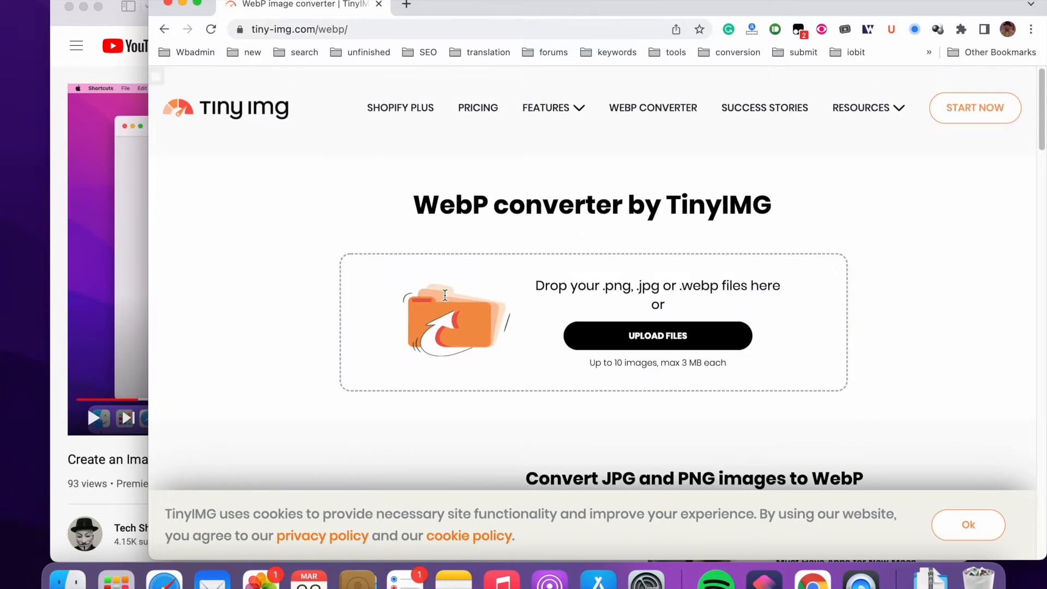
mouse_move(630, 298)
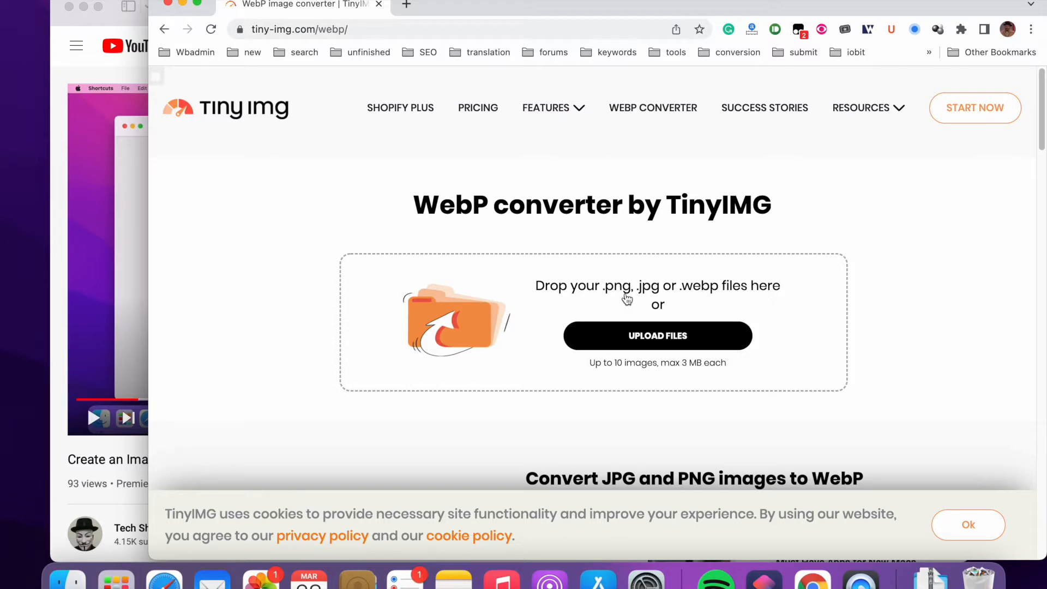
mouse_move(679, 303)
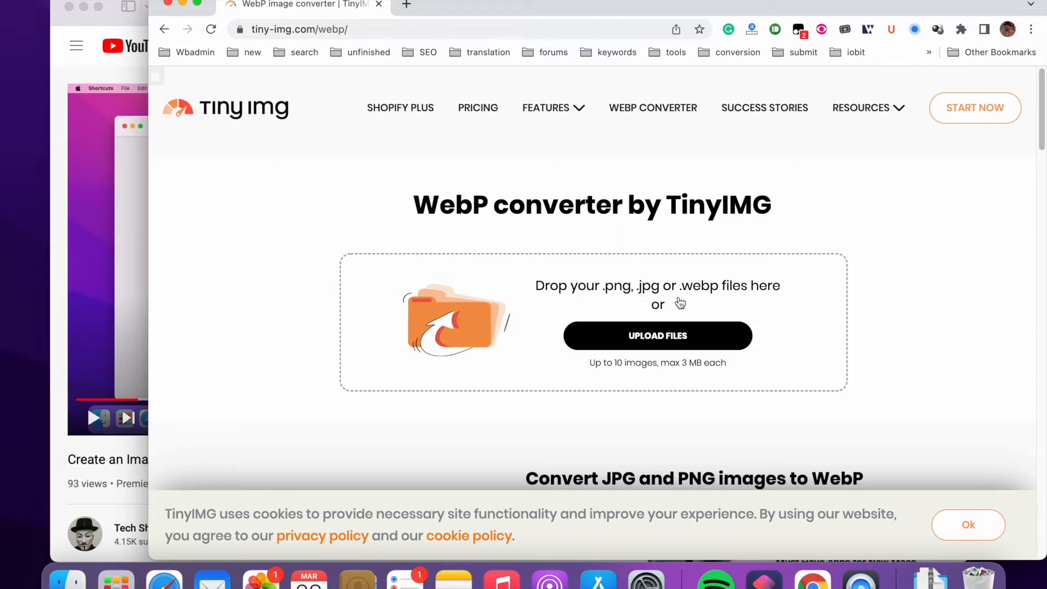
mouse_move(670, 319)
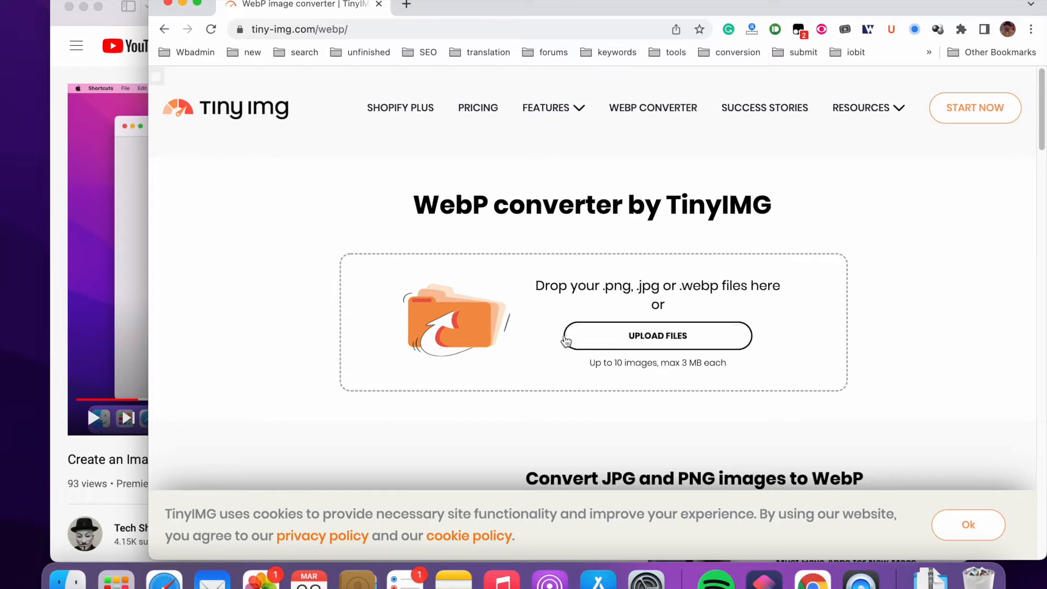
mouse_move(398, 347)
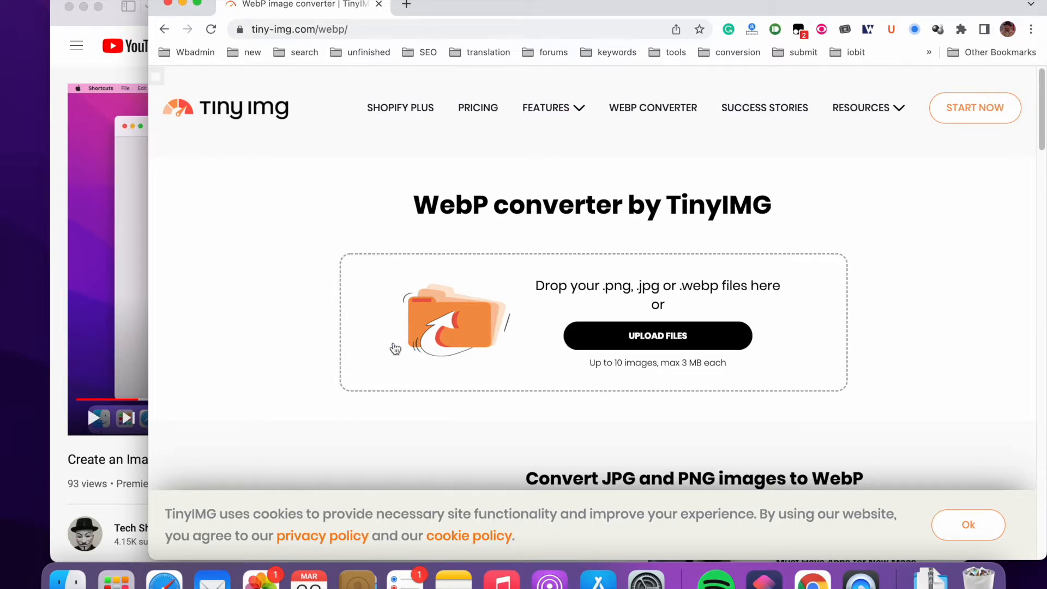
mouse_move(370, 386)
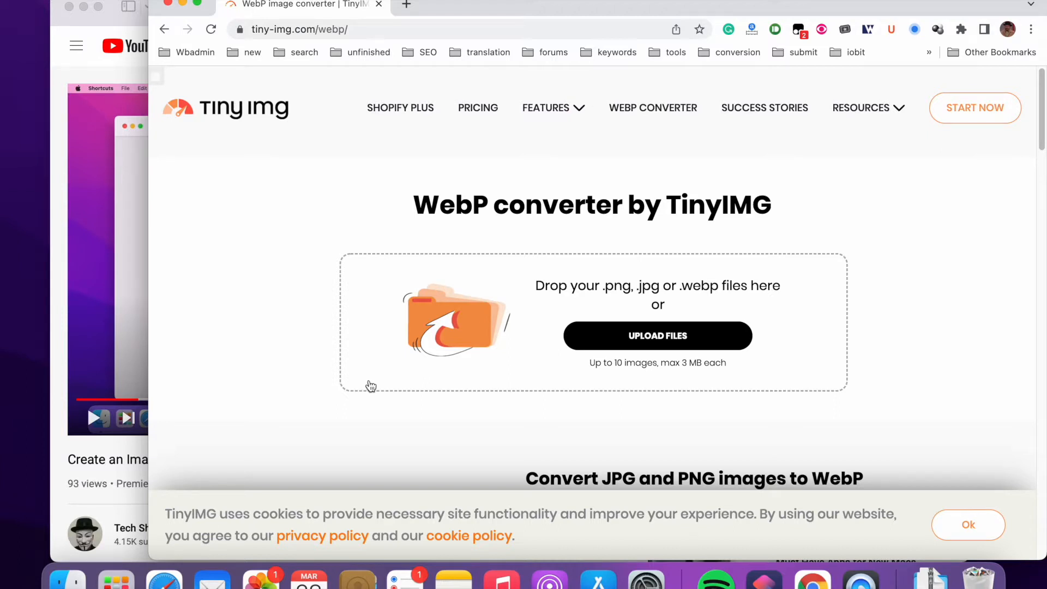
mouse_move(366, 381)
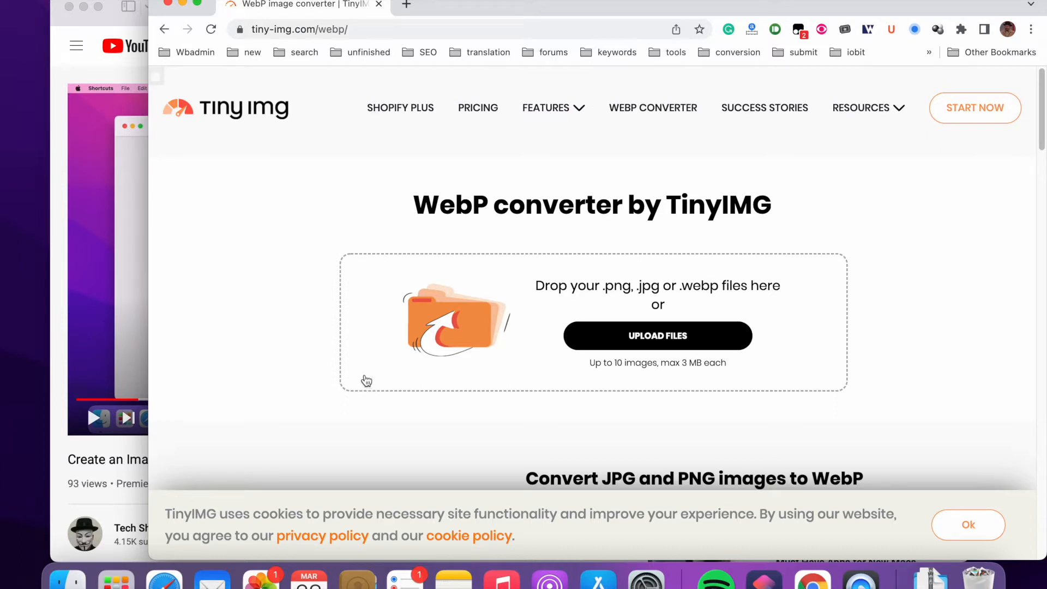
click(545, 108)
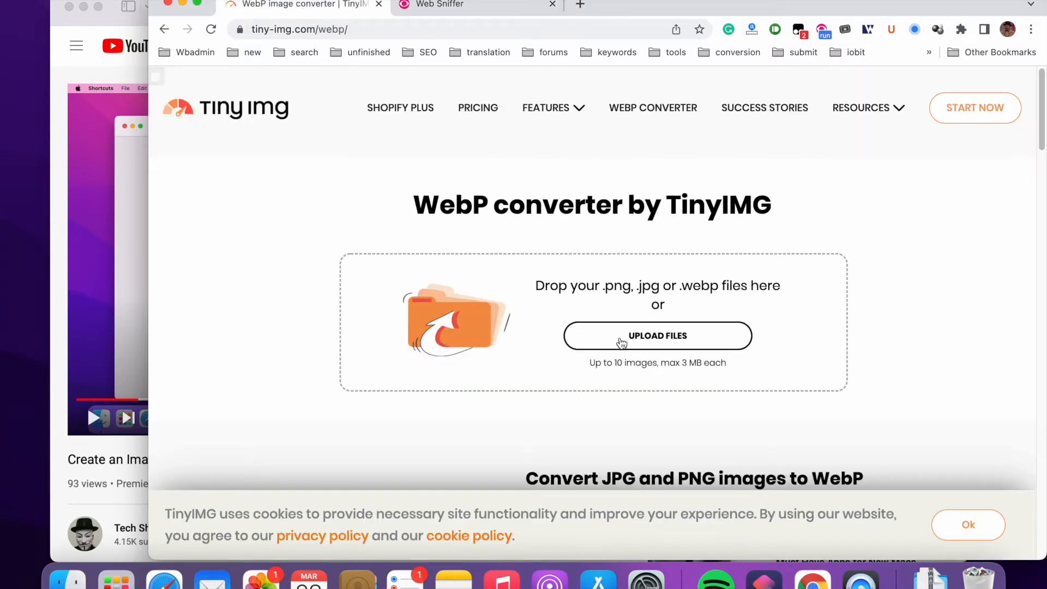
- Upload download-music-zspotify-mac.png and download its 27.92 KB WebP result
click(657, 335)
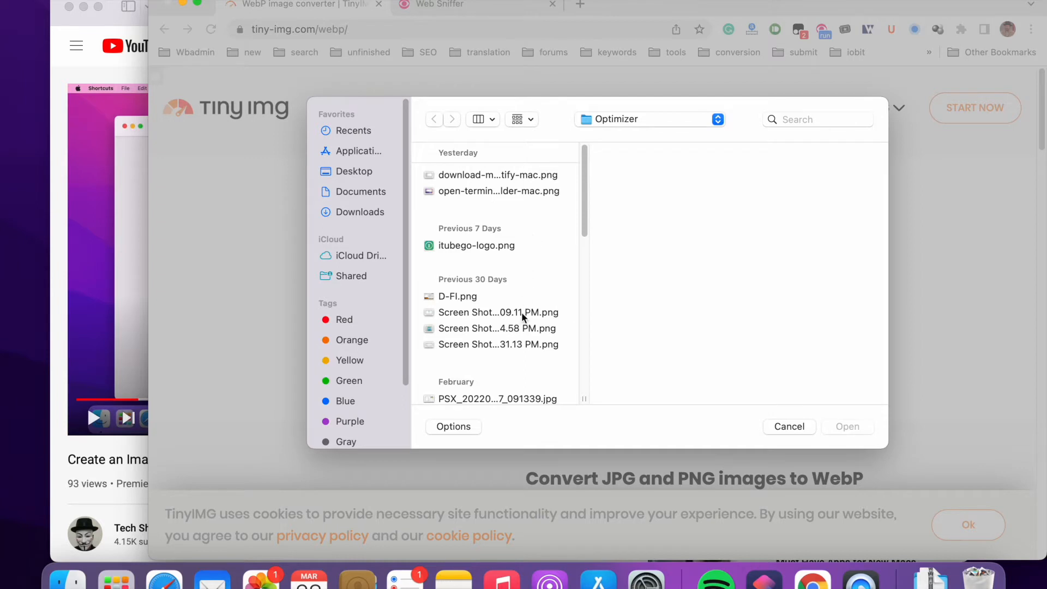
mouse_move(460, 301)
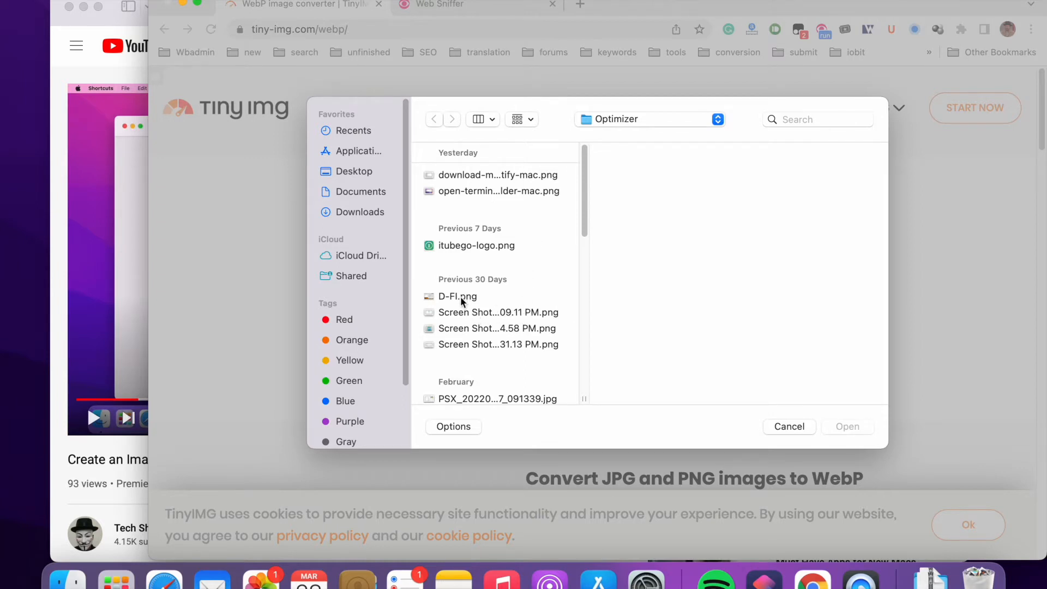
mouse_move(500, 192)
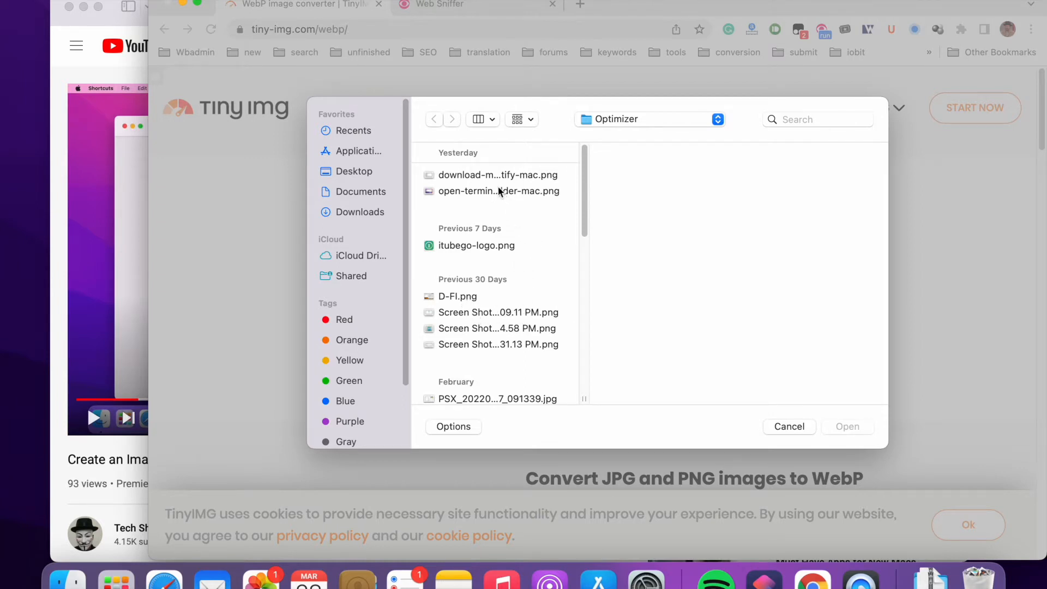
click(497, 175)
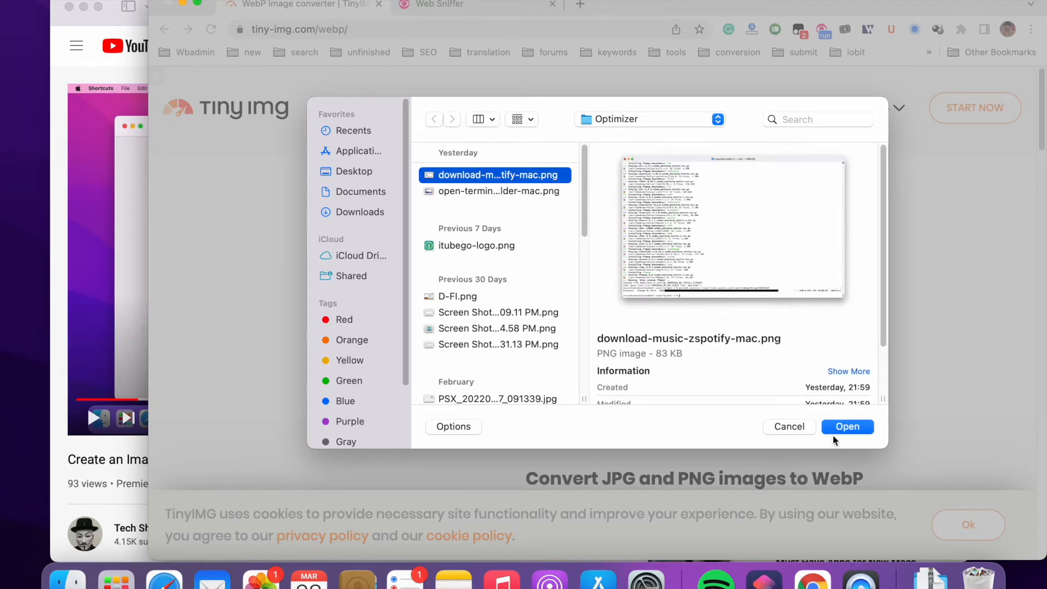
click(848, 426)
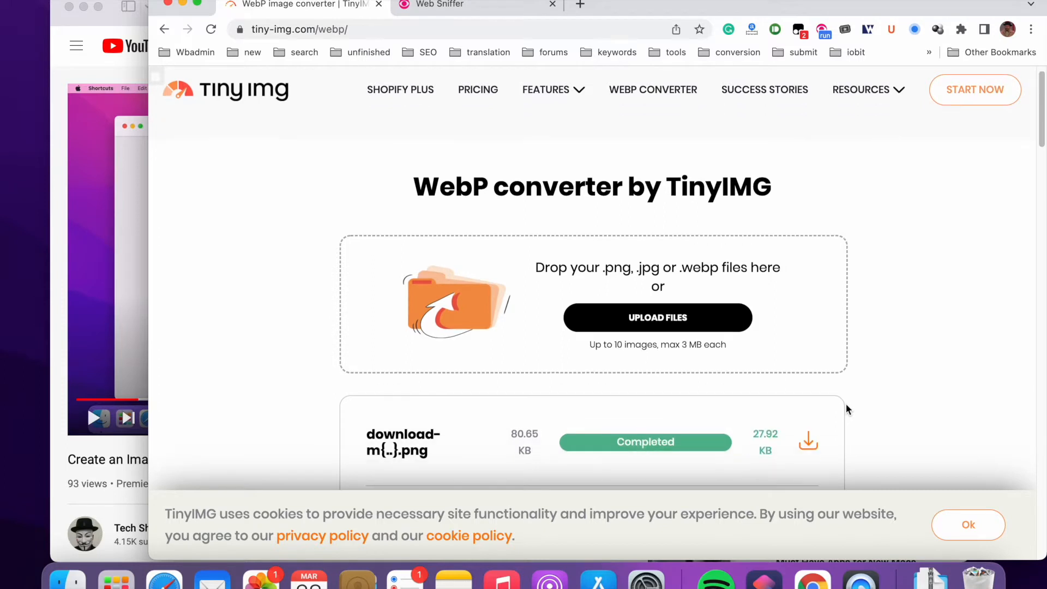
scroll(down, 3)
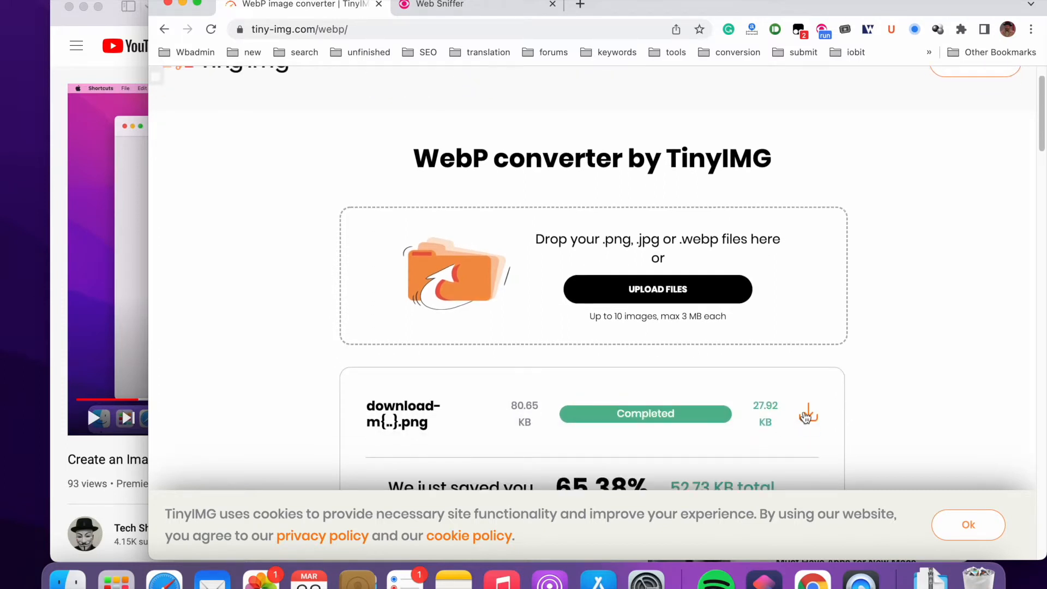
click(807, 413)
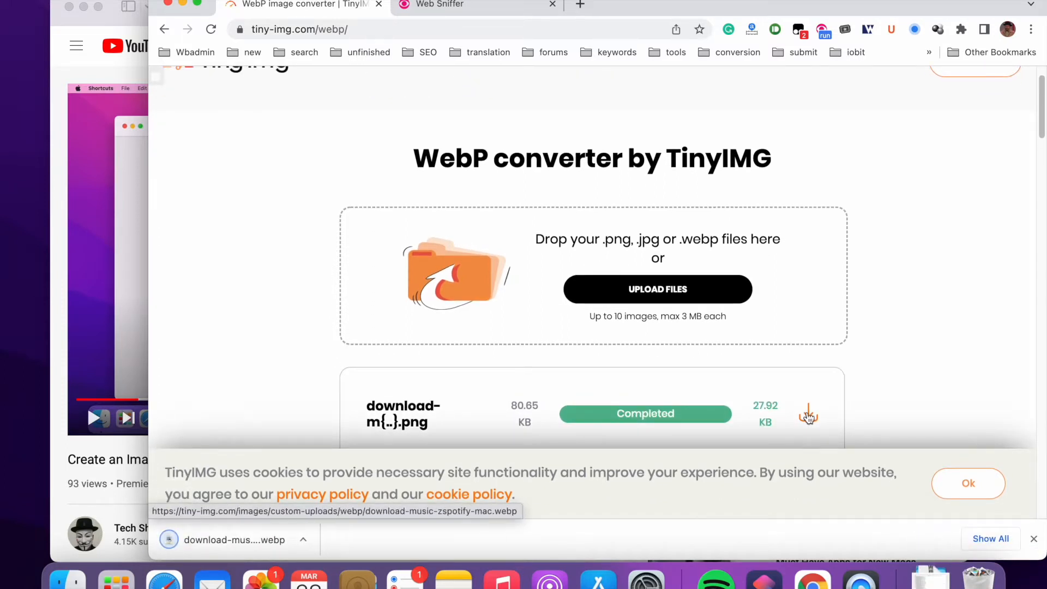
click(437, 6)
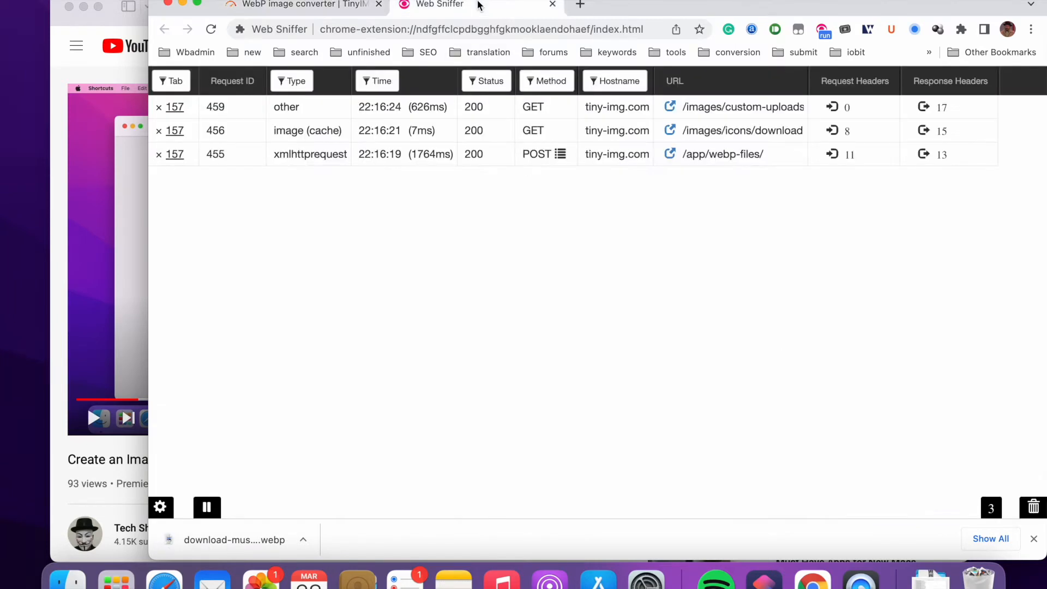
mouse_move(559, 227)
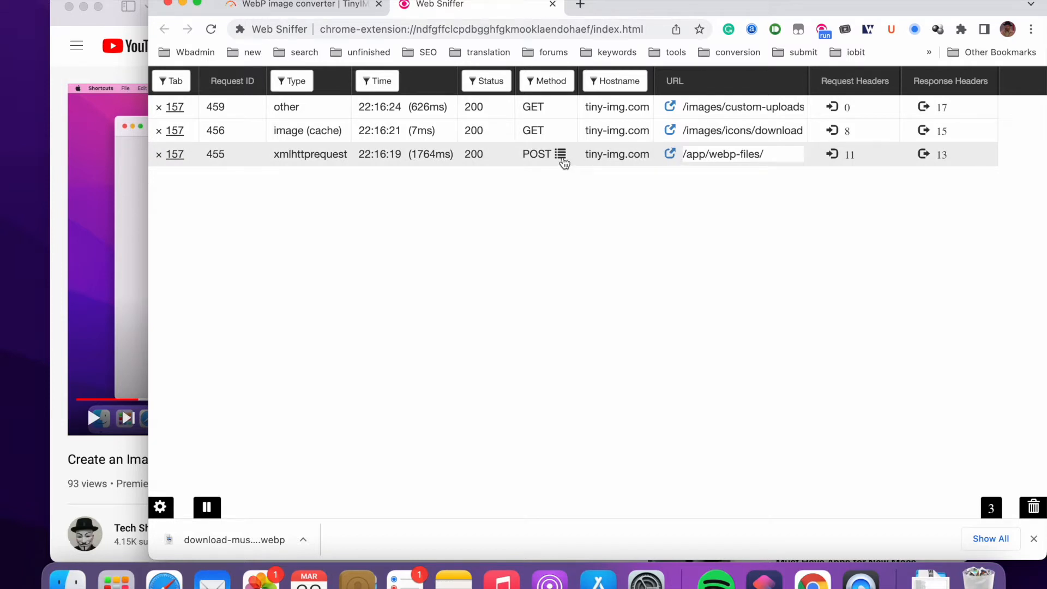
click(560, 153)
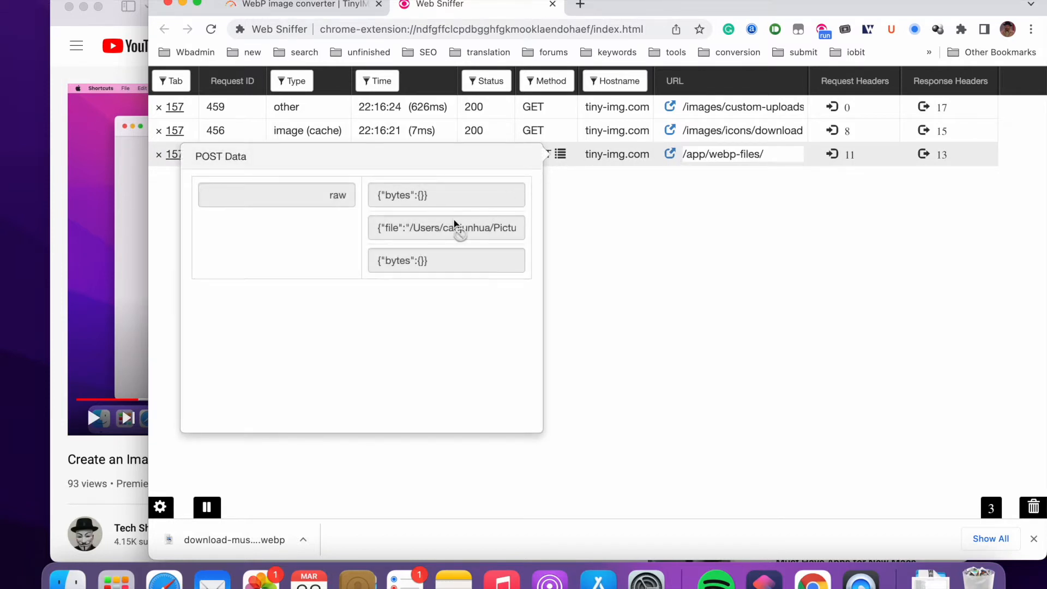
mouse_move(417, 209)
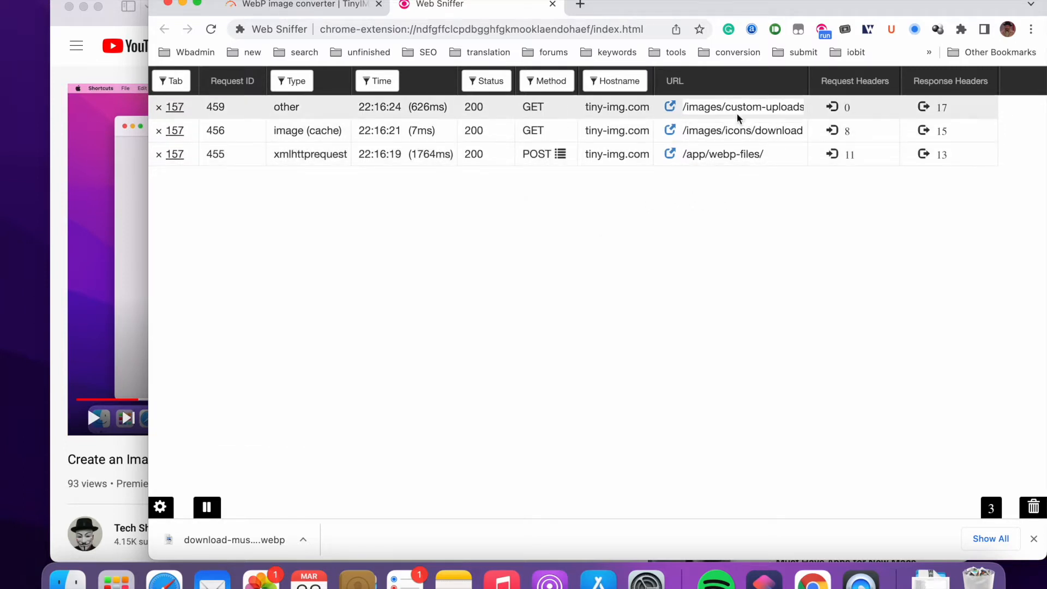
mouse_move(693, 110)
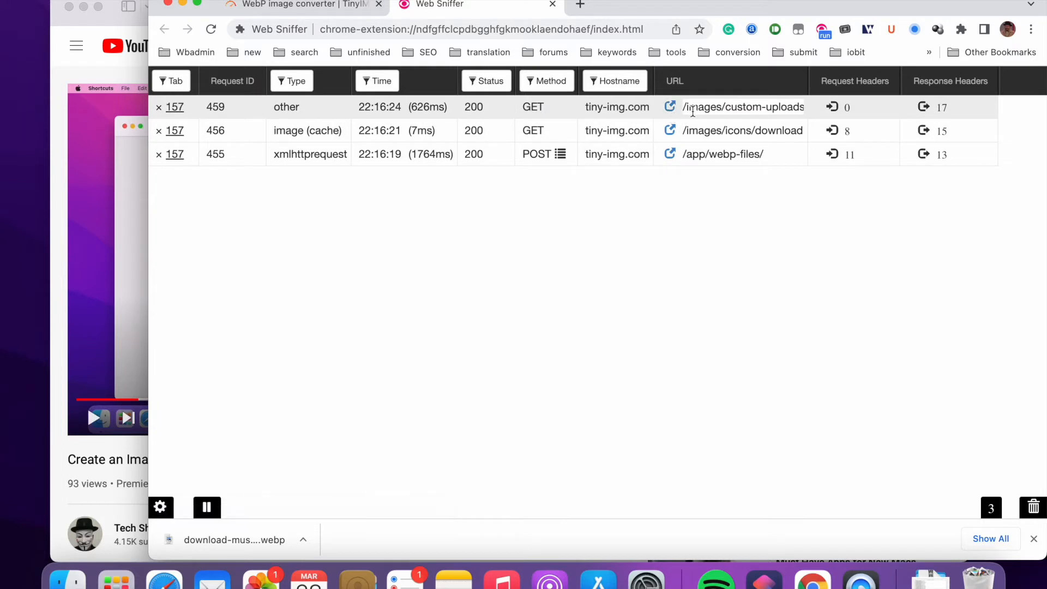
mouse_move(612, 205)
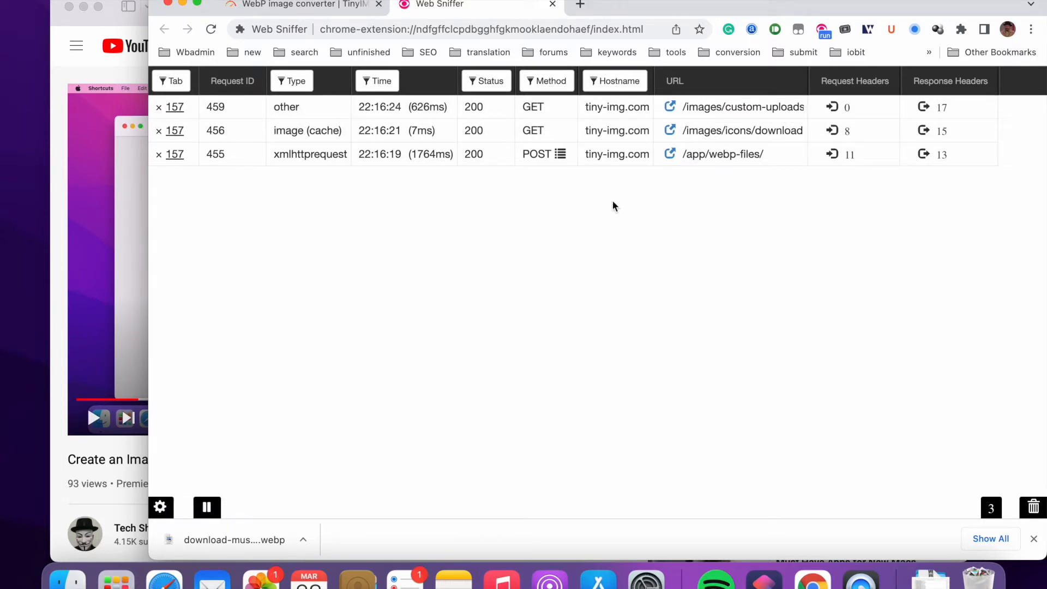
click(560, 154)
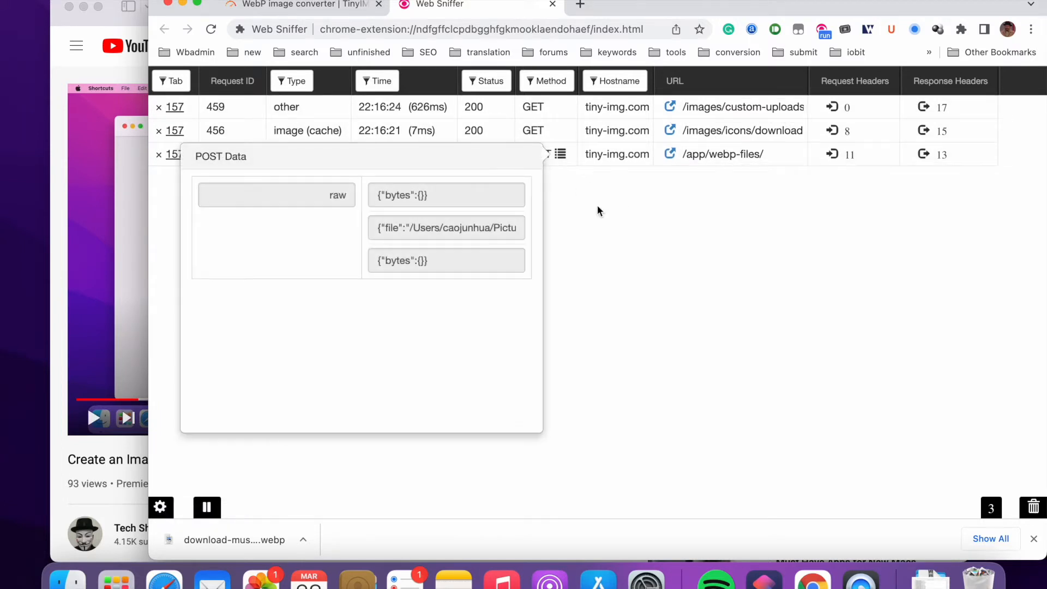
mouse_move(669, 154)
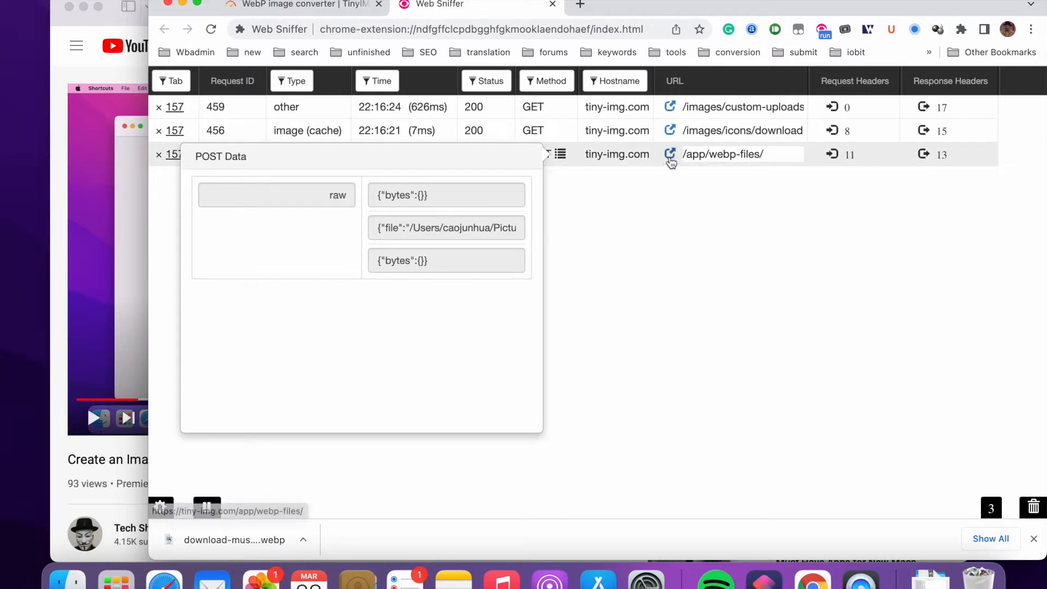
click(670, 155)
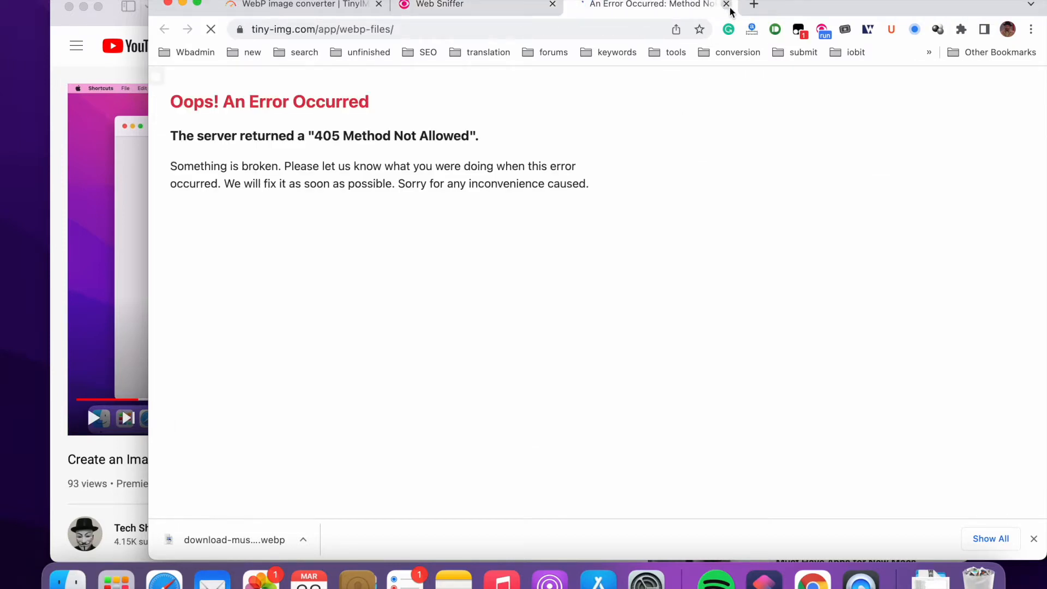
right_click(796, 248)
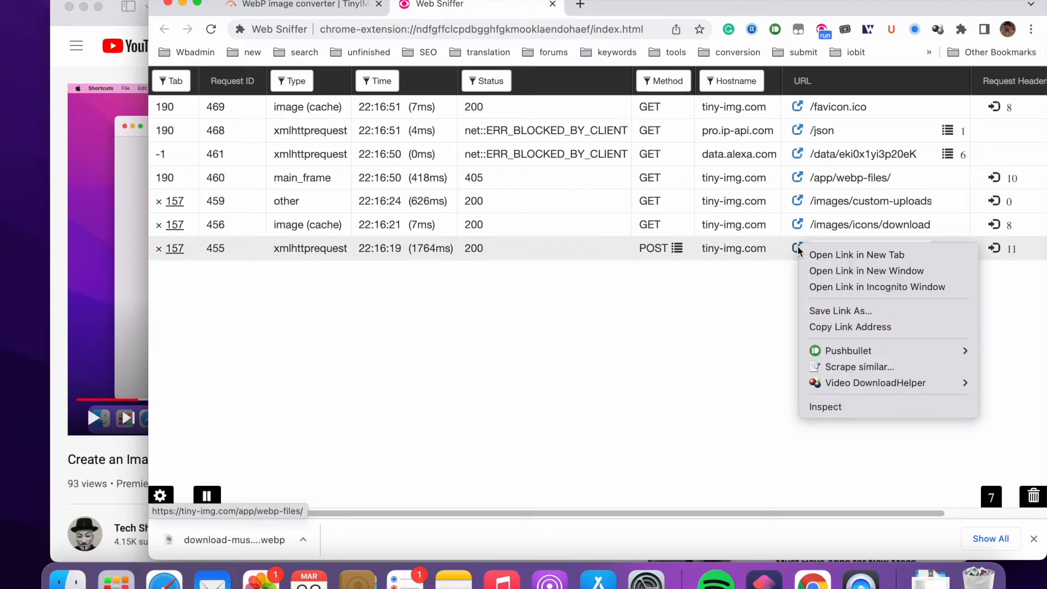
mouse_move(857, 327)
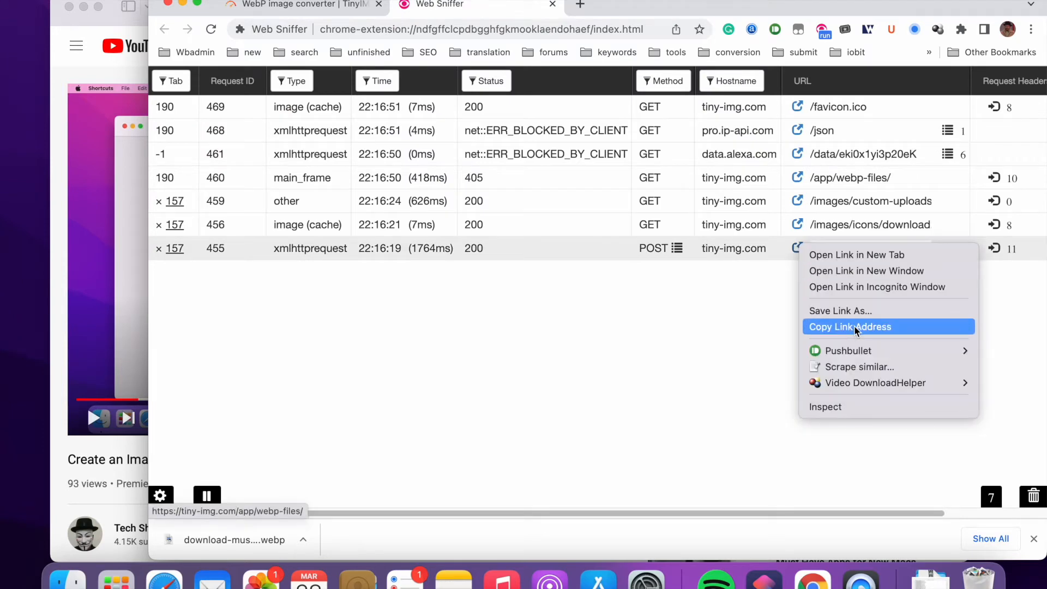
click(849, 326)
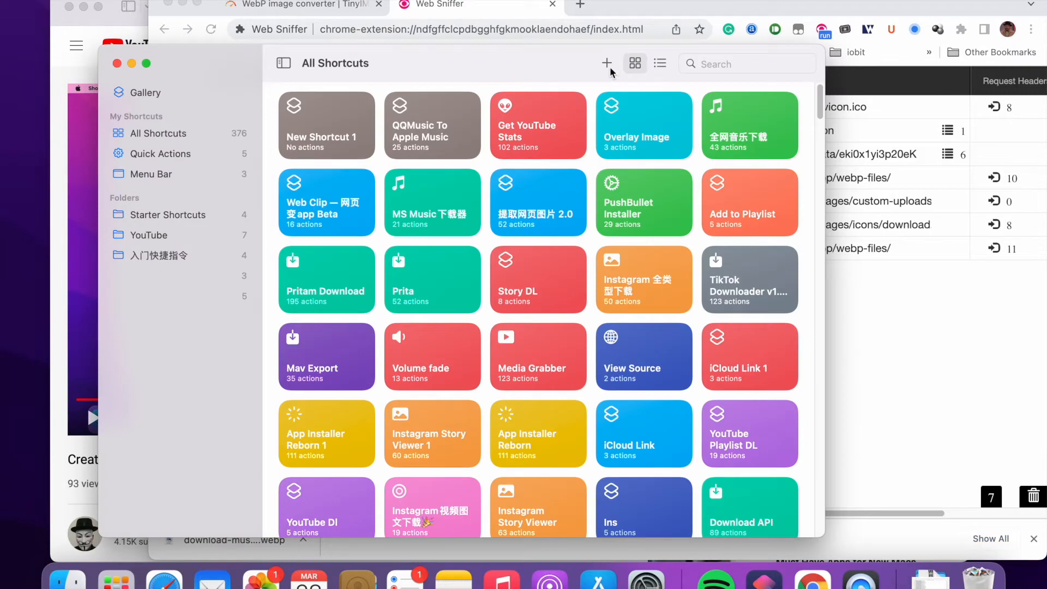
- Create a new shortcut enabled as a Quick Action and shown in the Share Sheet
click(606, 63)
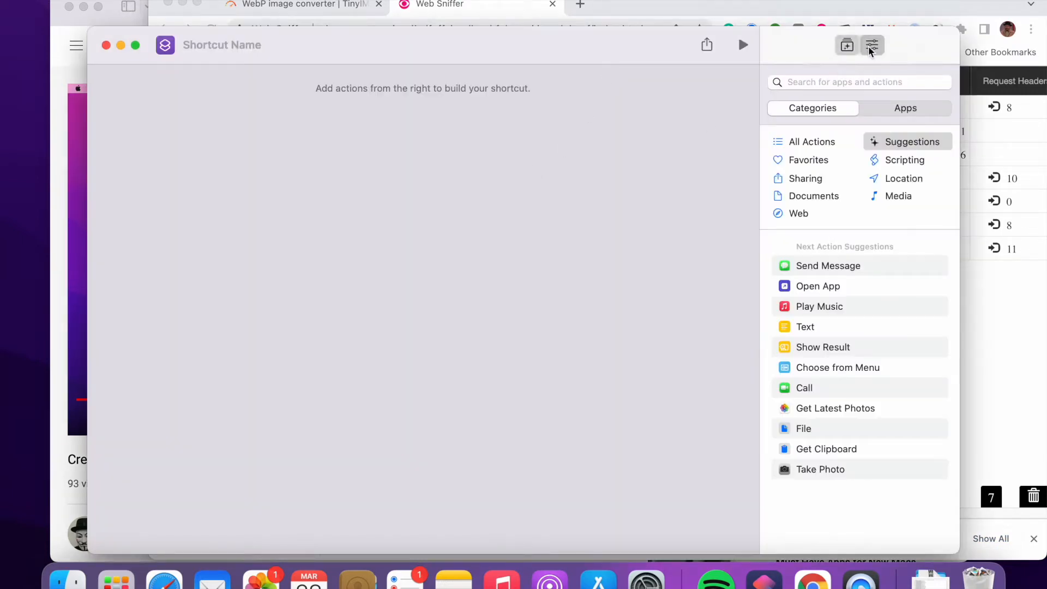
click(871, 44)
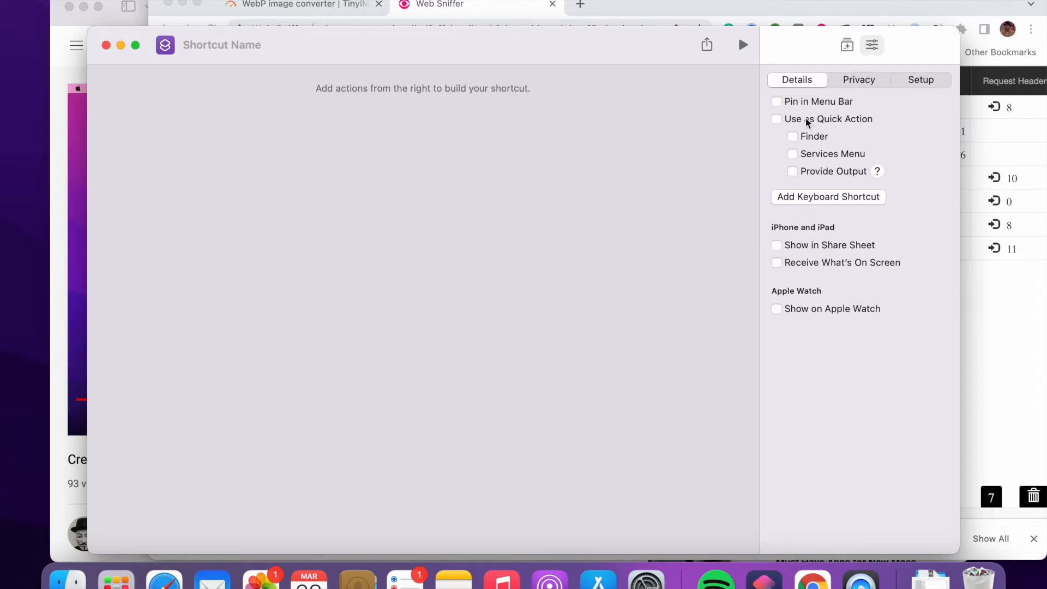
mouse_move(781, 124)
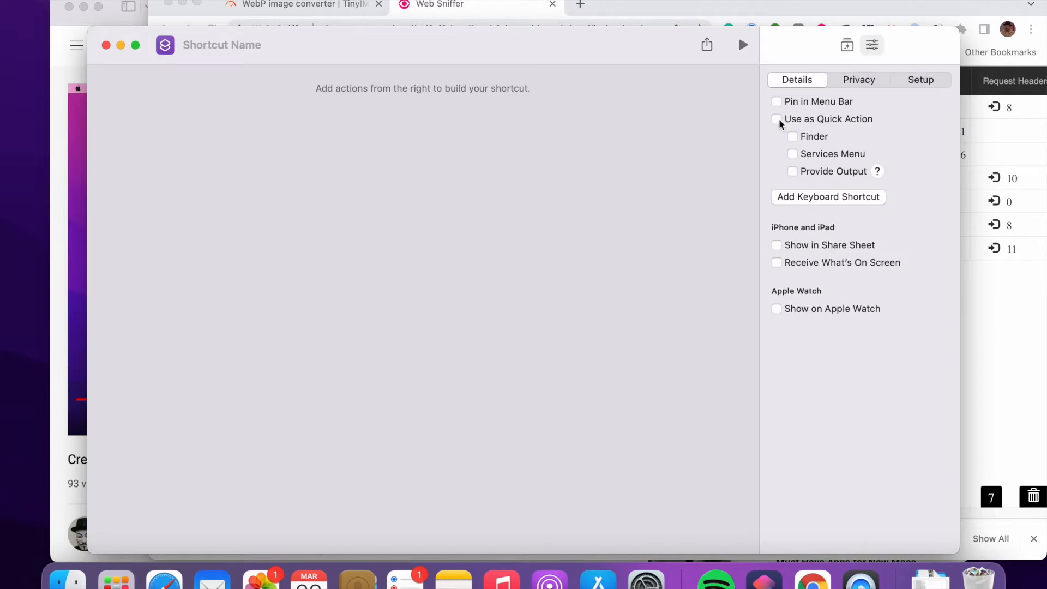
click(775, 119)
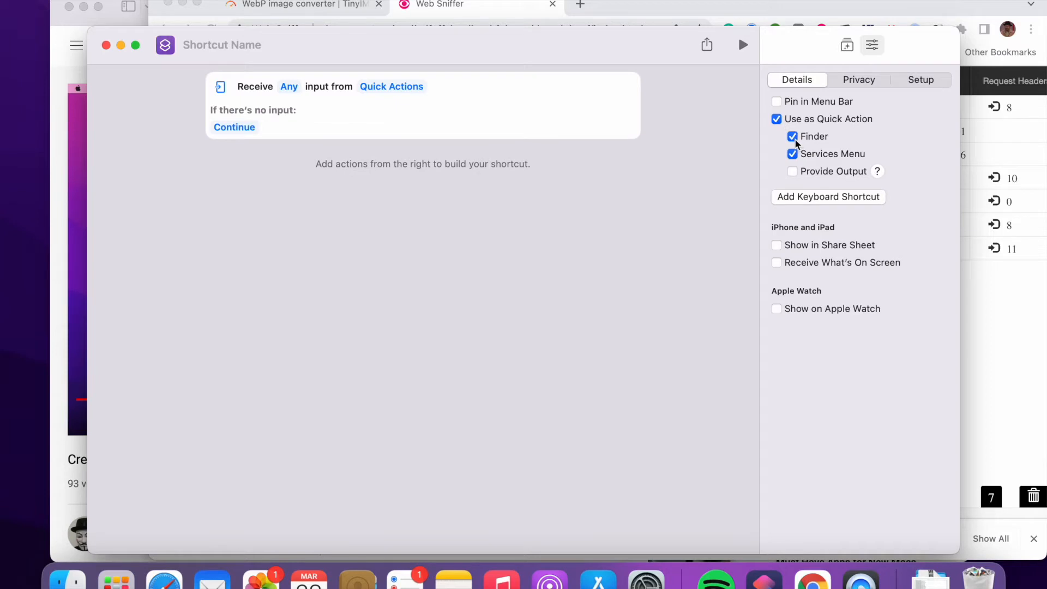
mouse_move(815, 150)
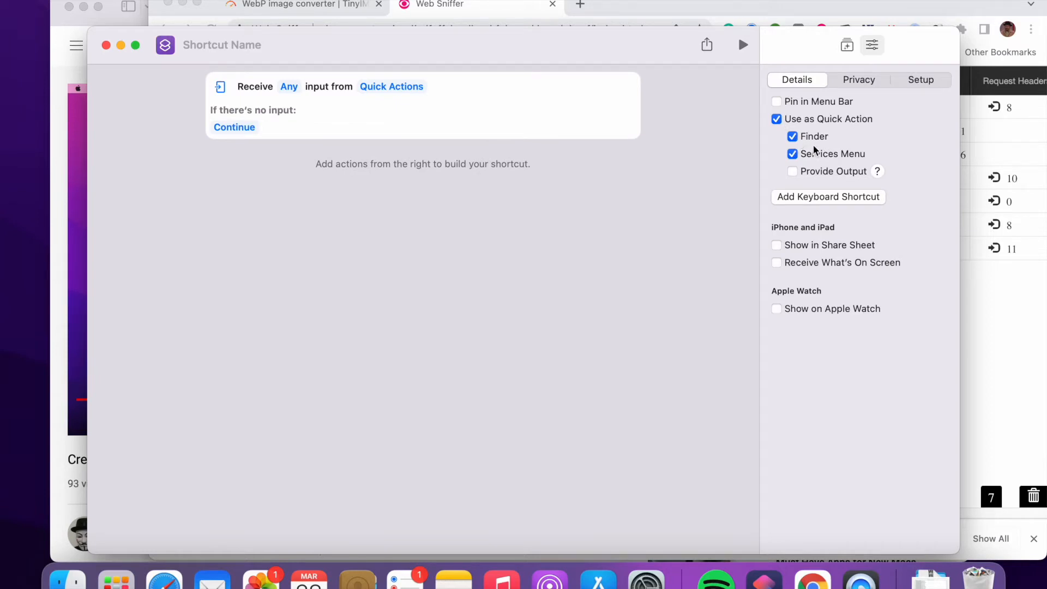
mouse_move(857, 216)
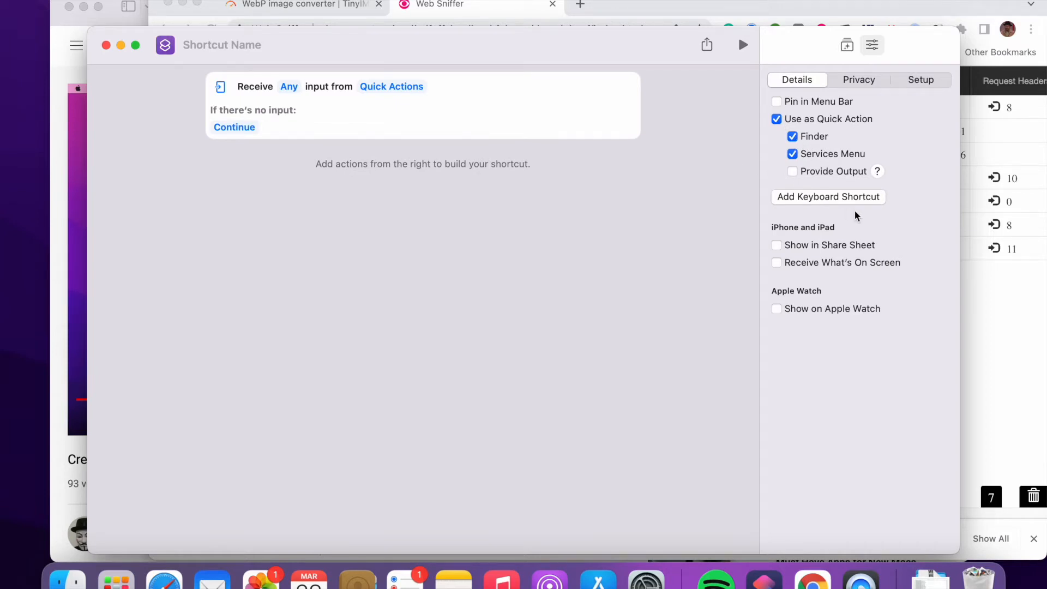
mouse_move(798, 190)
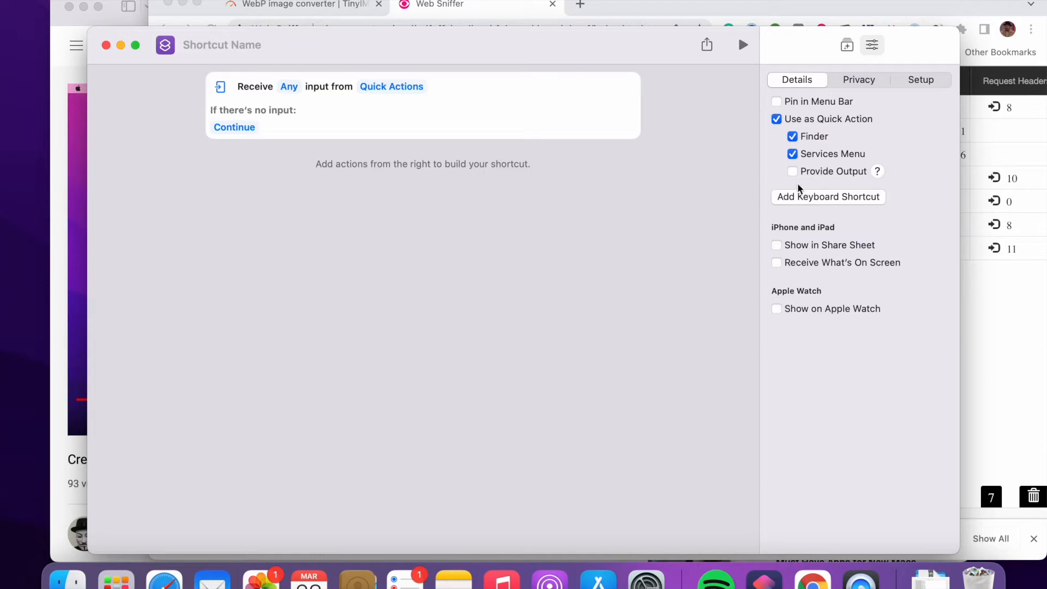
mouse_move(815, 172)
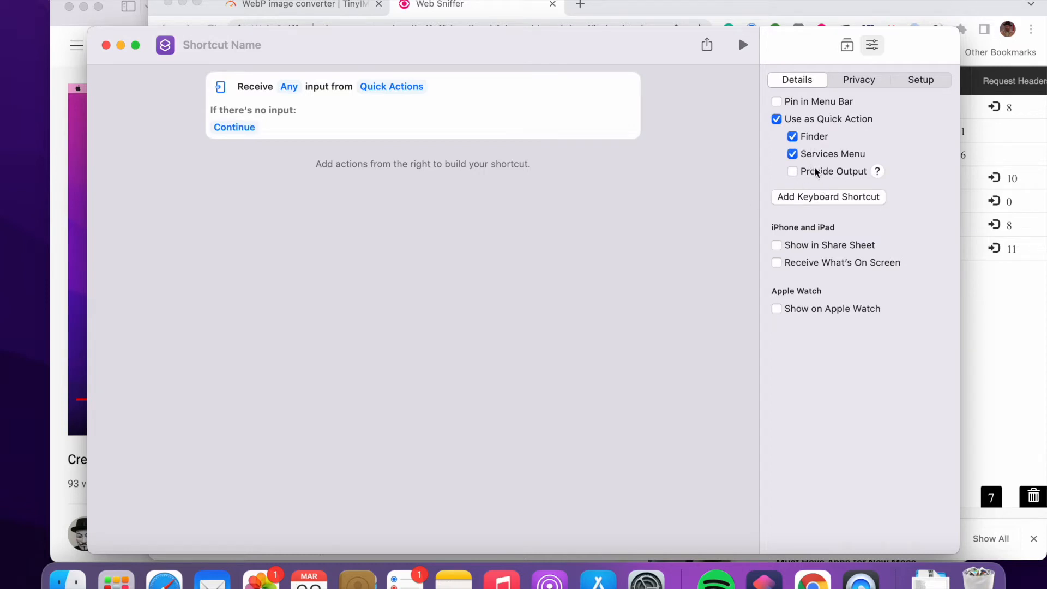
mouse_move(786, 223)
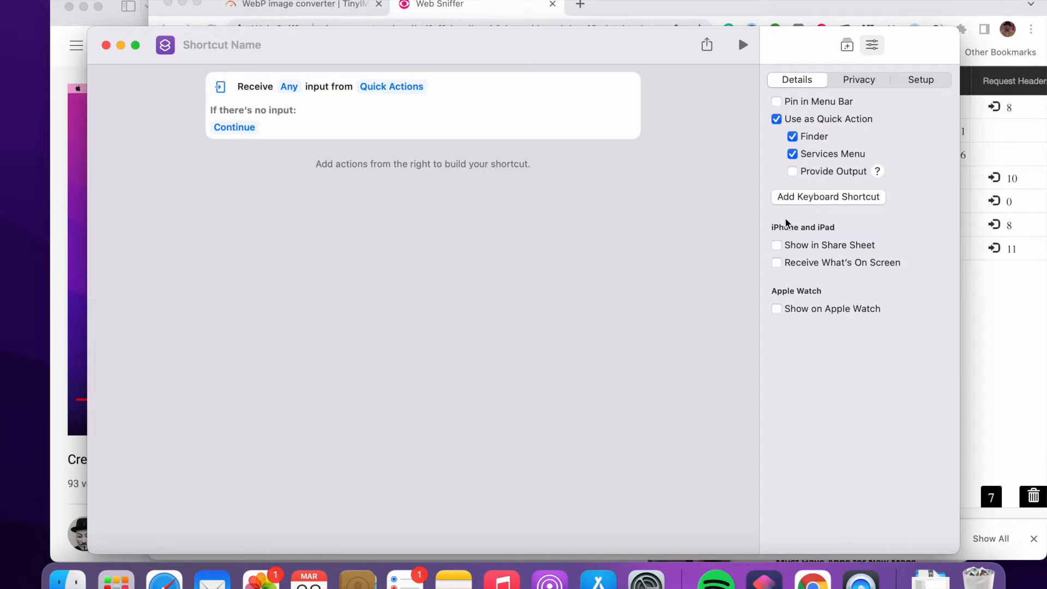
mouse_move(792, 251)
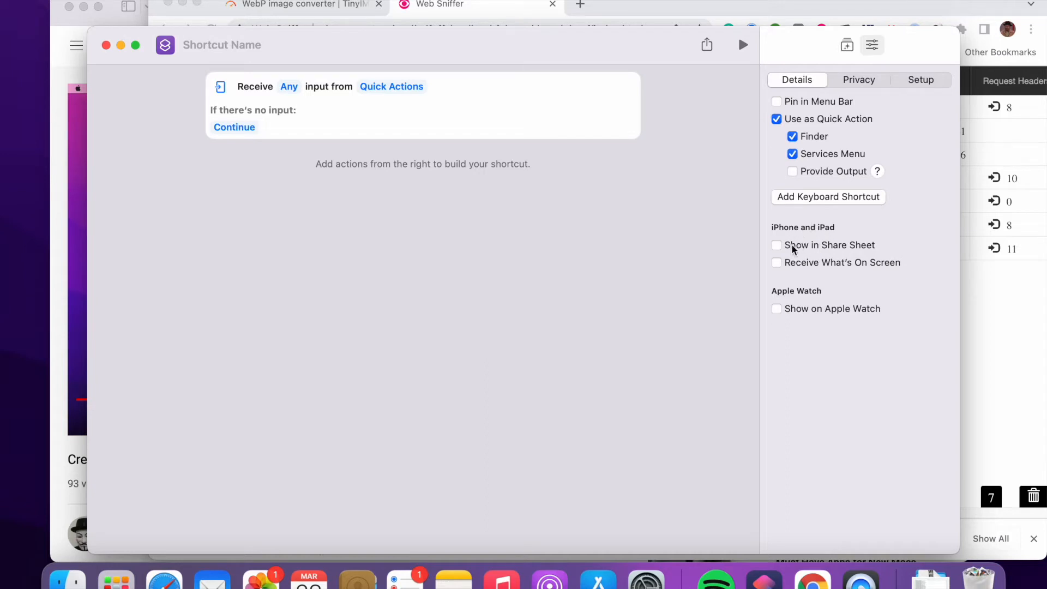
click(776, 244)
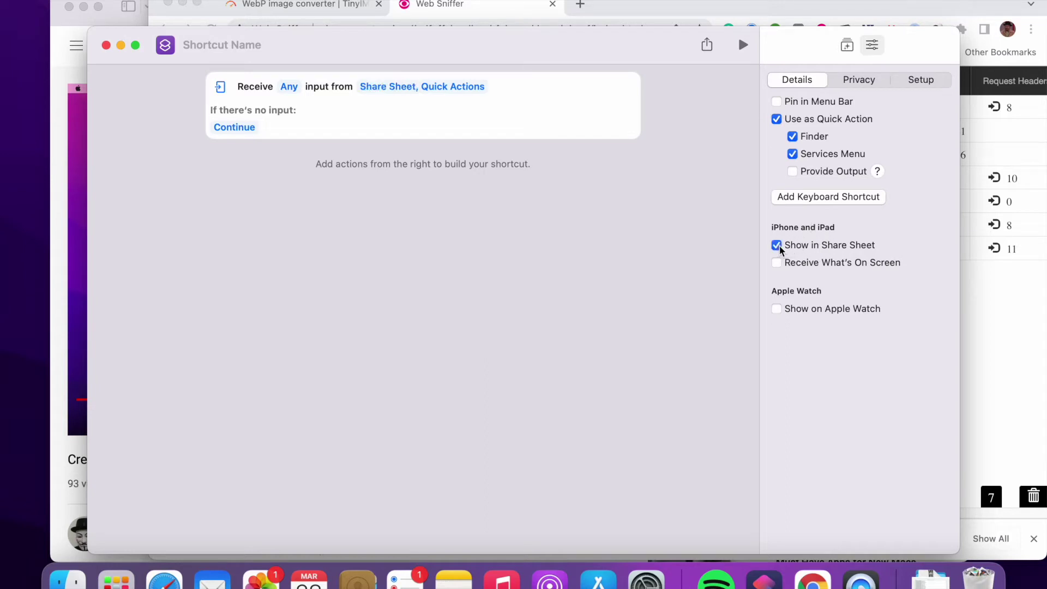
mouse_move(420, 211)
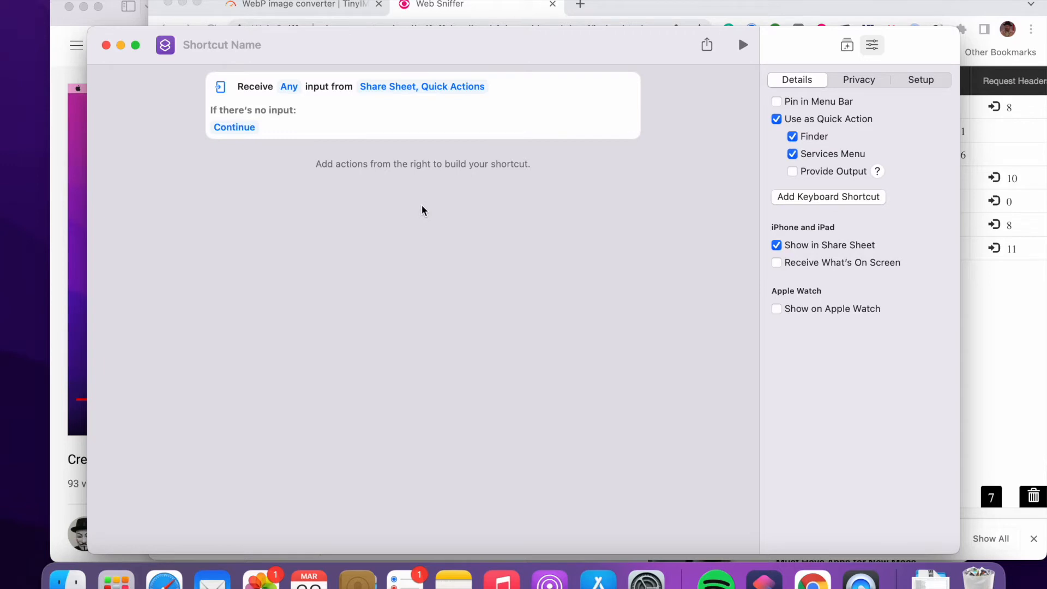
mouse_move(420, 211)
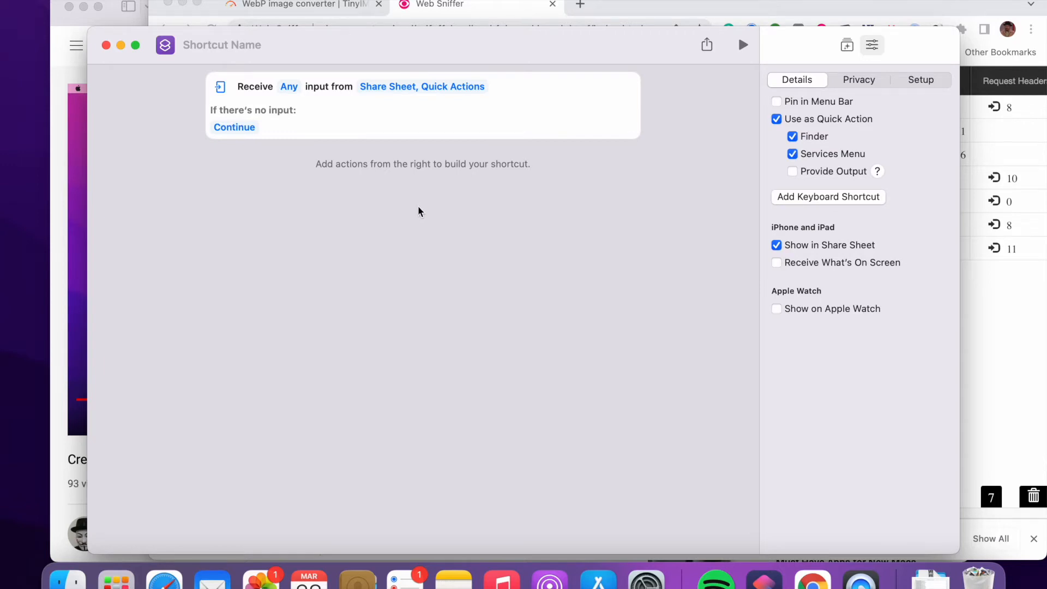
- Add an If action checking that Shortcut Input has any value
click(847, 45)
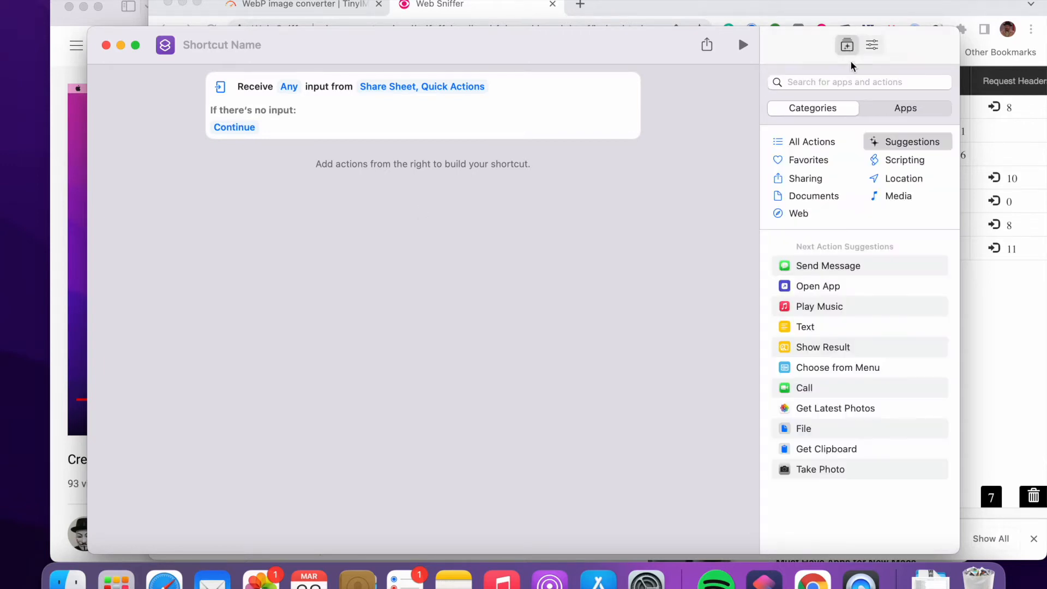
click(859, 81)
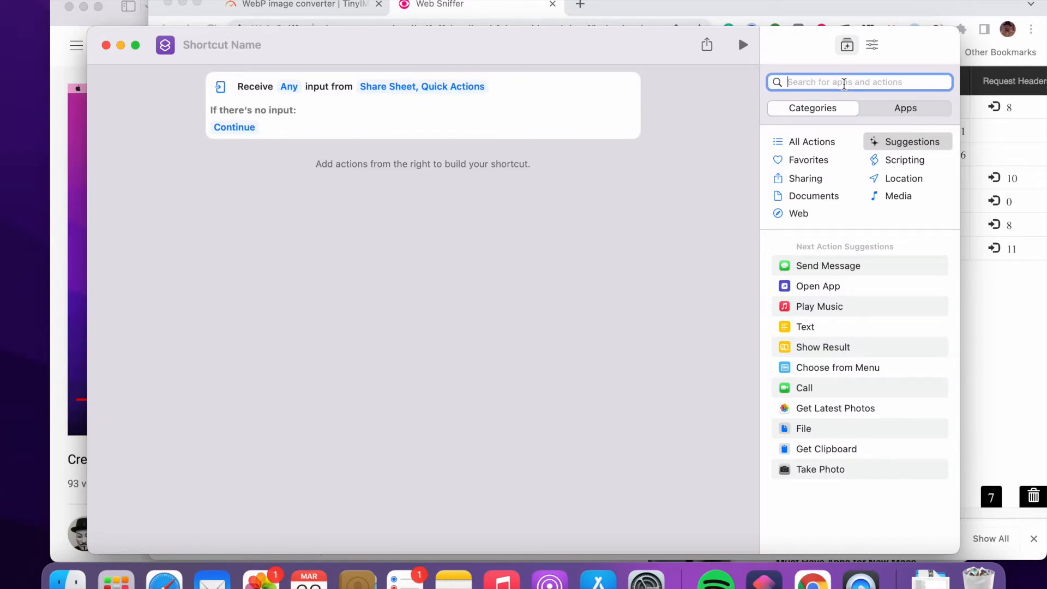
text(if)
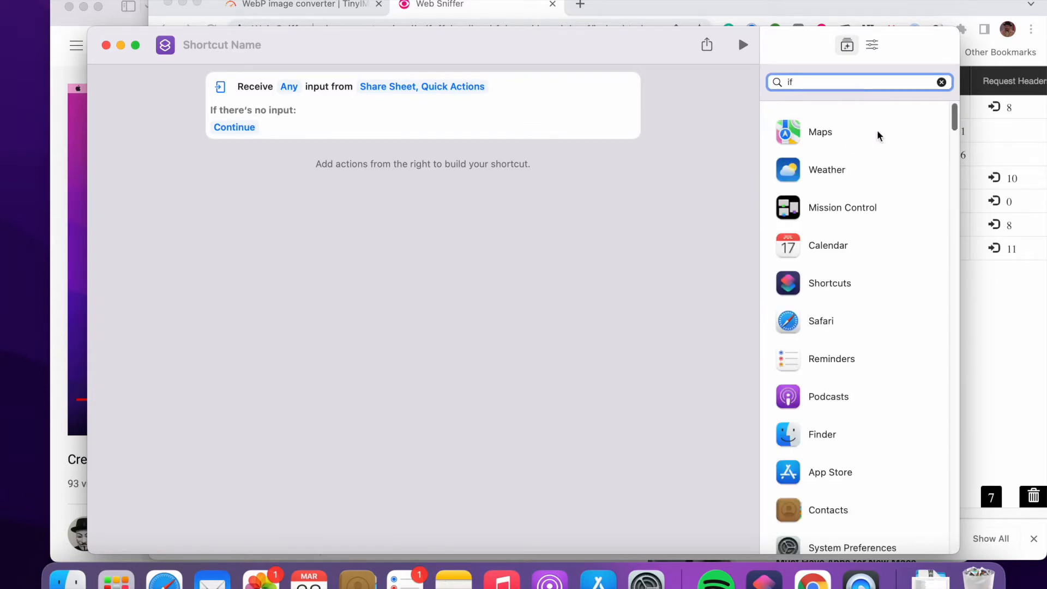
scroll(down, 3)
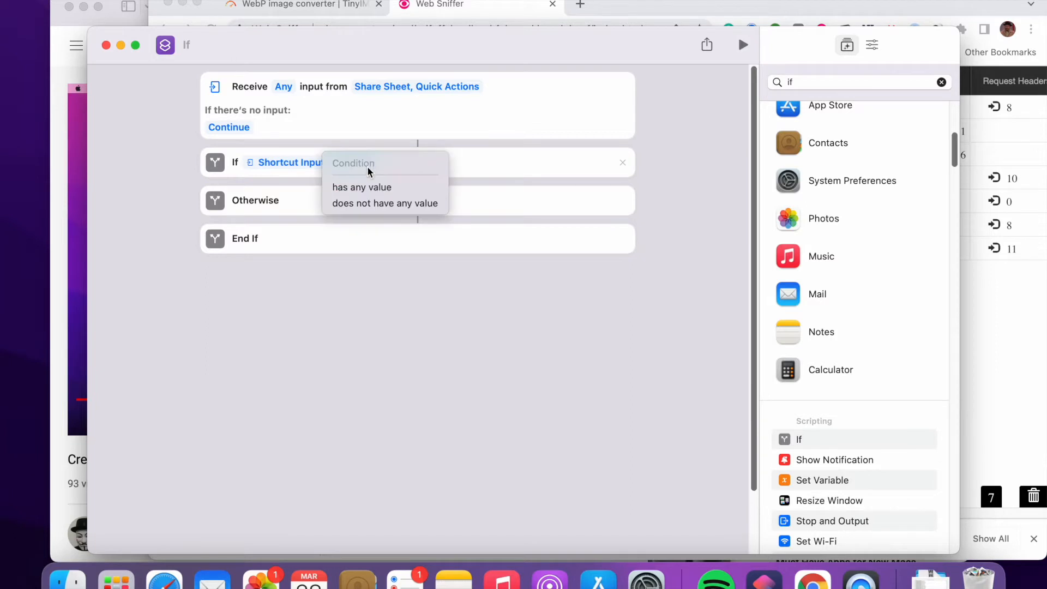
click(361, 187)
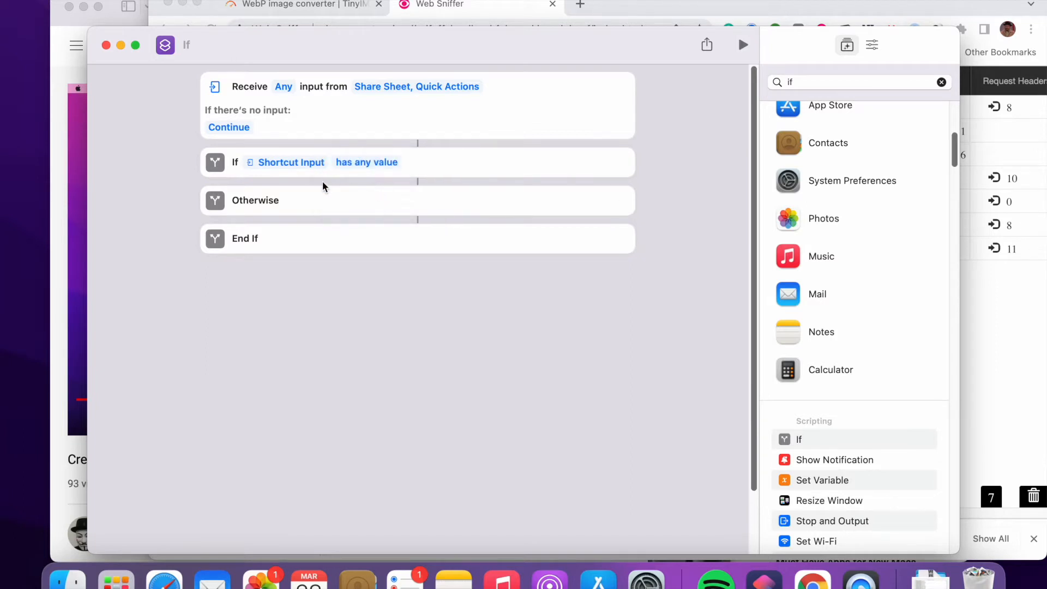
mouse_move(263, 220)
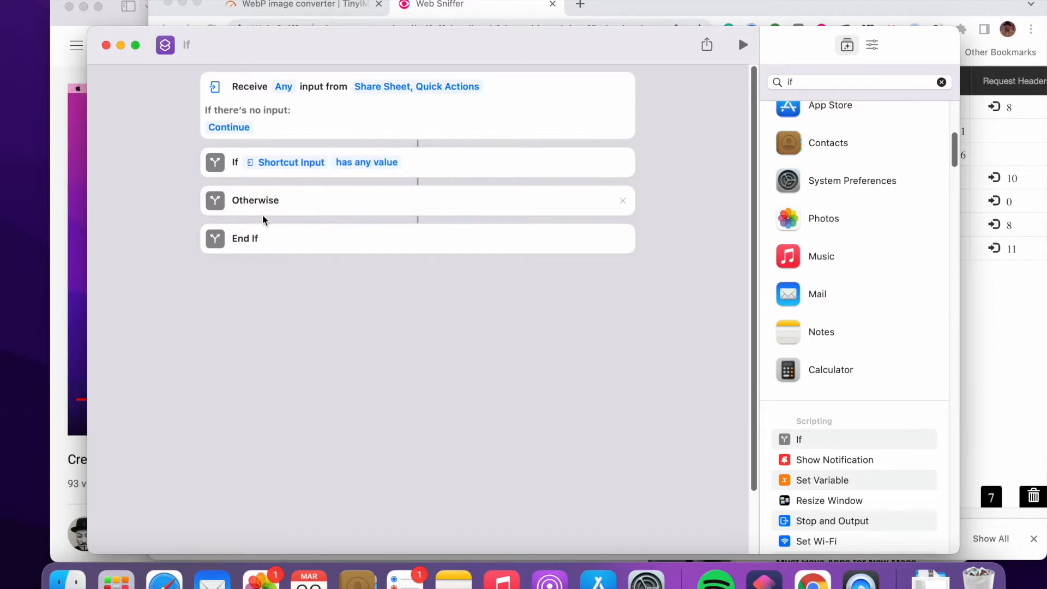
- Put Select Photos under Otherwise and Get Variable Shortcut Input inside the If
text(select)
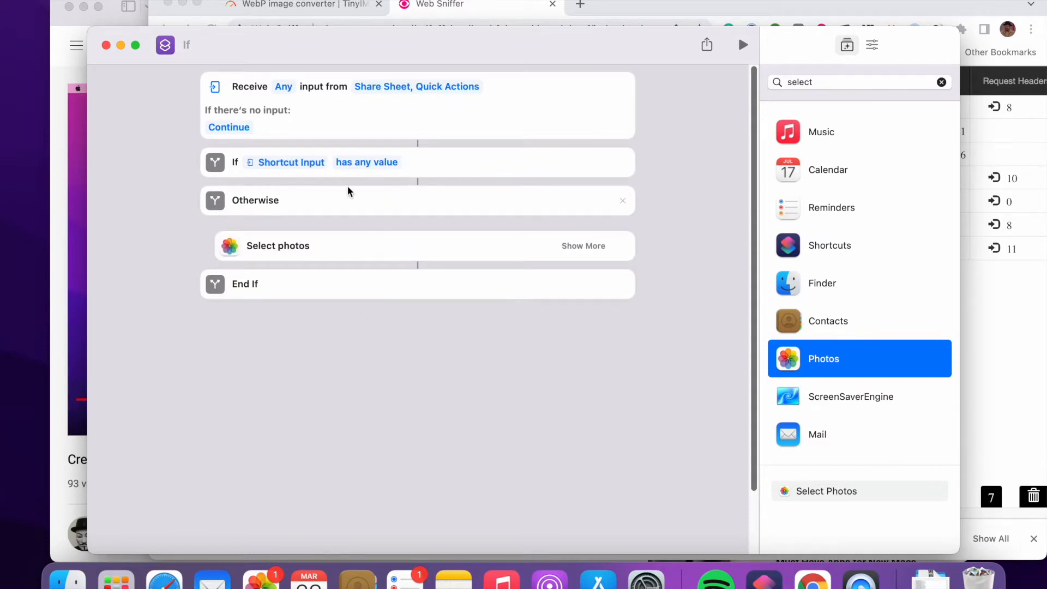
mouse_move(263, 218)
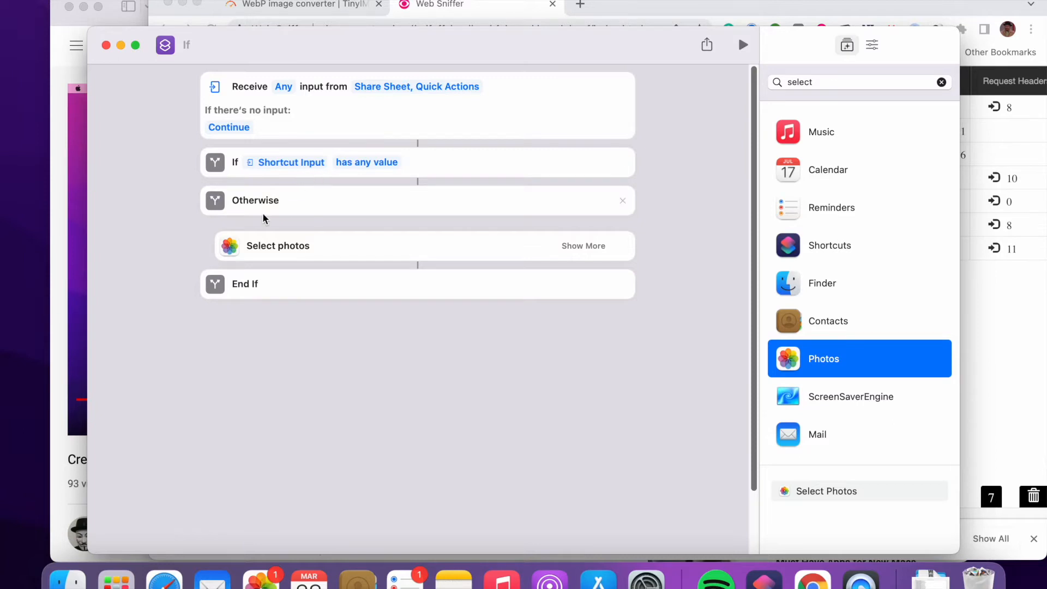
mouse_move(830, 85)
text(get a)
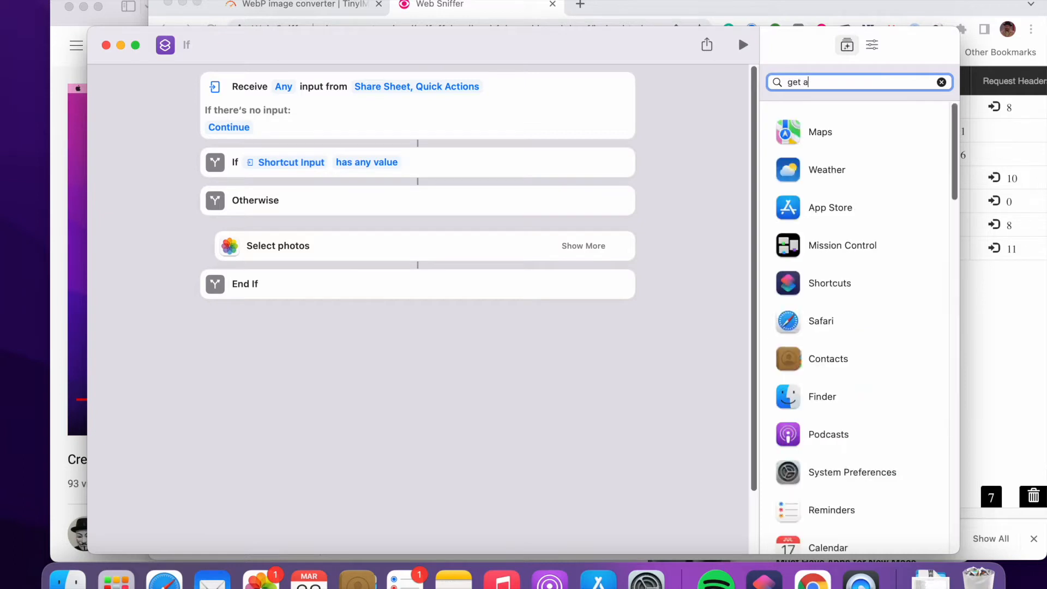
key(Backspace)
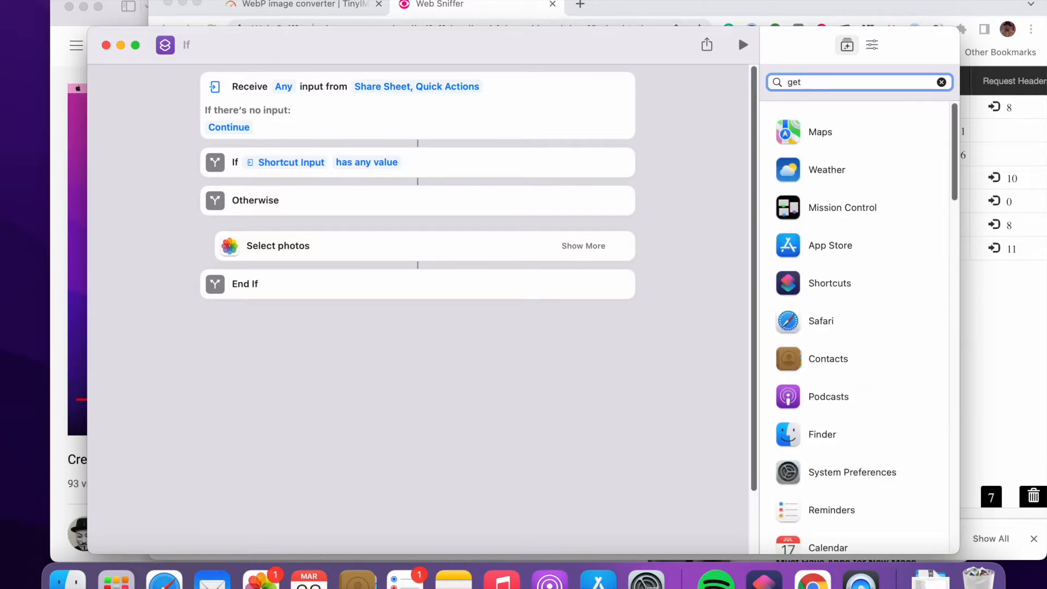
text(var)
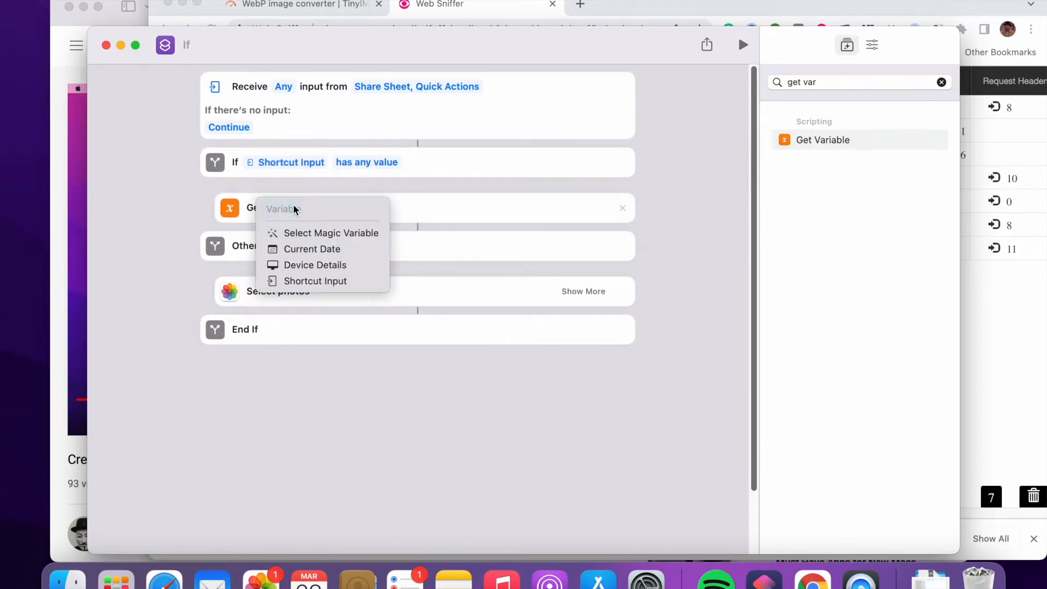
click(331, 232)
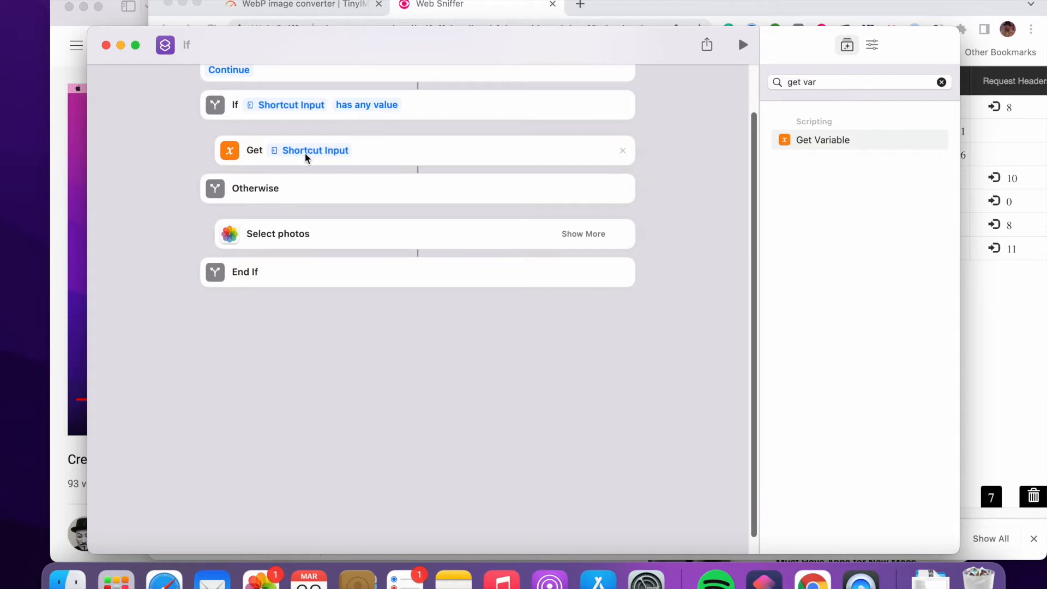
mouse_move(298, 155)
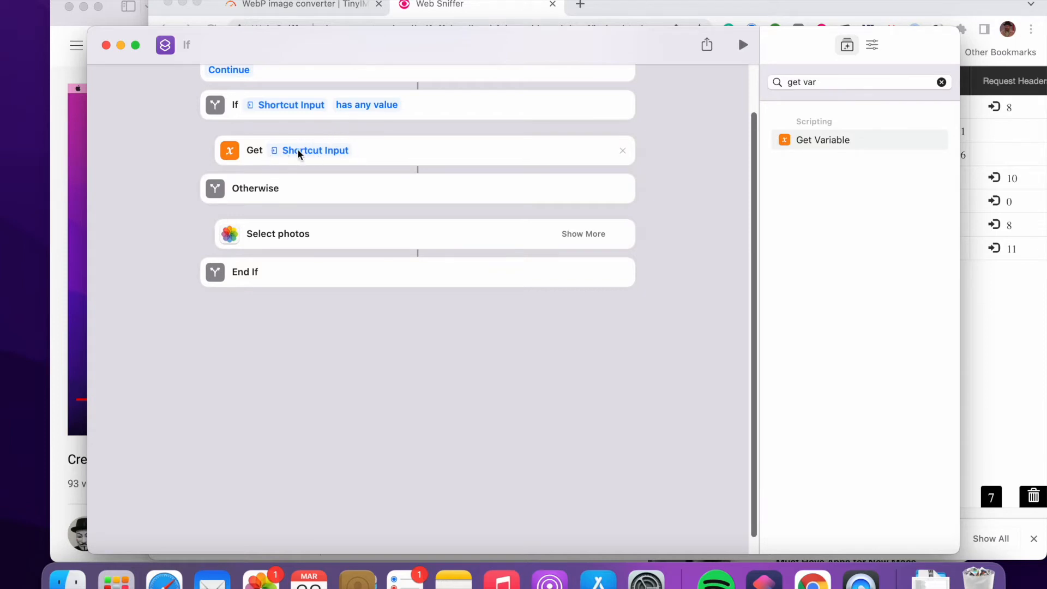
mouse_move(286, 250)
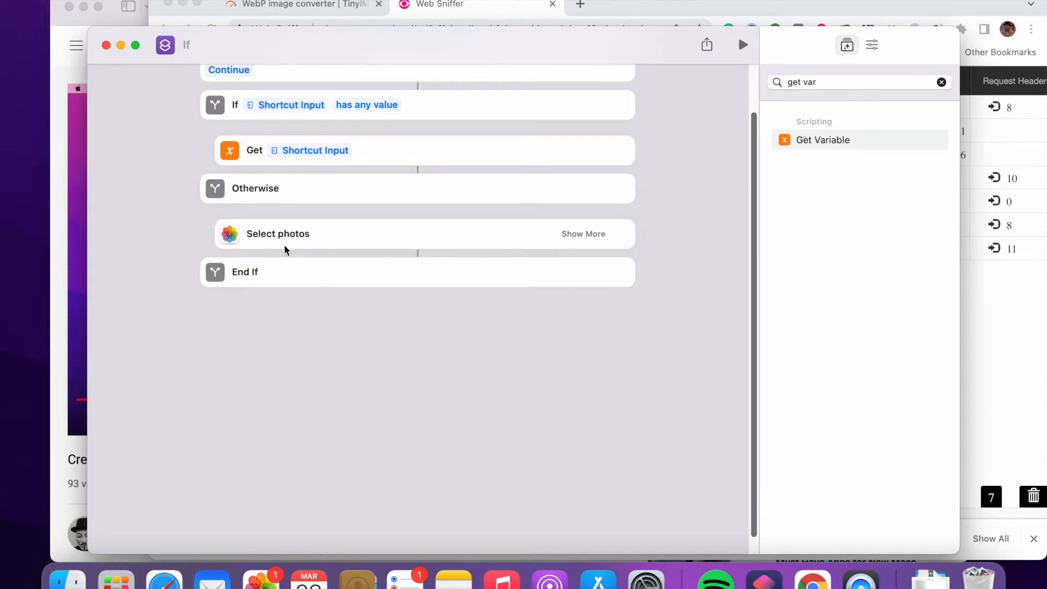
mouse_move(314, 301)
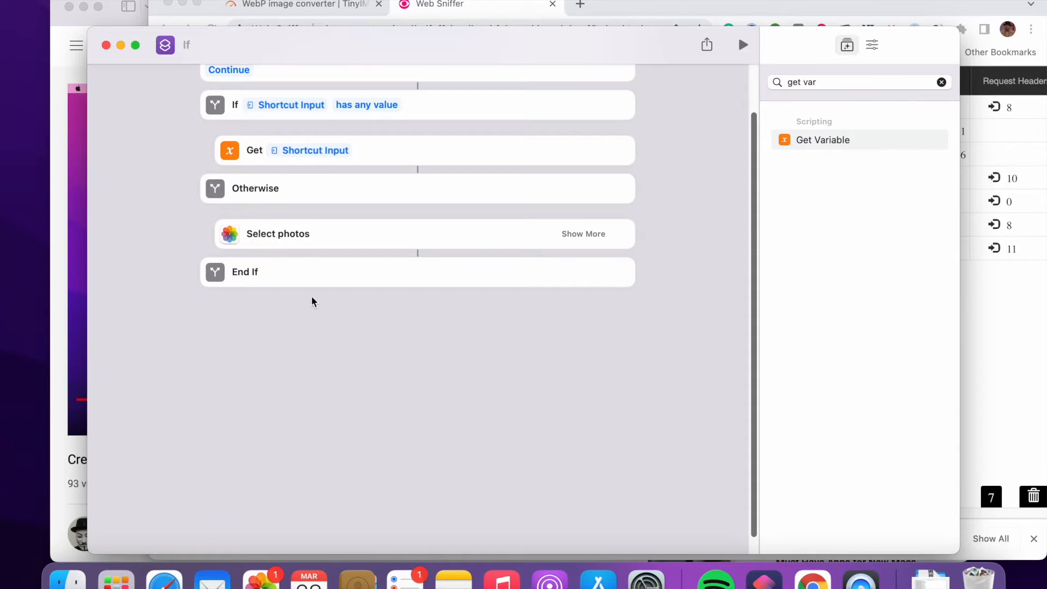
click(859, 81)
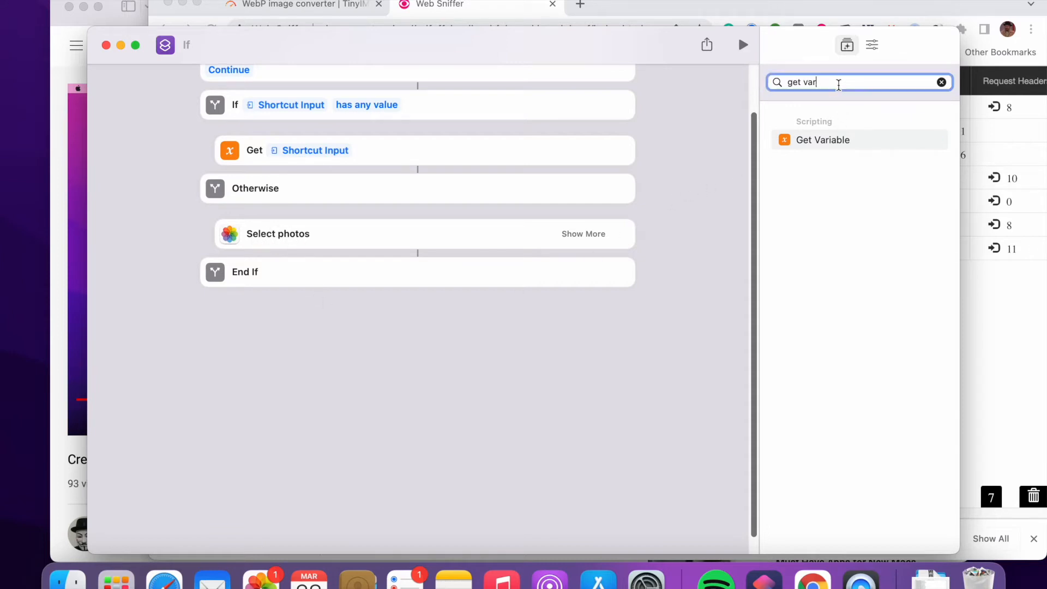
text(url)
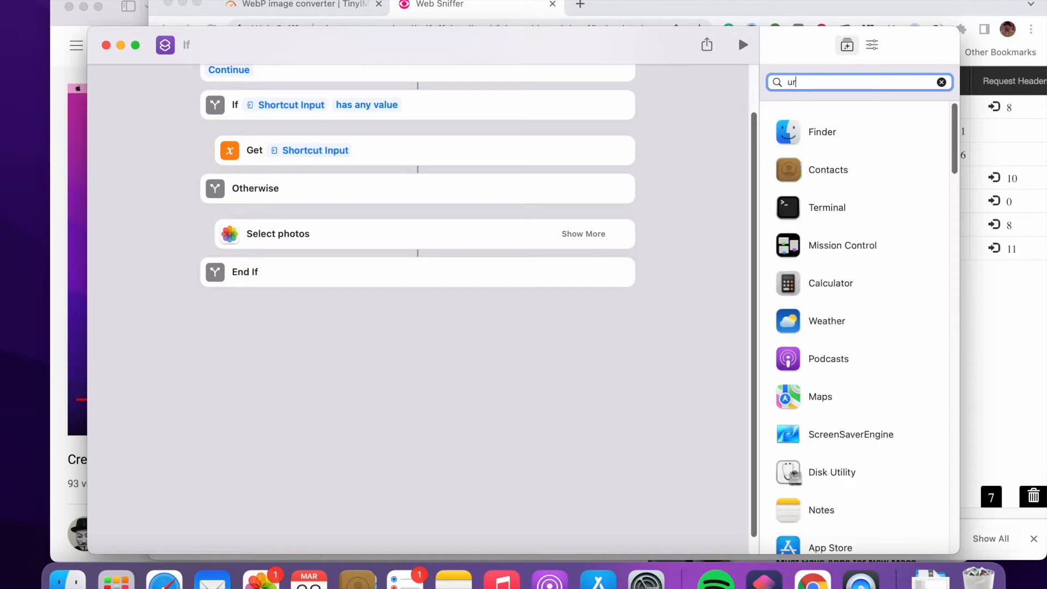
text(l)
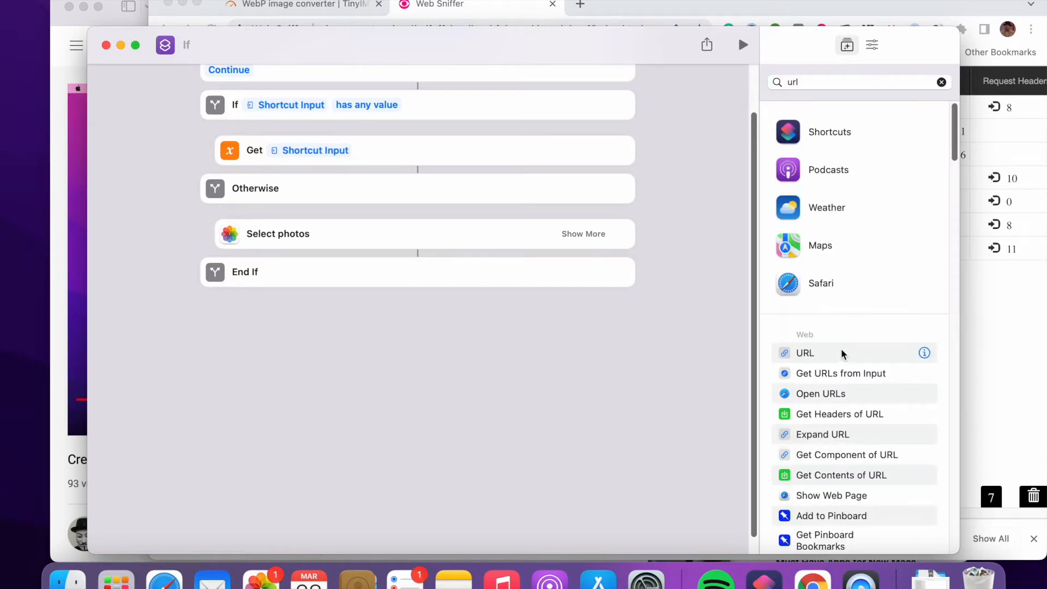
click(805, 353)
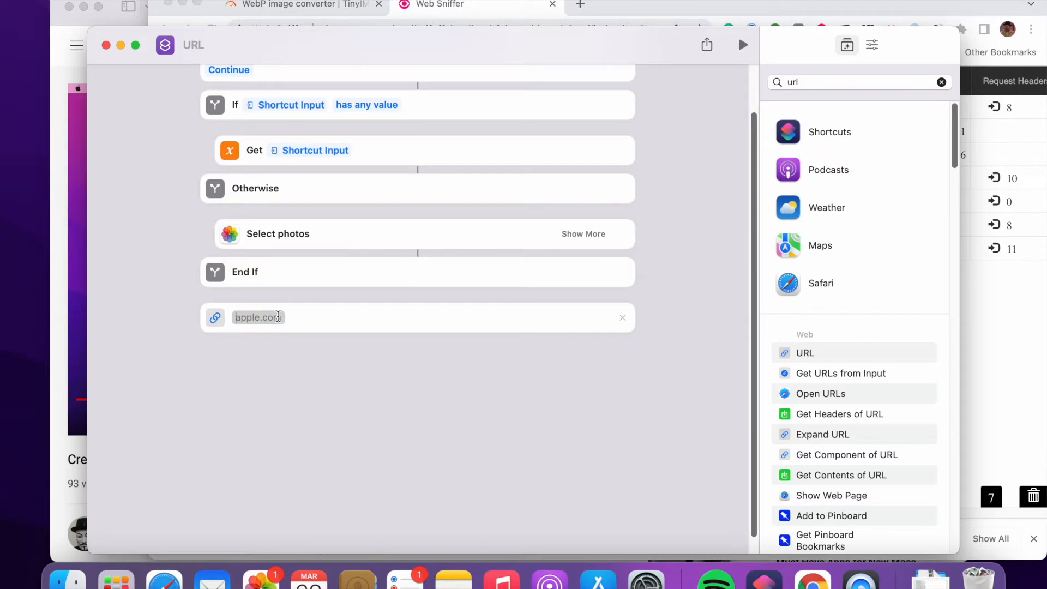
text(https://tiny-img.com/app/webp-files/)
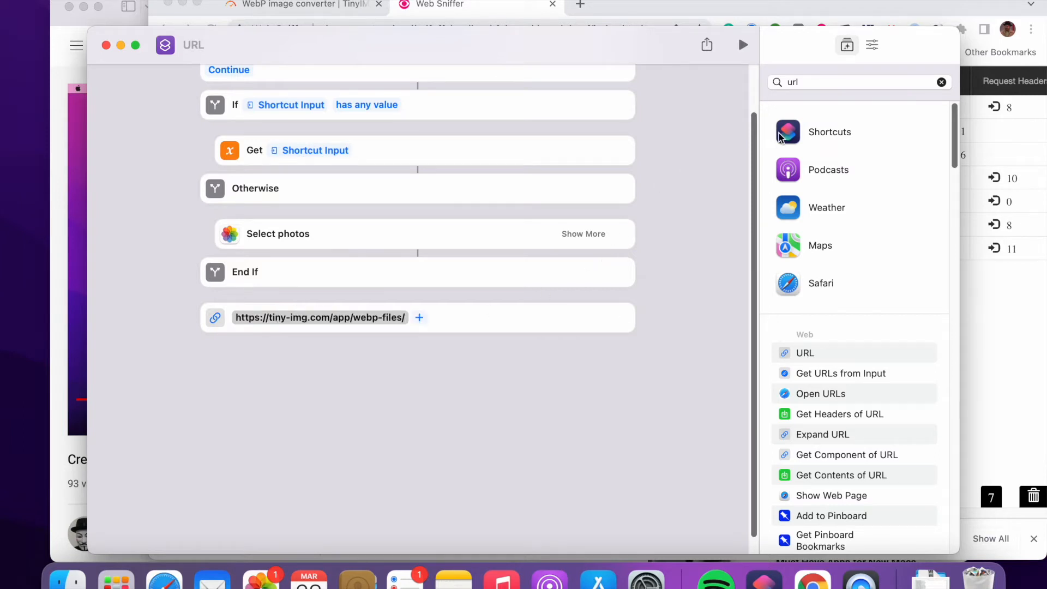
- Add a Get Contents of URL action below the URL action
click(857, 81)
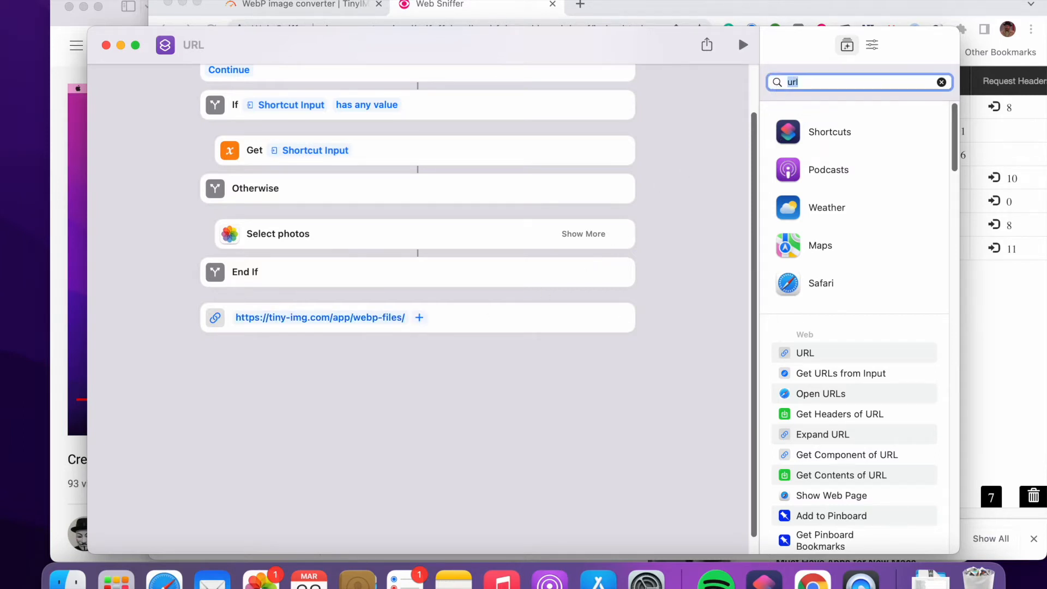
text(get content)
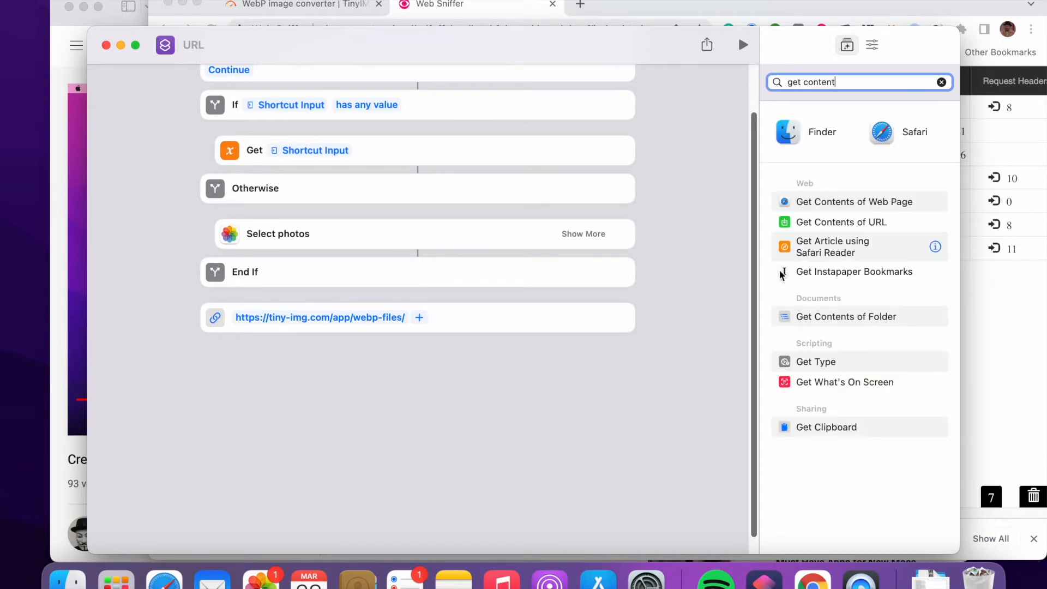
mouse_move(848, 226)
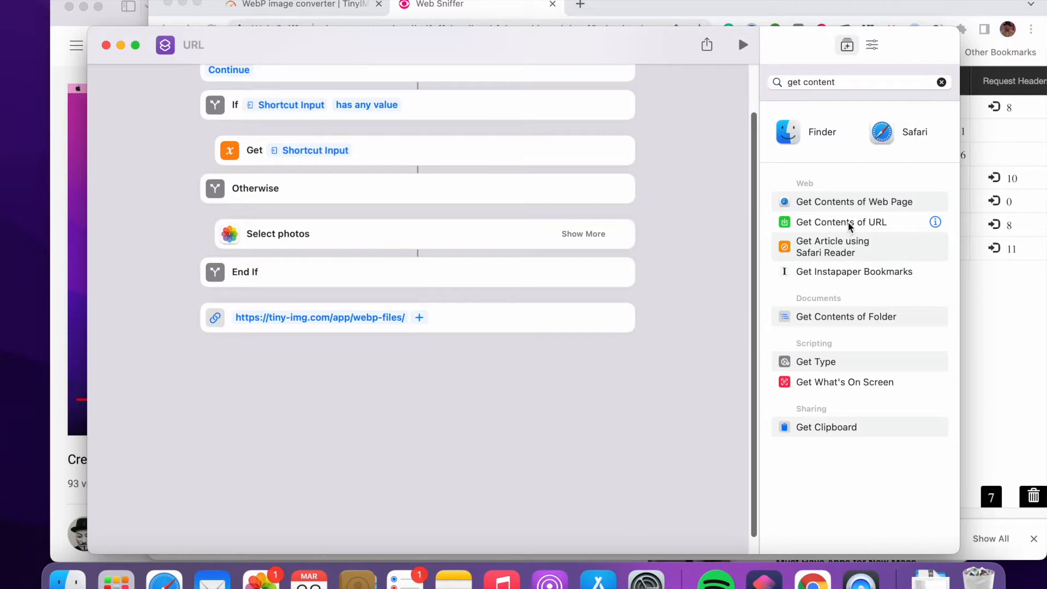
click(840, 222)
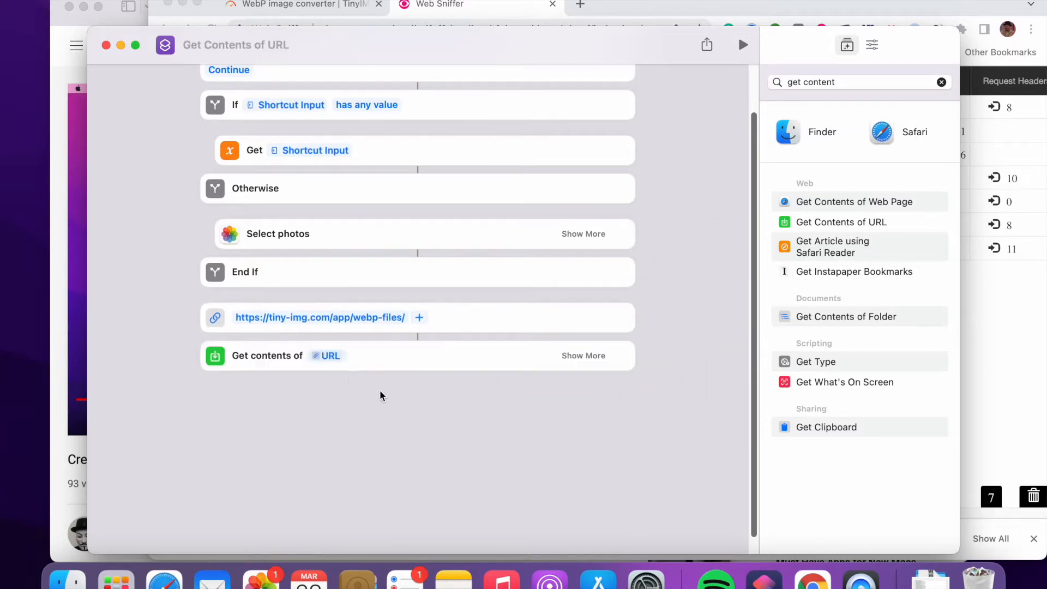
click(581, 355)
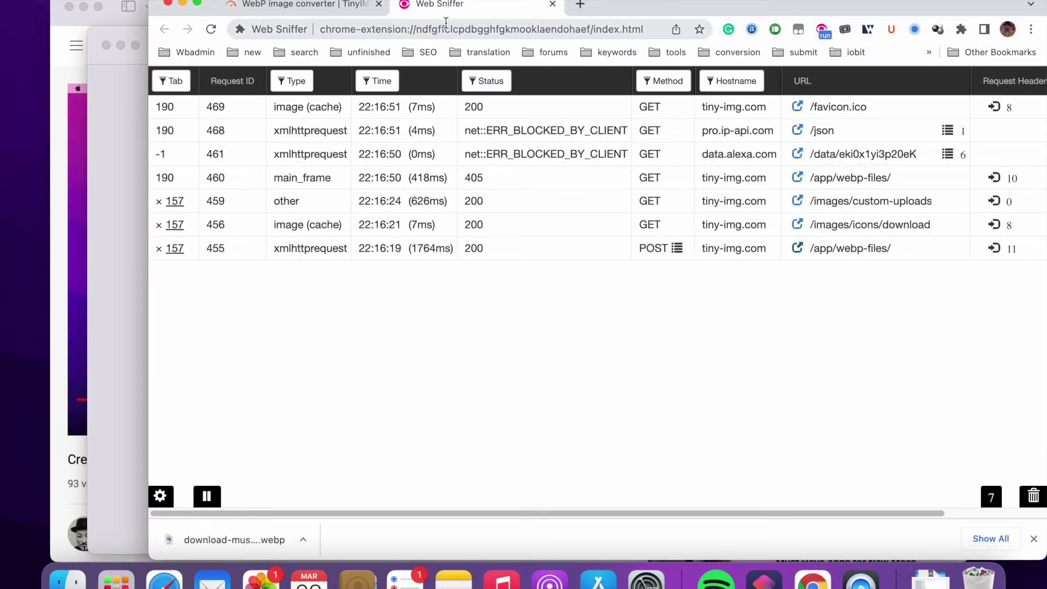
mouse_move(717, 285)
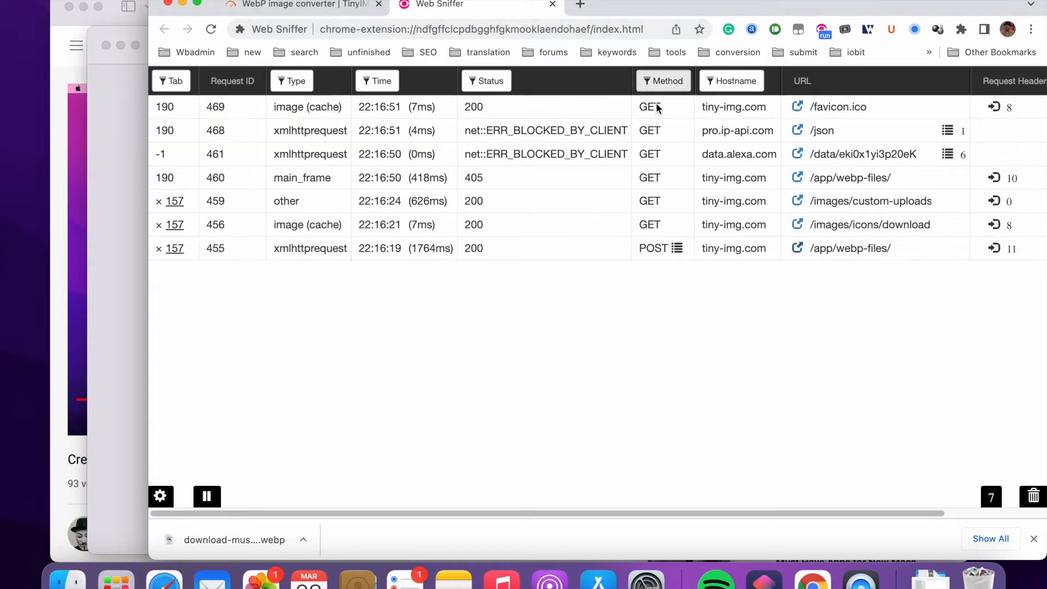
- Check the Method column of Web Sniffer's captured tiny-img.com requests
click(677, 247)
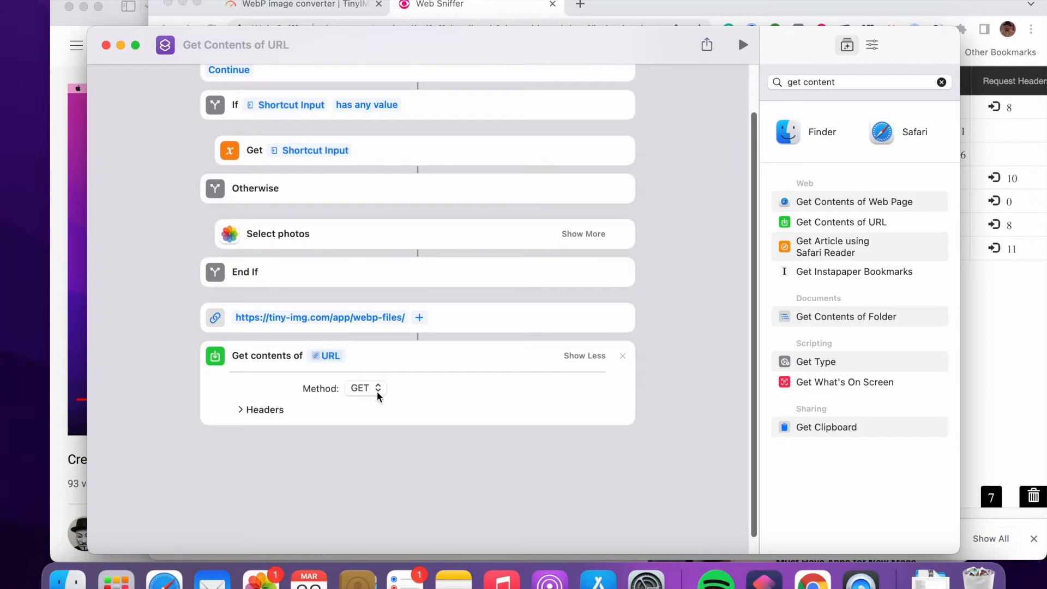
mouse_move(381, 409)
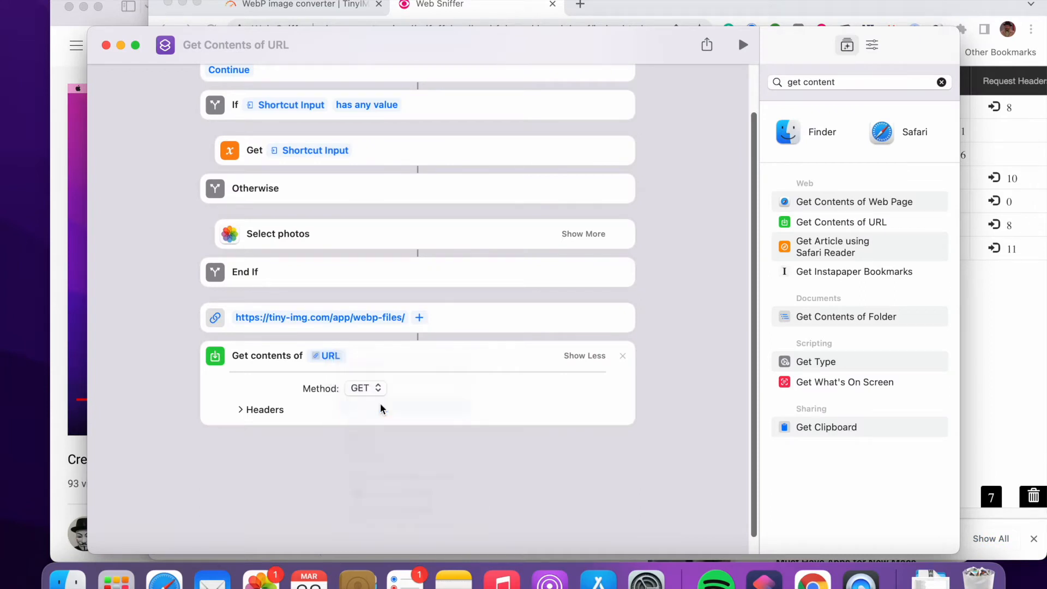
- Set Get Contents of URL to POST with a Form body holding one File field
click(365, 388)
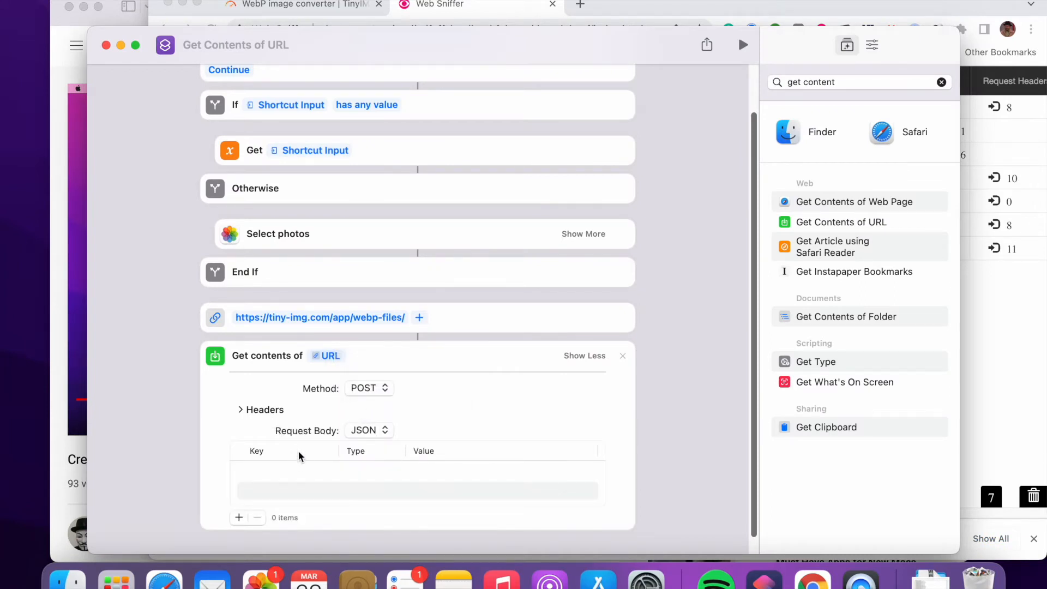
click(368, 430)
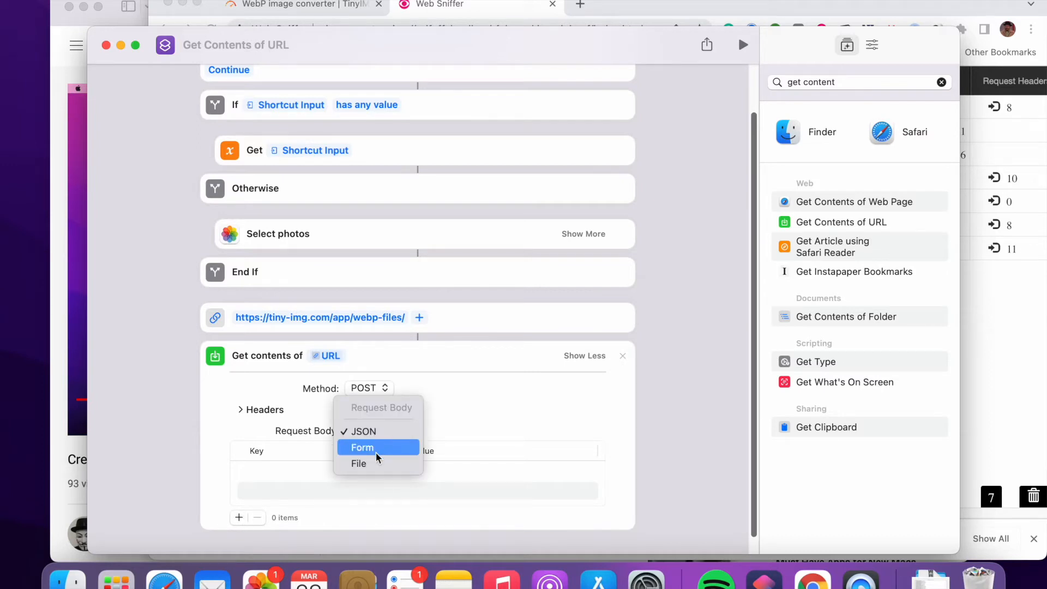
click(362, 447)
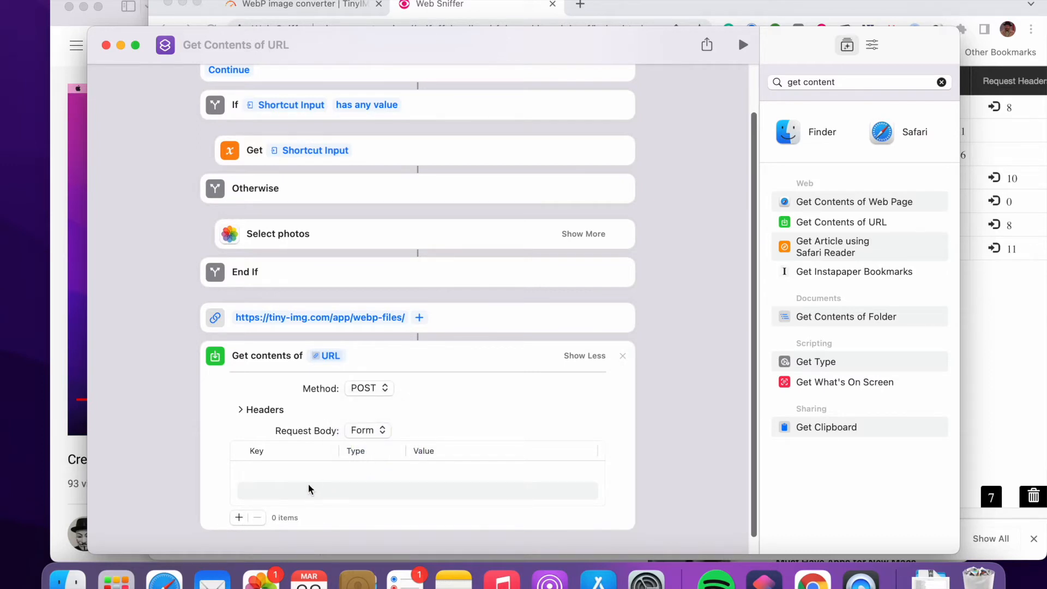
click(238, 518)
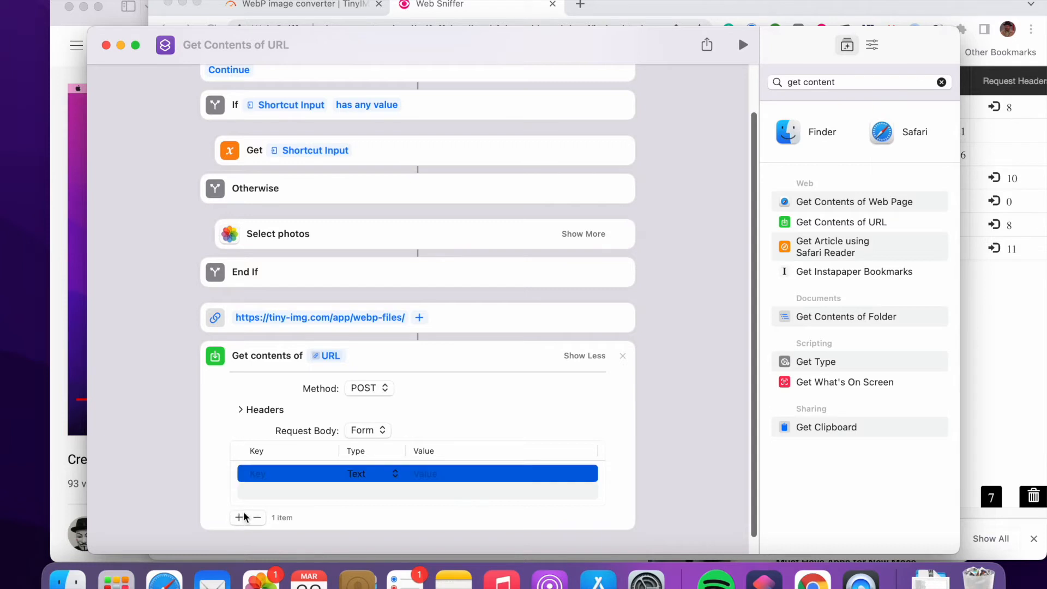
click(363, 473)
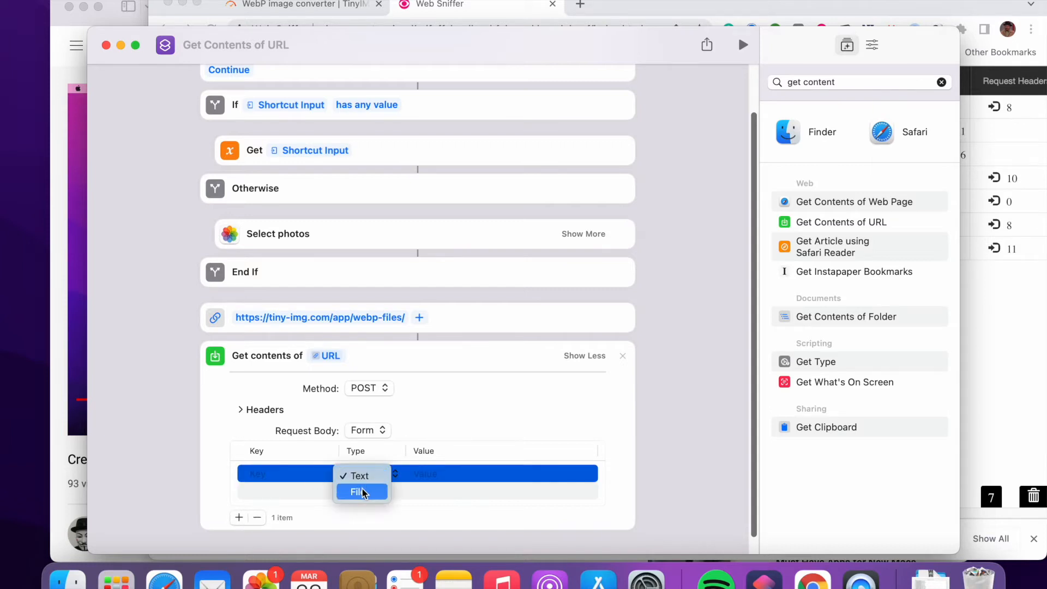
click(356, 491)
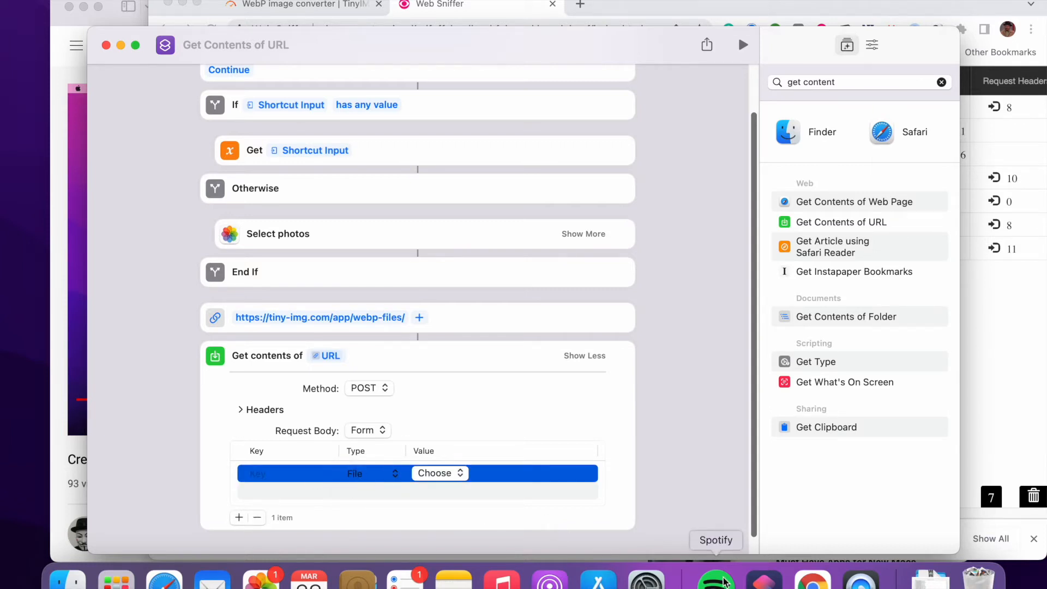
mouse_move(812, 576)
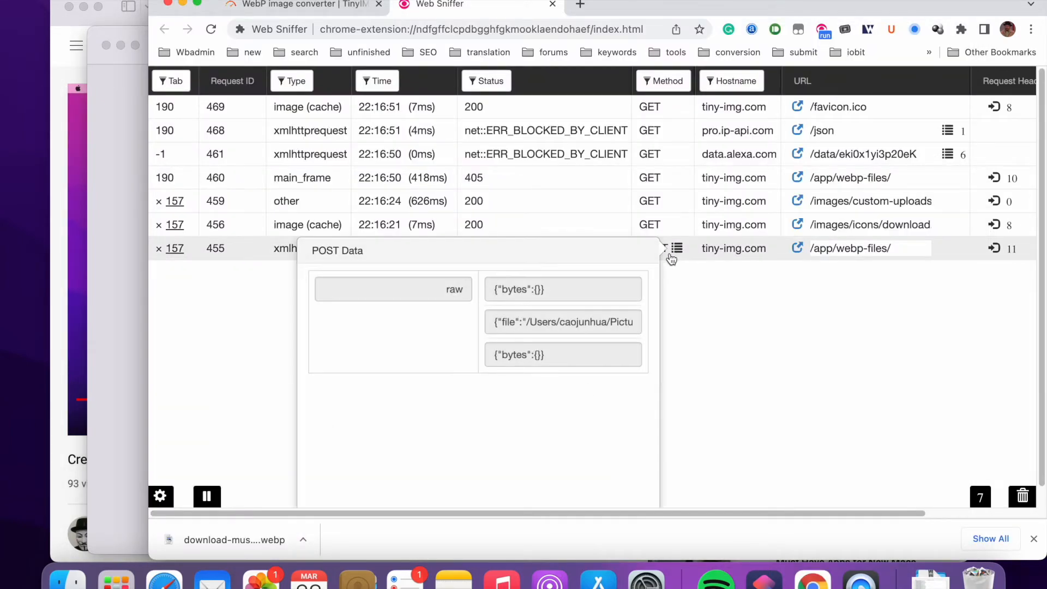
mouse_move(541, 346)
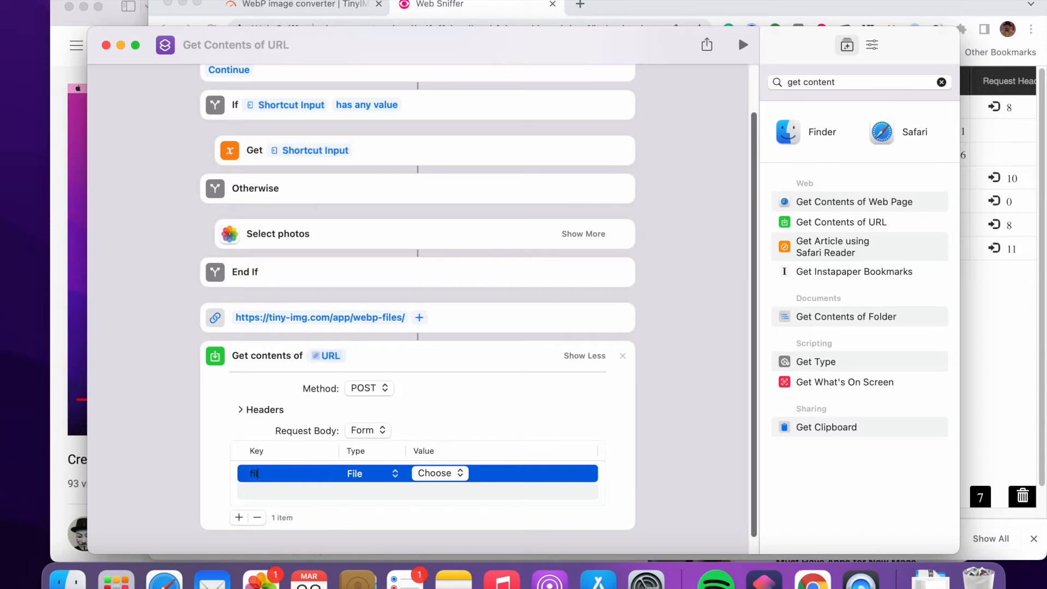
- Start choosing a magic variable as the value of the form's 'file' field
click(435, 473)
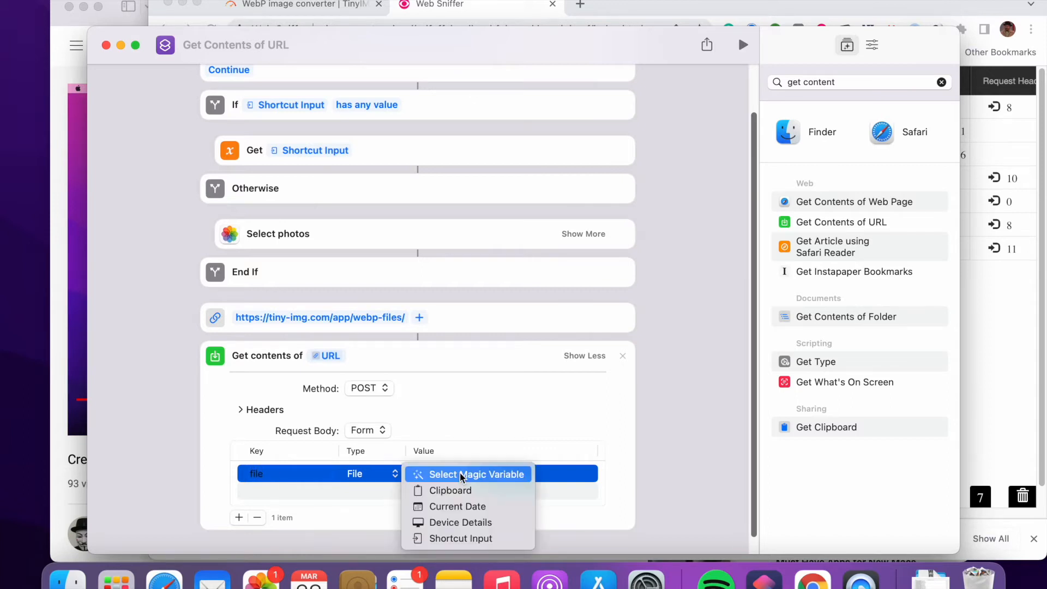
click(476, 474)
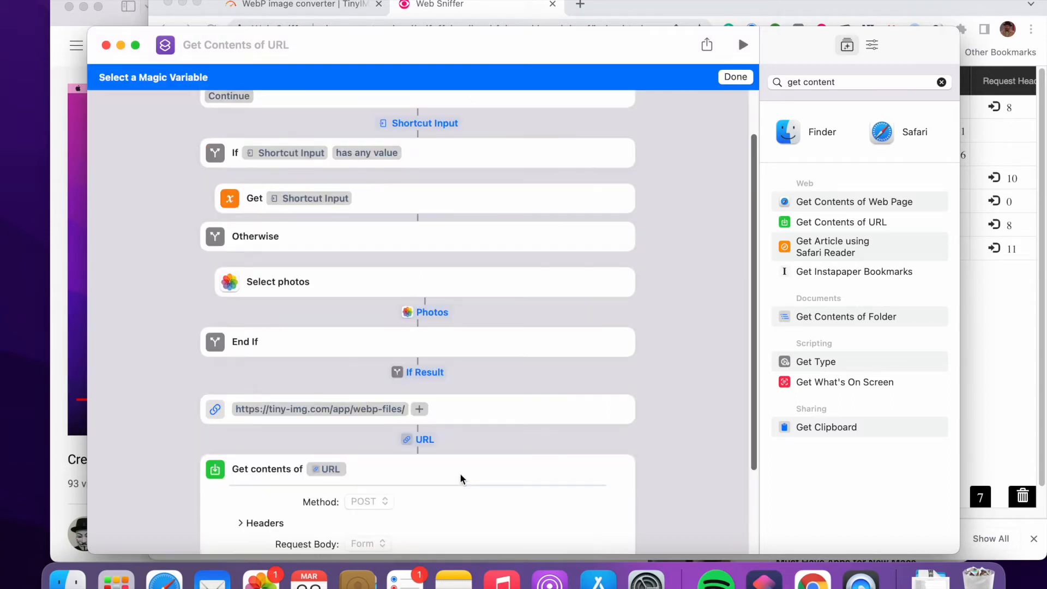
mouse_move(414, 377)
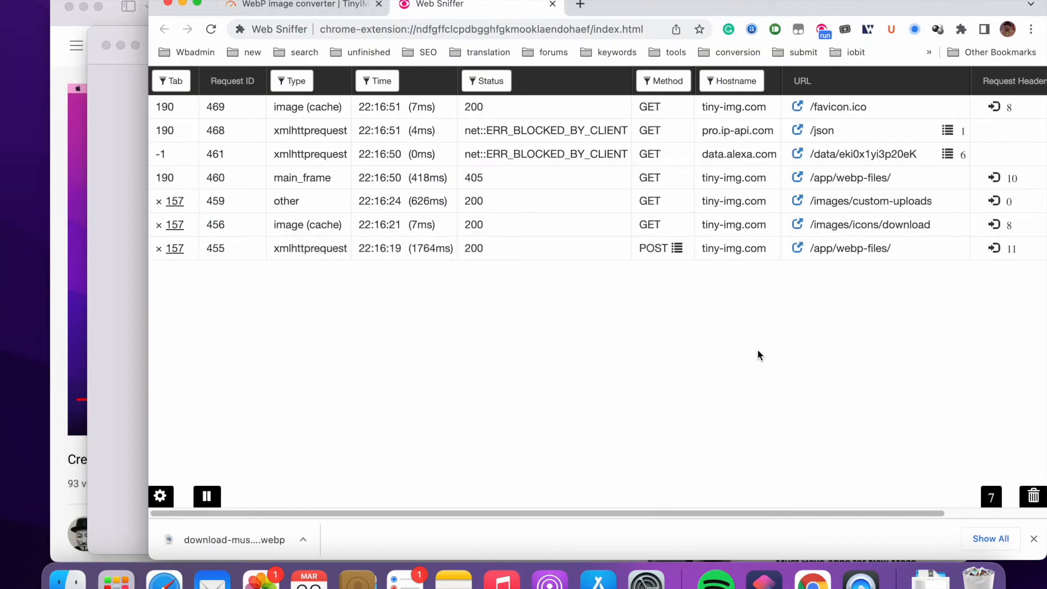
mouse_move(567, 408)
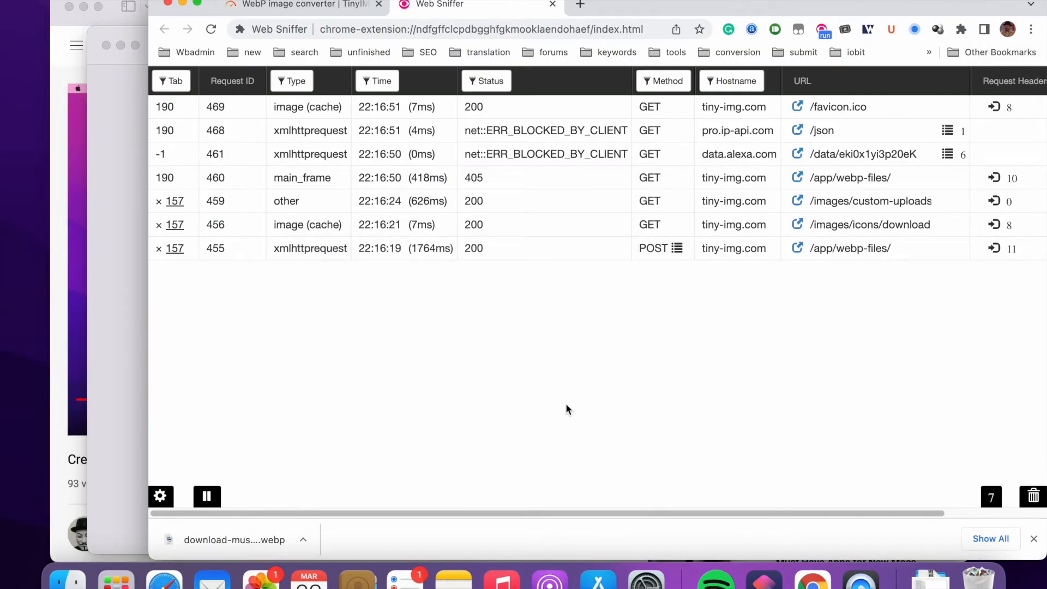
mouse_move(763, 577)
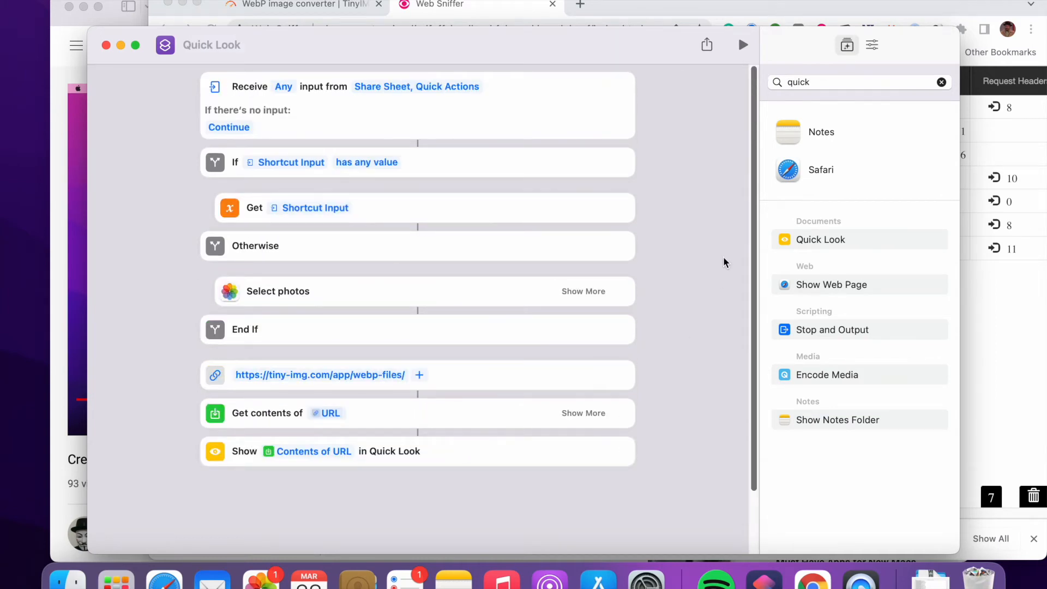
mouse_move(743, 44)
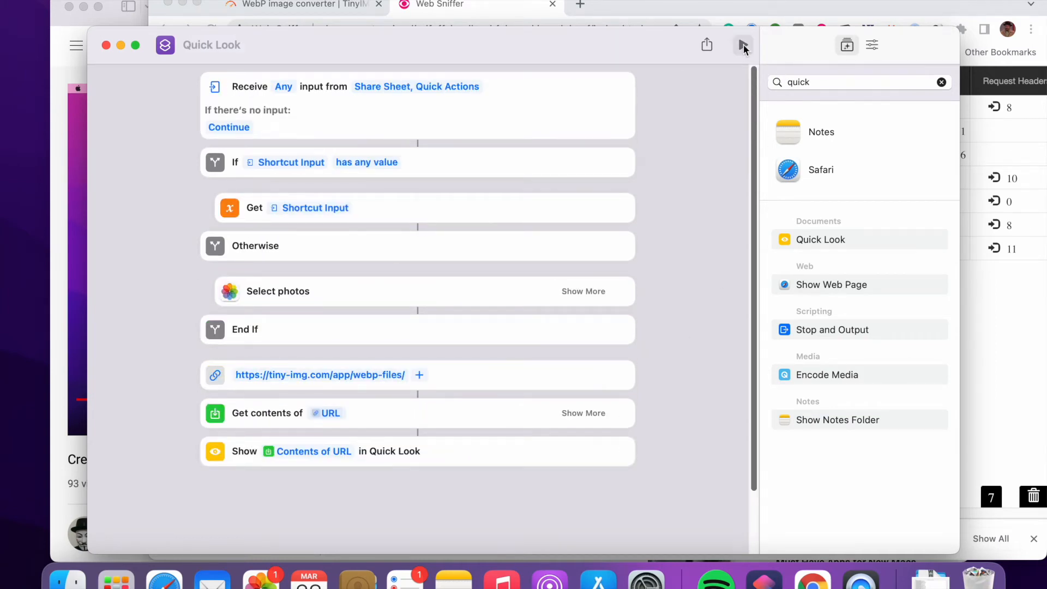
- Test-run the shortcut with a chosen photo and view TinyIMG's JSON response in Quick Look
click(277, 291)
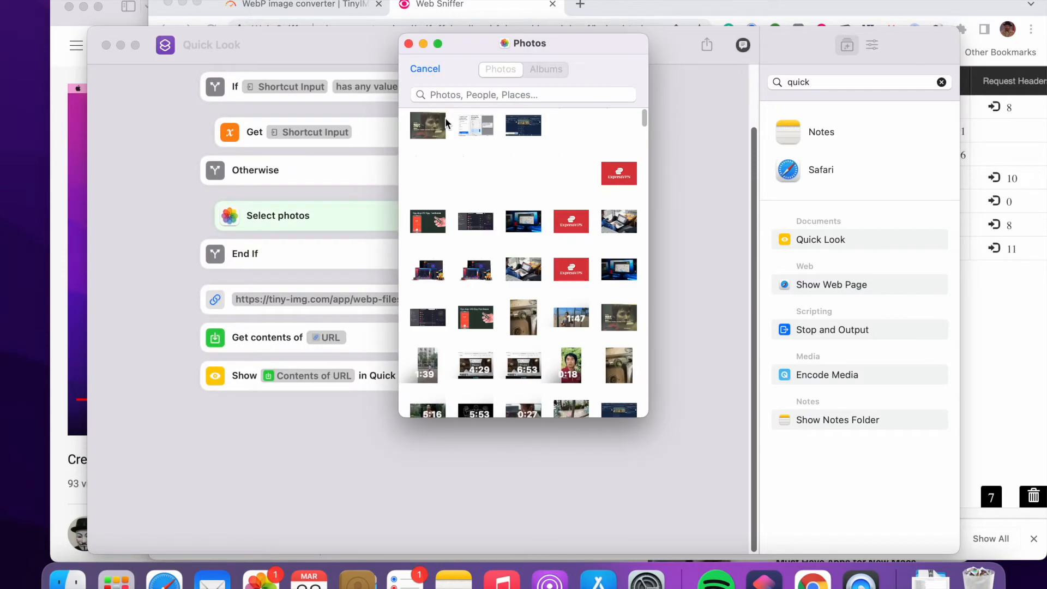
mouse_move(431, 140)
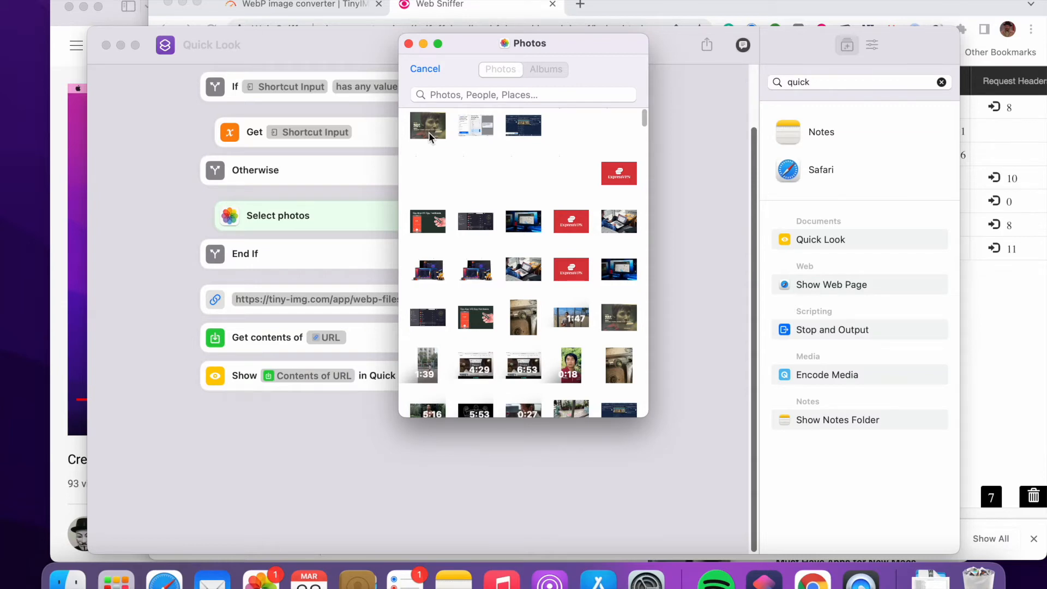
click(427, 126)
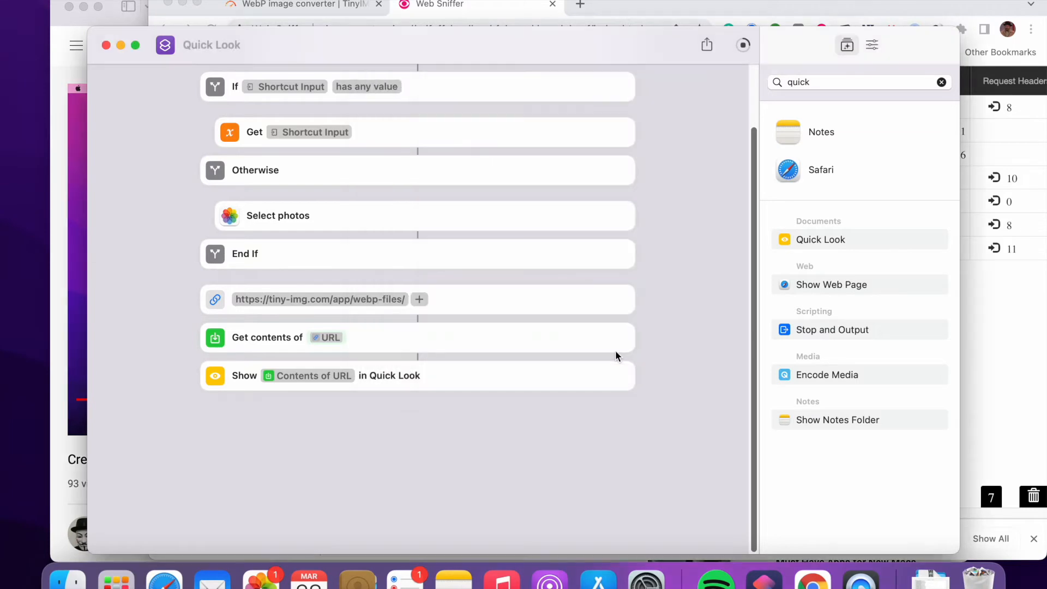
mouse_move(674, 356)
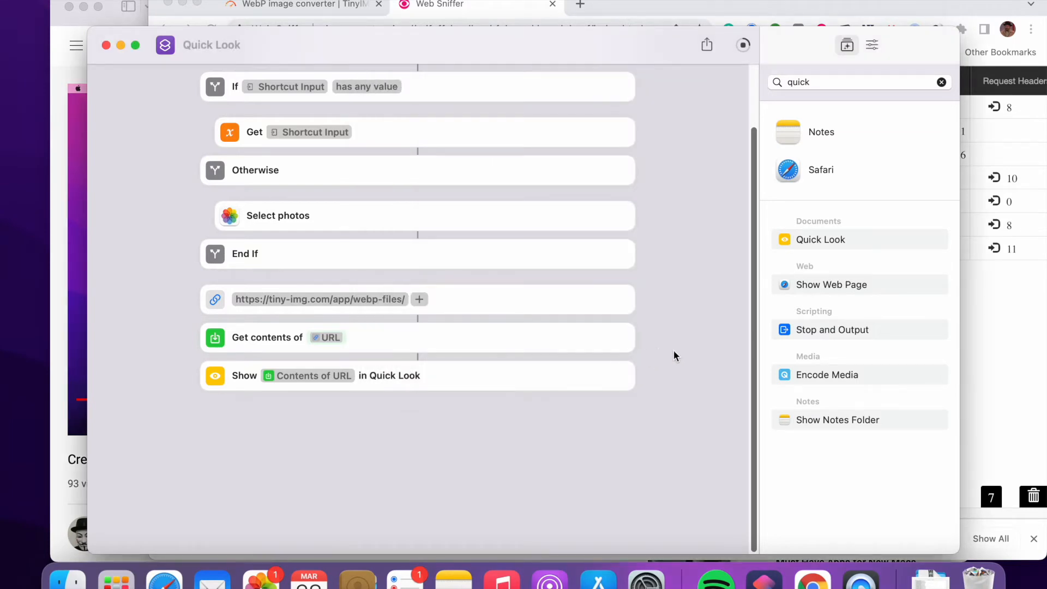
click(742, 45)
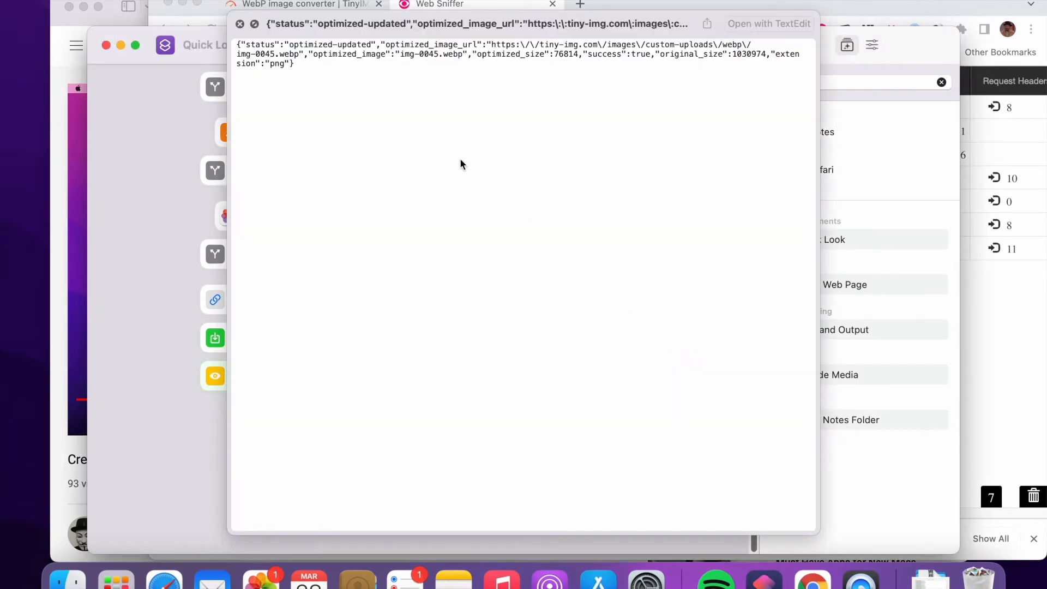
mouse_move(339, 72)
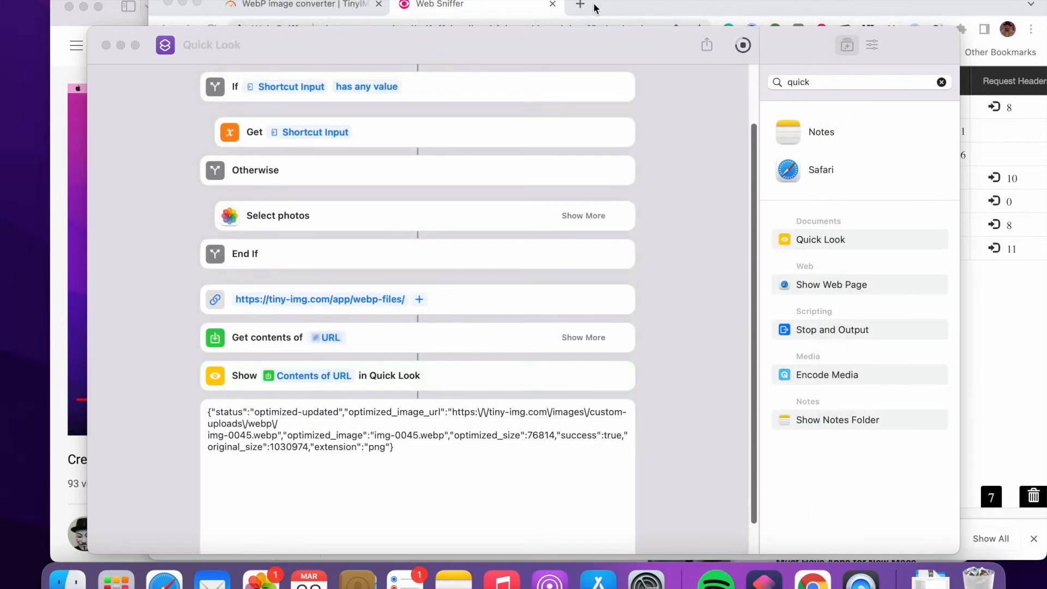
mouse_move(165, 576)
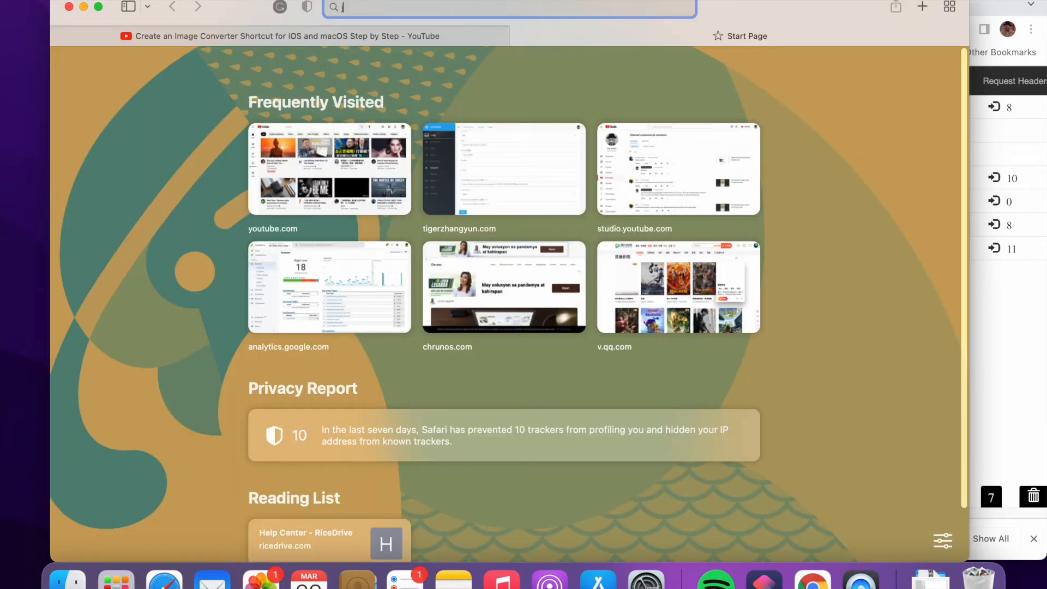
- Load the TinyIMG response in jsoneditoronline.org, cycling through code, compact and tree views
text(jsoneditoronline.org)
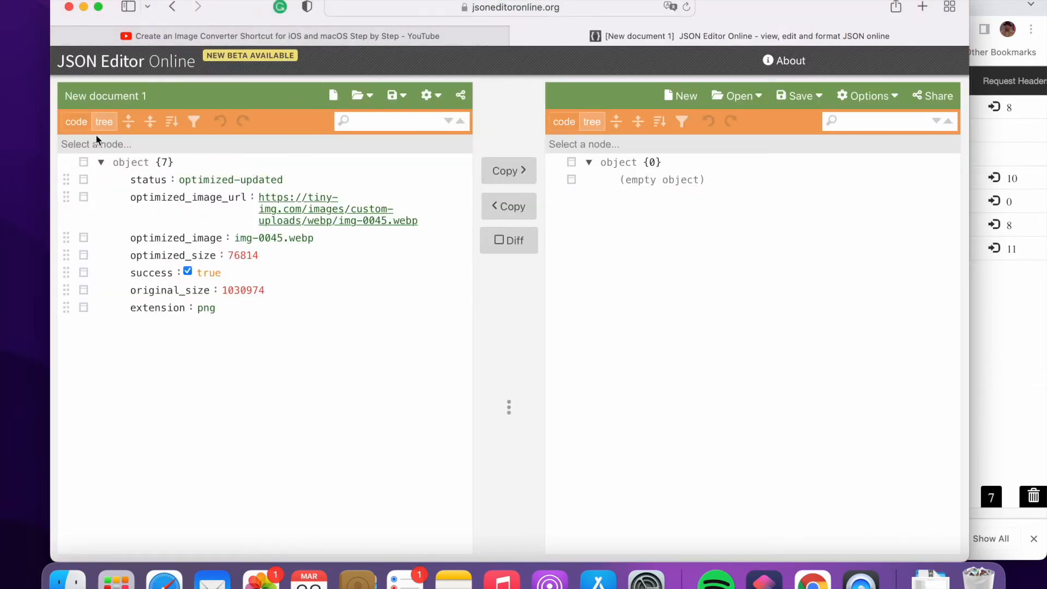
click(76, 121)
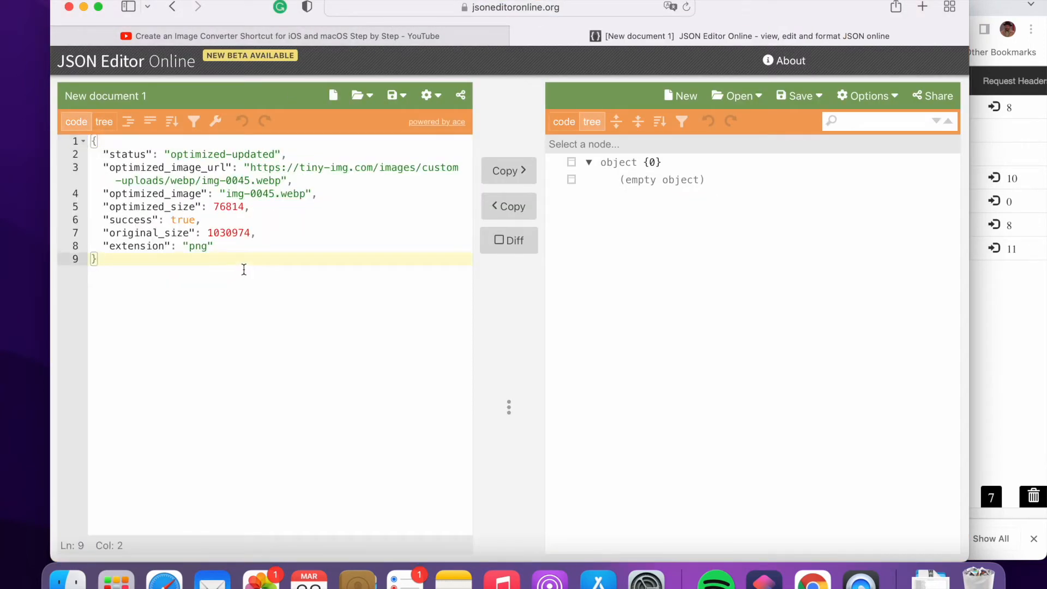
click(149, 122)
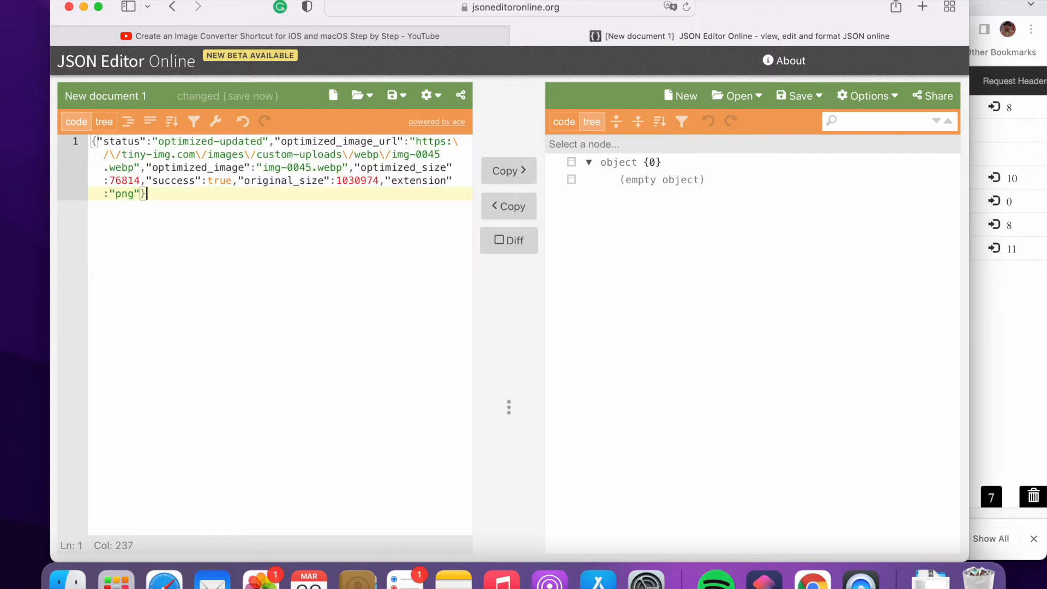
click(104, 122)
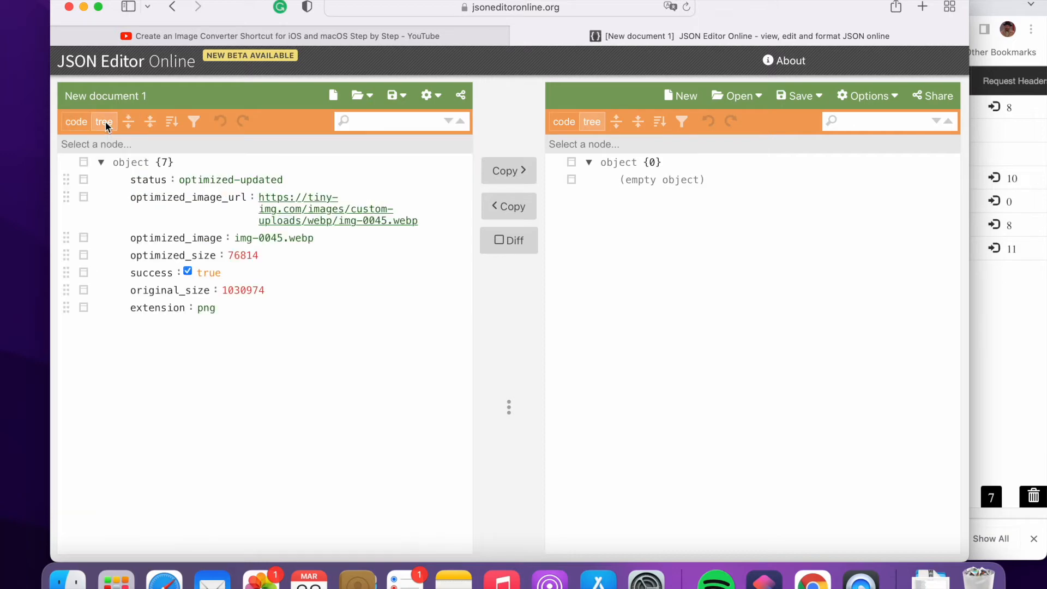
mouse_move(220, 229)
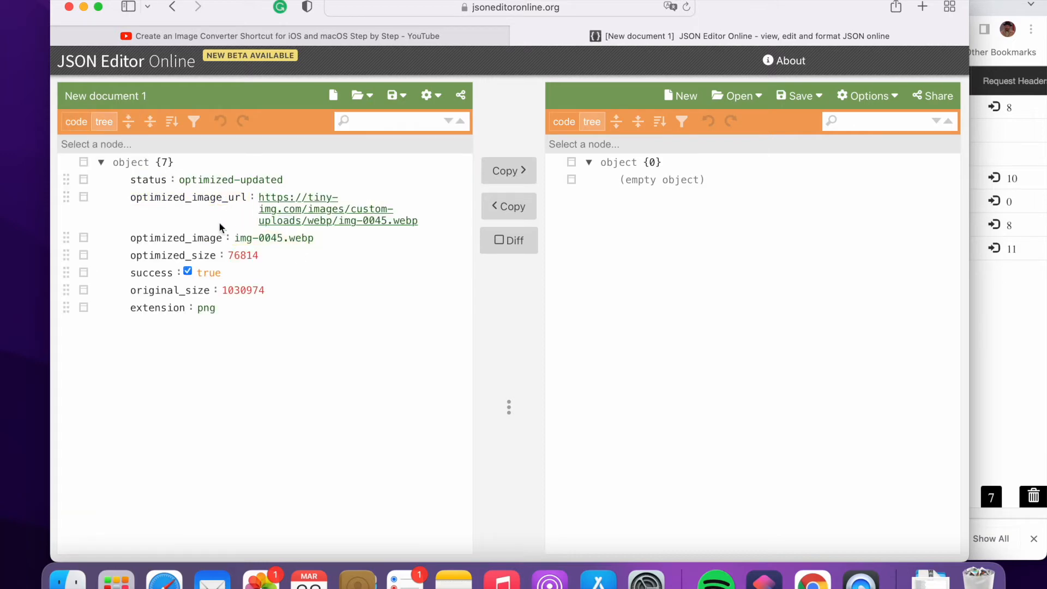
- Copy the optimized_image_url key name from the JSON tree
click(189, 197)
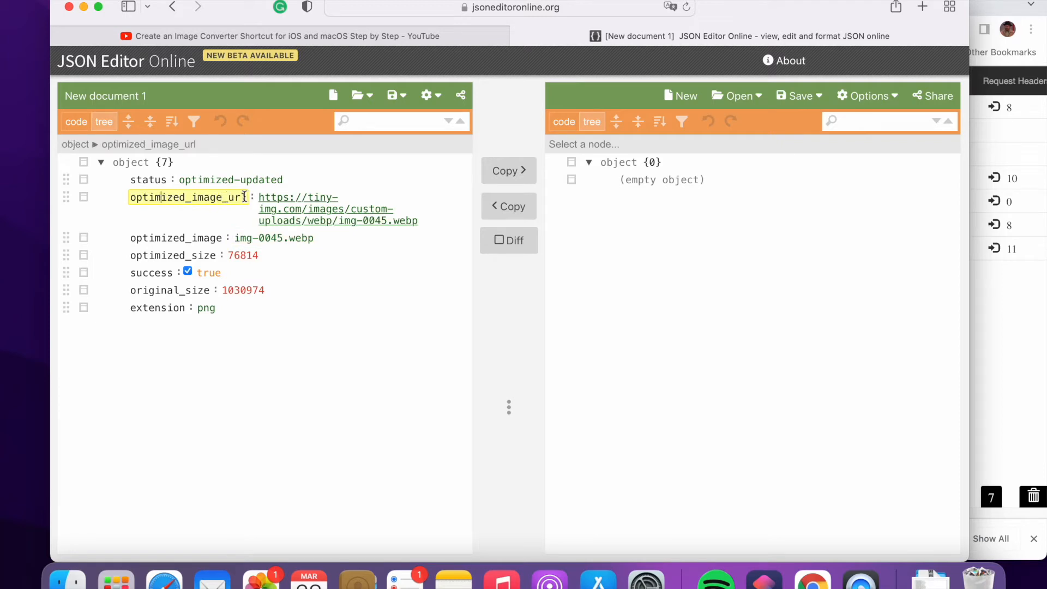
double_click(314, 209)
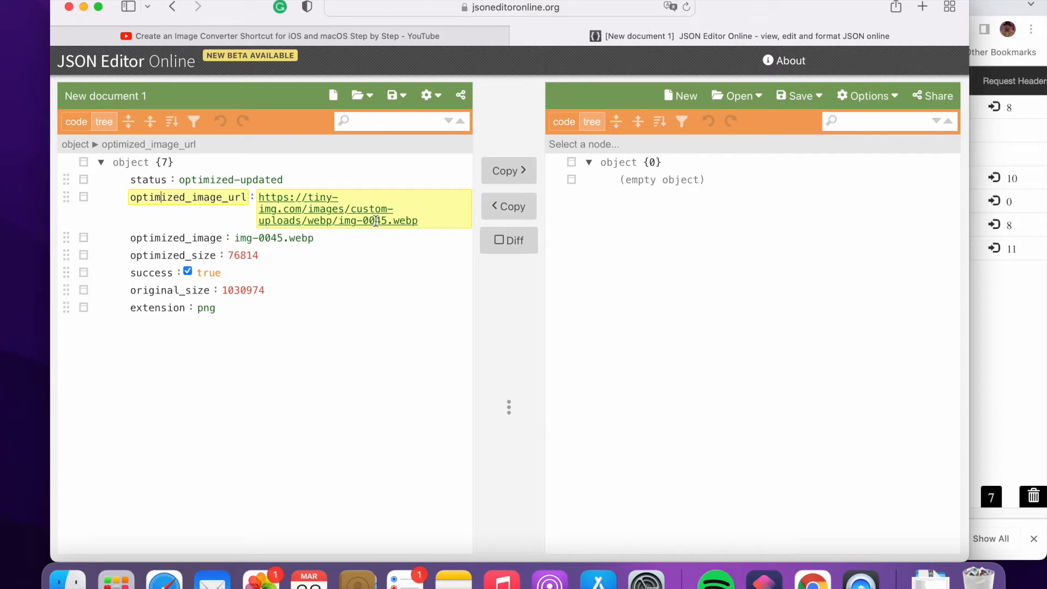
mouse_move(318, 220)
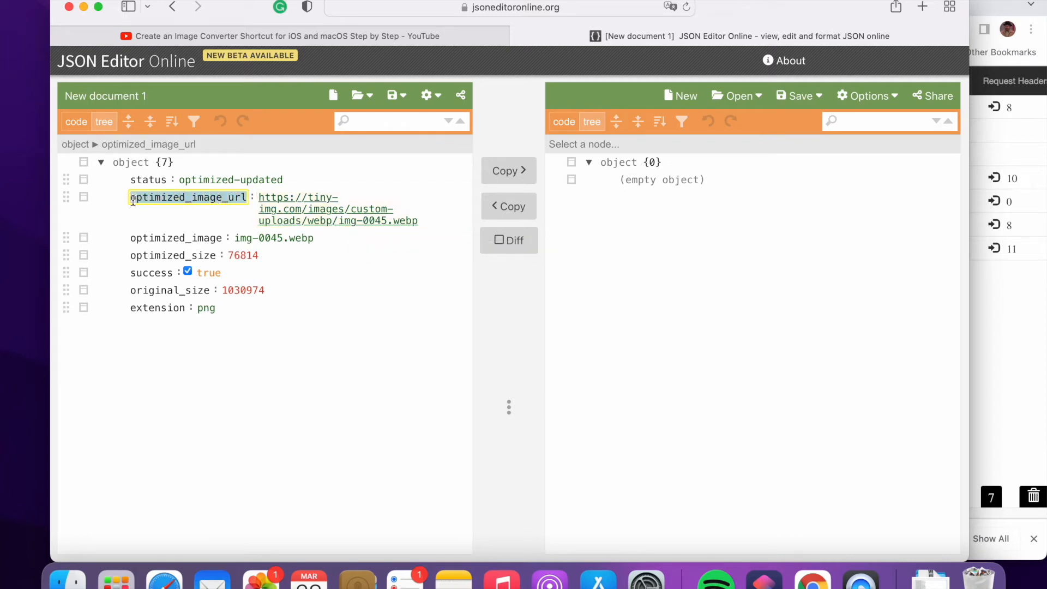
right_click(187, 197)
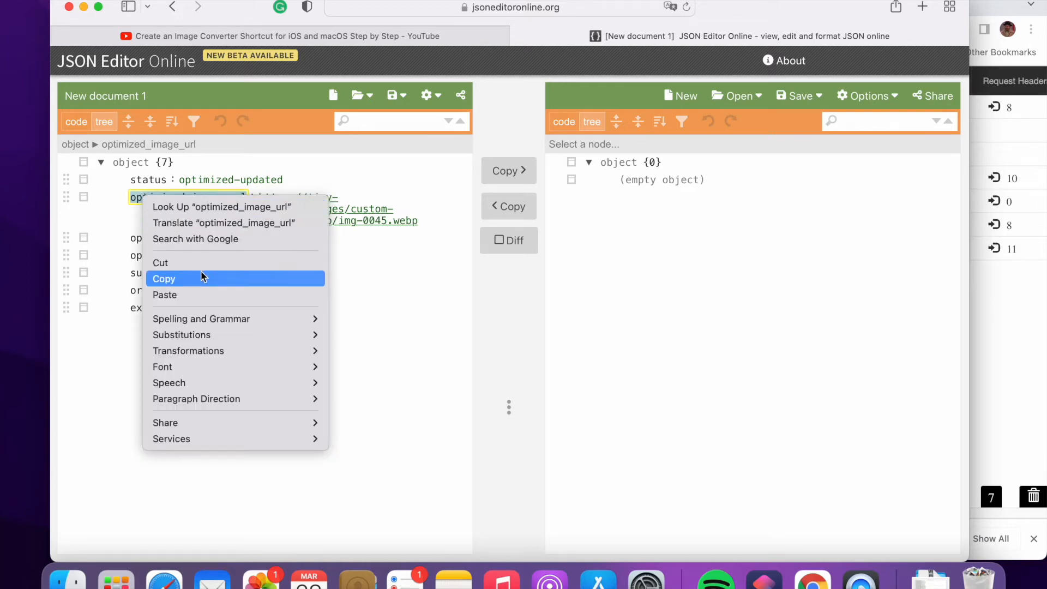
click(163, 279)
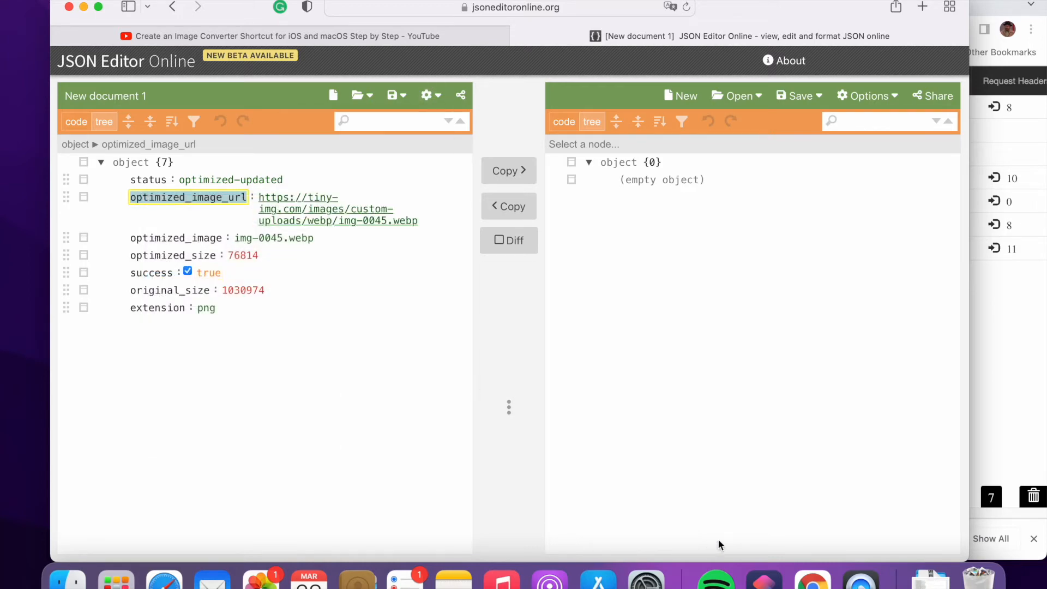
mouse_move(763, 574)
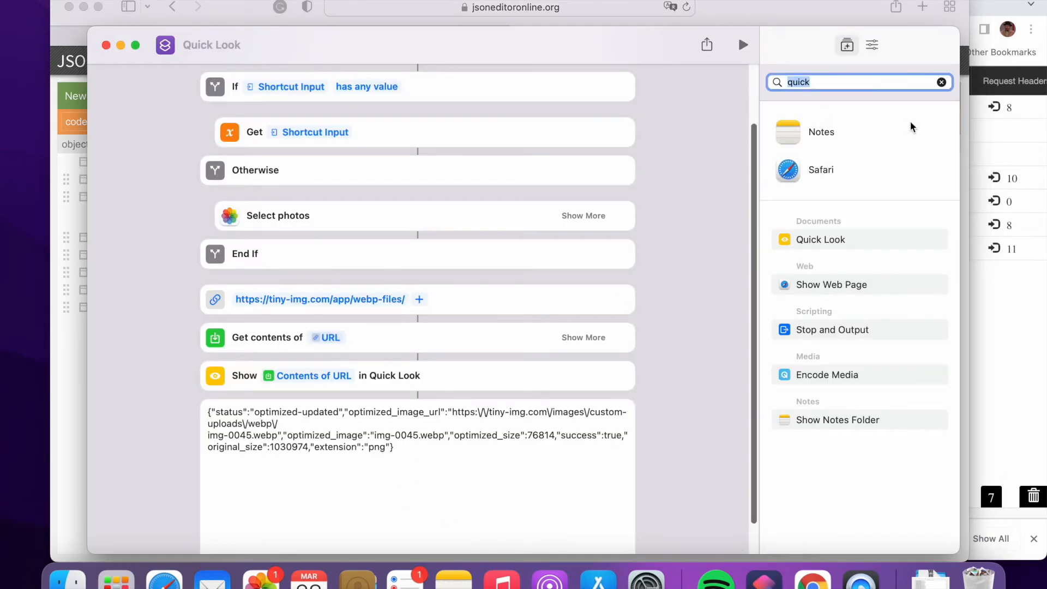
- Add Get Dictionary Value with key optimized_image_url and delete Show in Quick Look
text(dictiona)
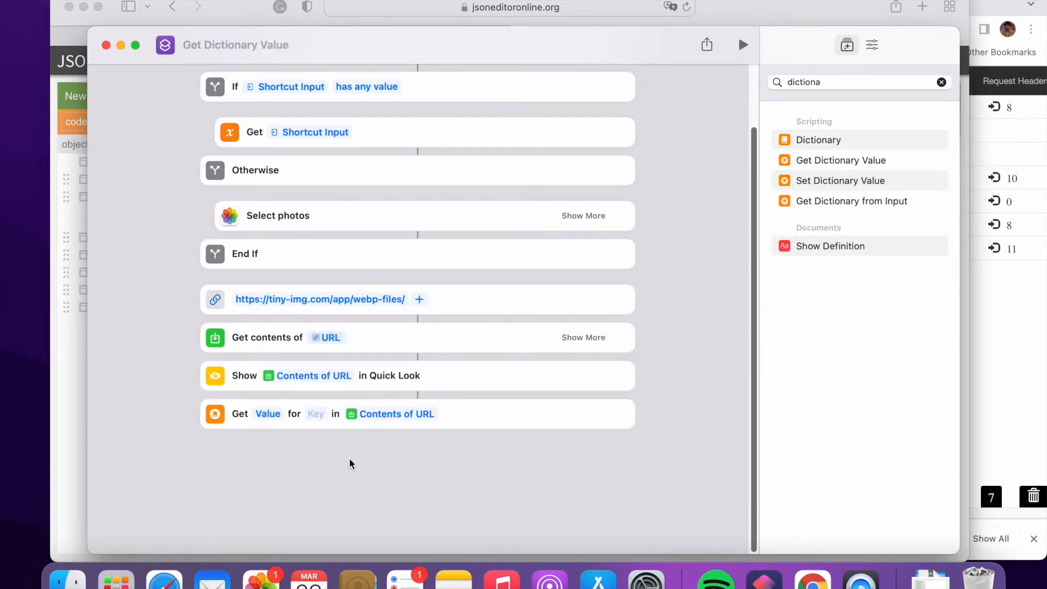
click(315, 413)
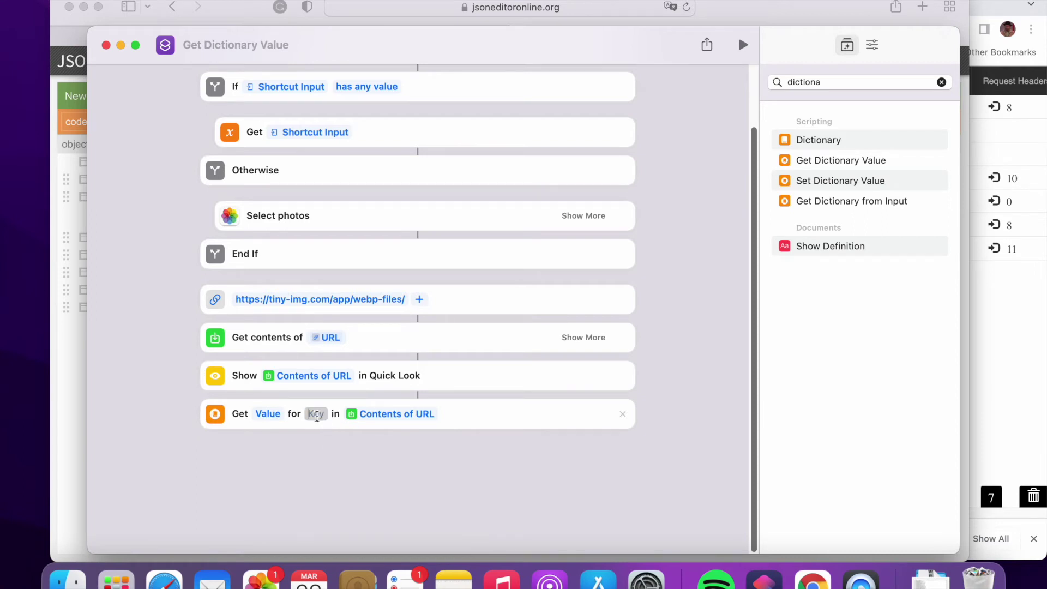
text(optimized_image_url)
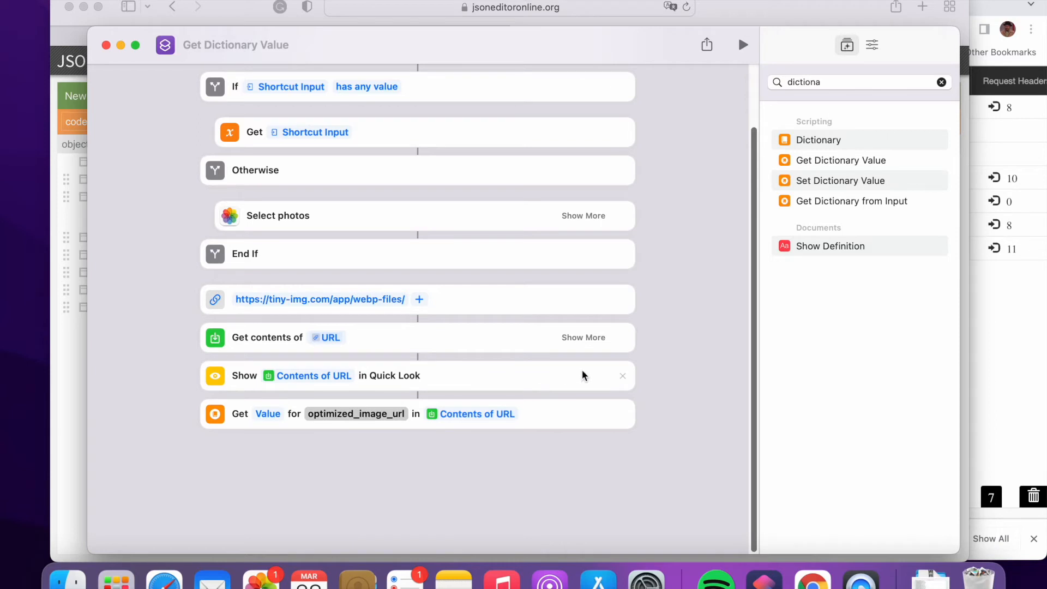
click(622, 375)
text(get content)
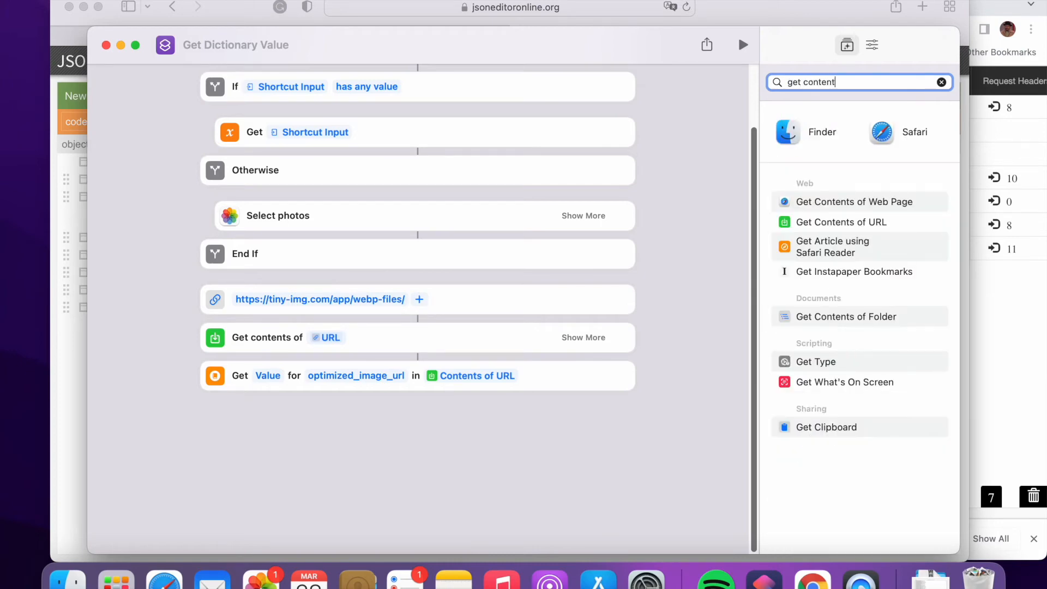
mouse_move(877, 226)
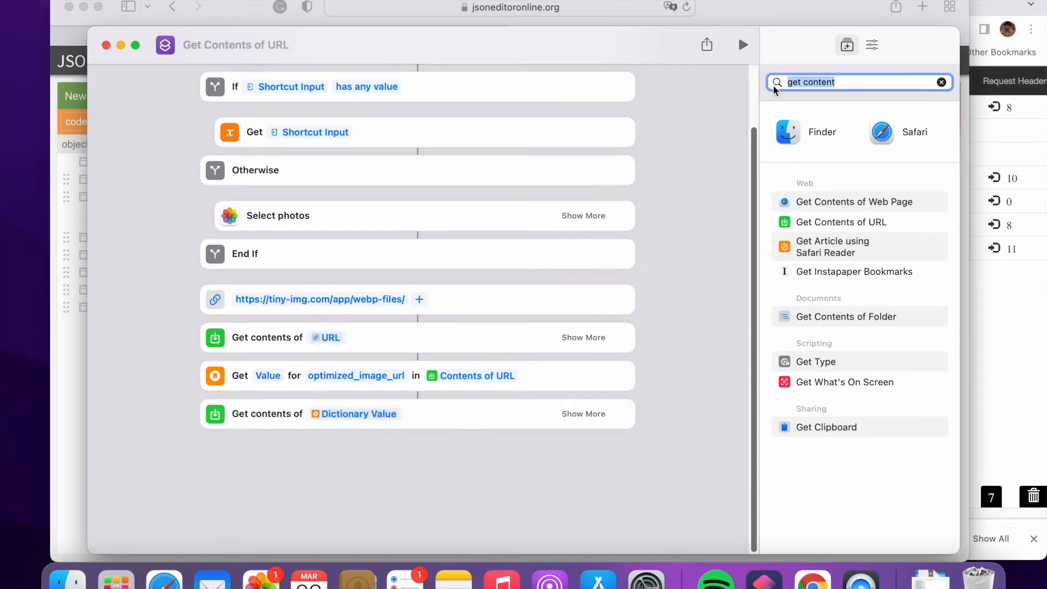
mouse_move(860, 93)
text(save)
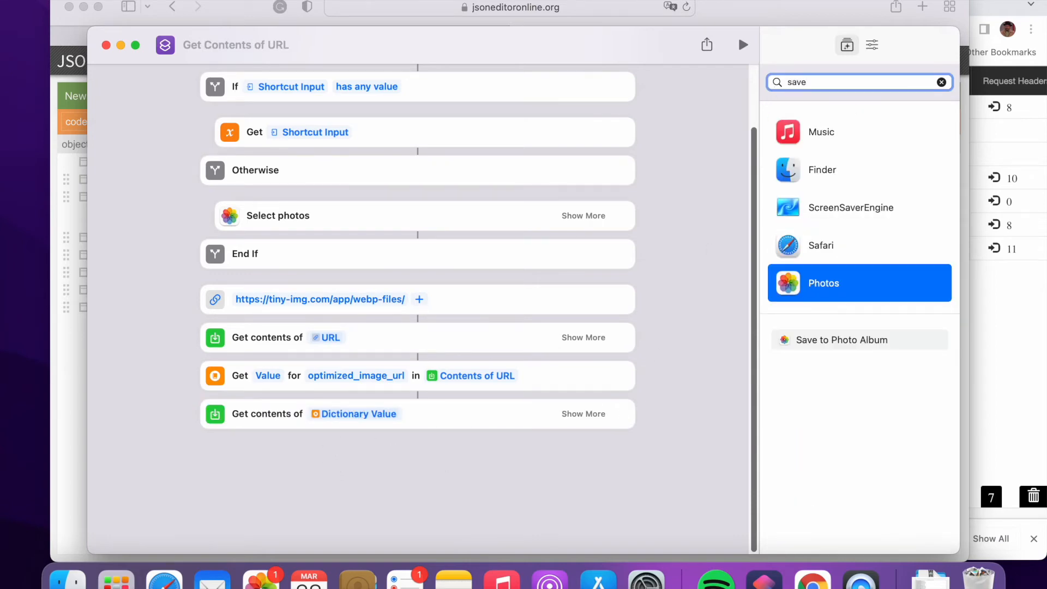
- Add a Finder Save File action after the final Get Contents of URL
text(fi)
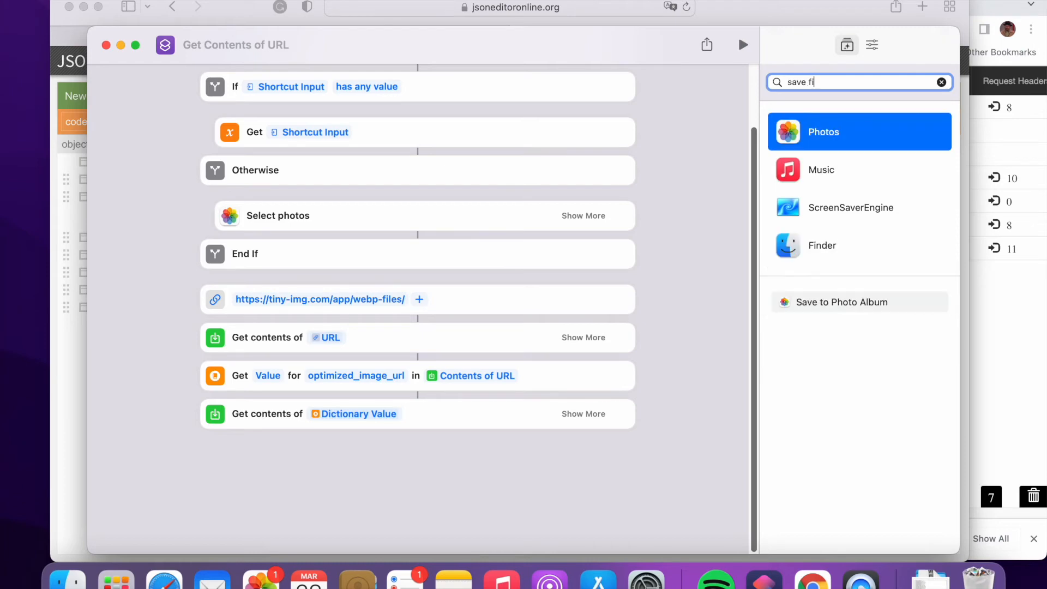
text(le)
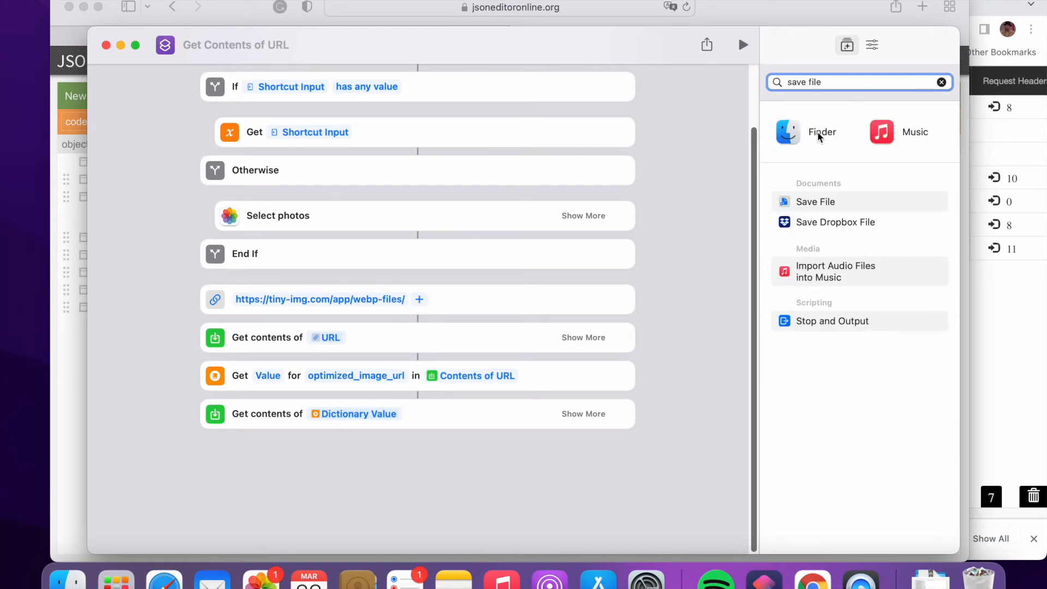
mouse_move(811, 152)
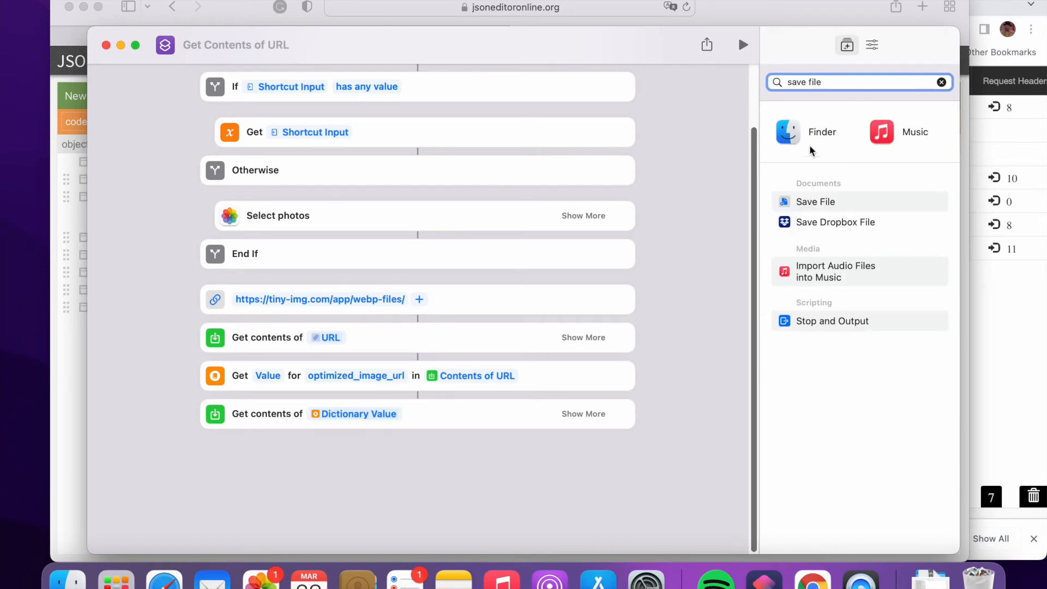
click(812, 132)
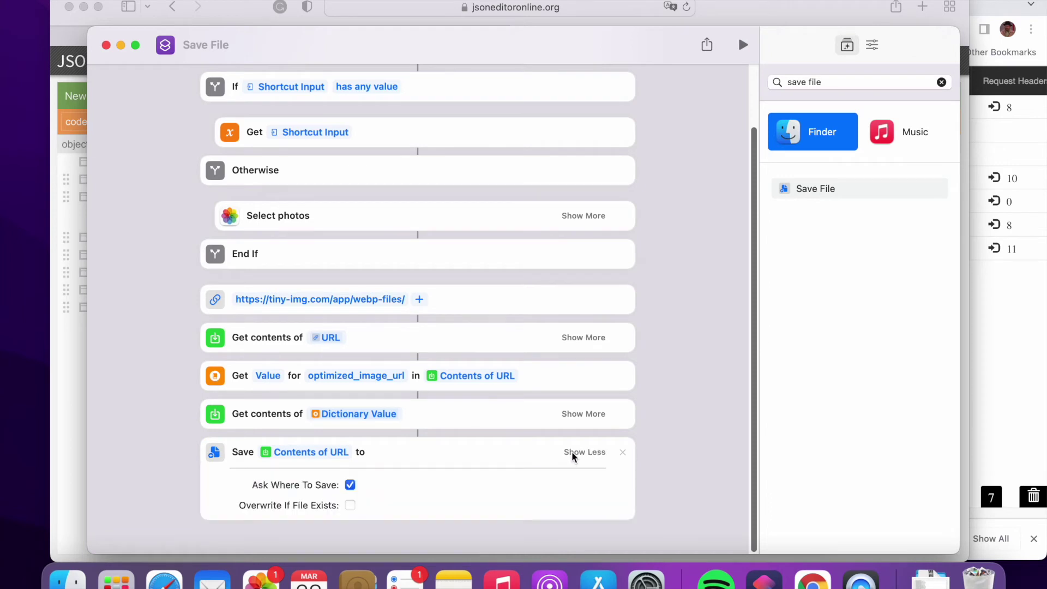
mouse_move(397, 502)
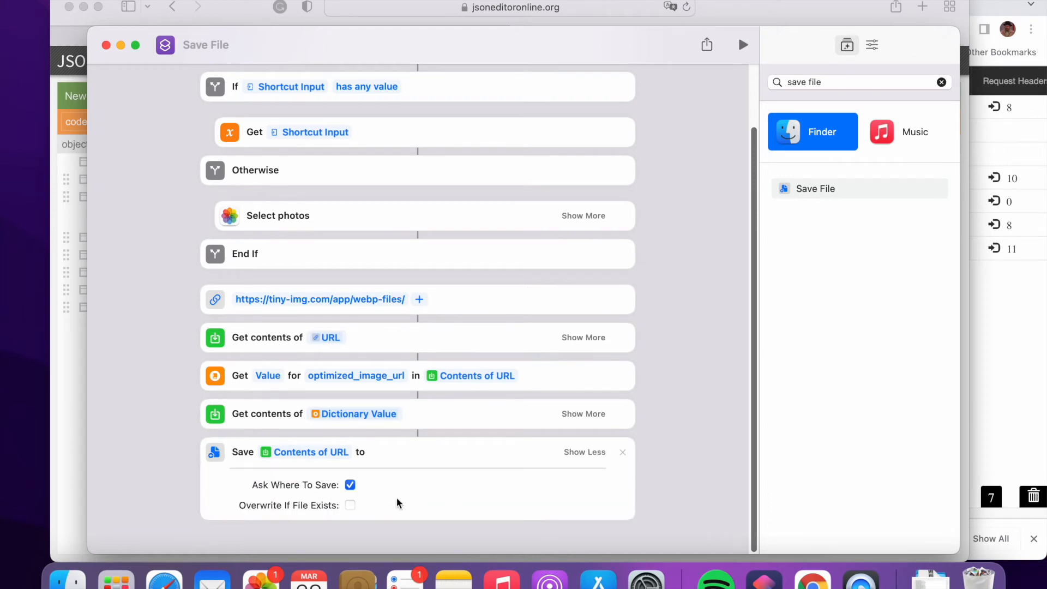
mouse_move(416, 502)
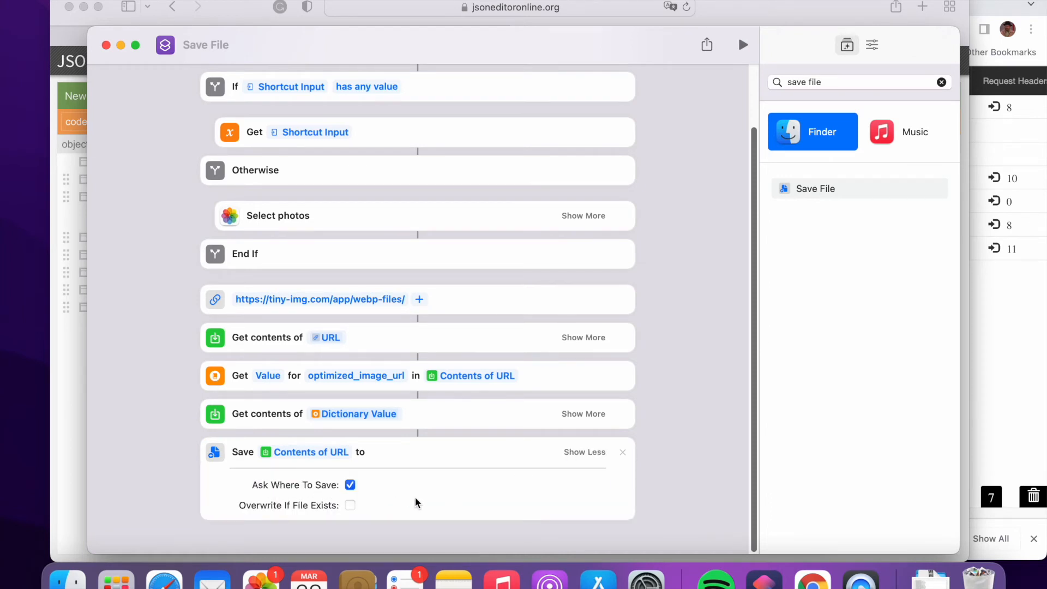
mouse_move(465, 447)
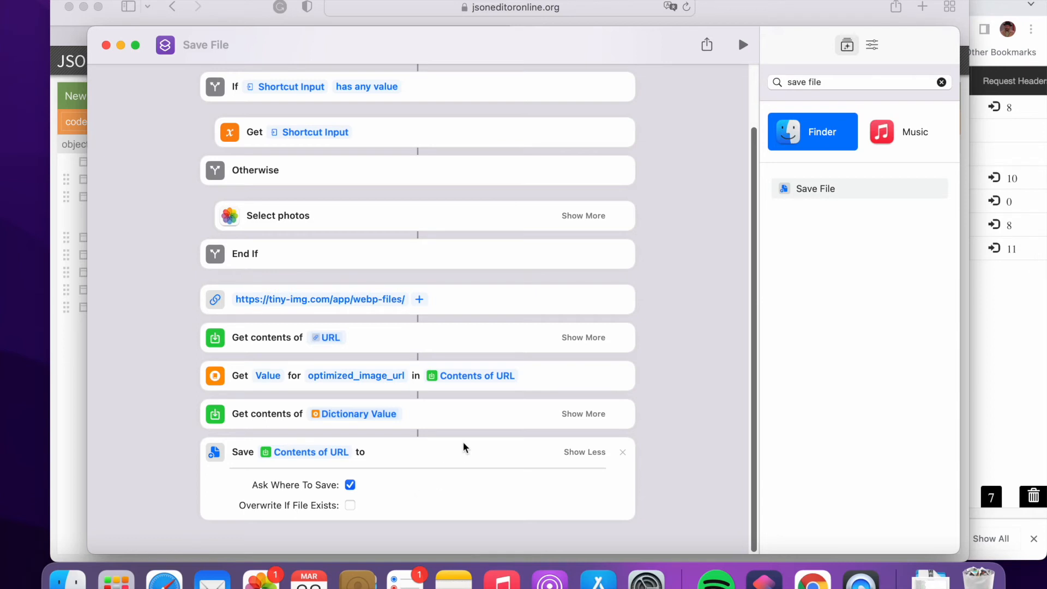
- Name the shortcut 'webp' and minimize the editor window
click(871, 45)
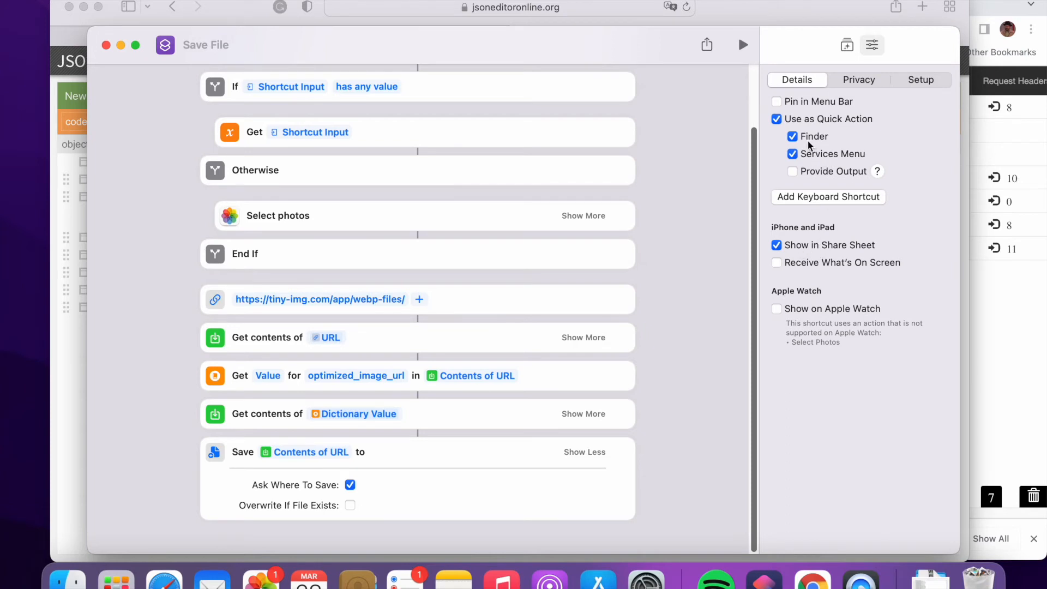
mouse_move(246, 75)
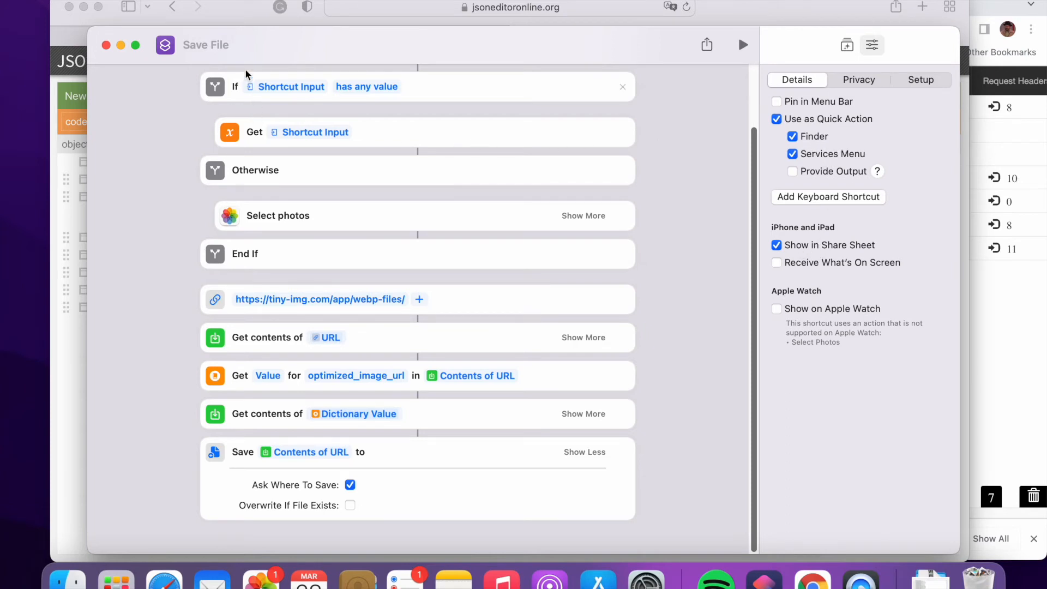
click(205, 45)
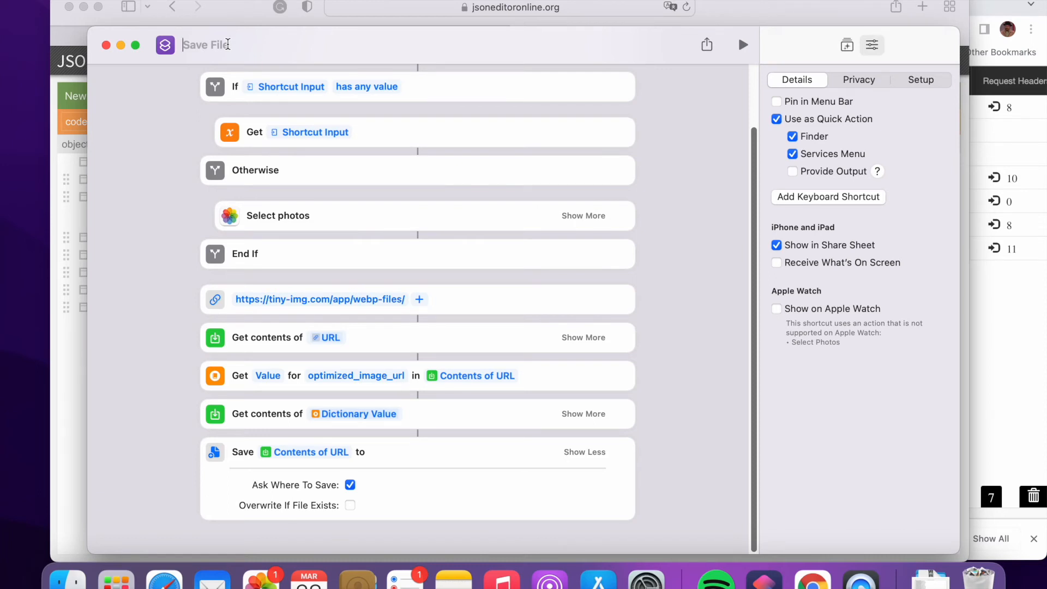
text(webp)
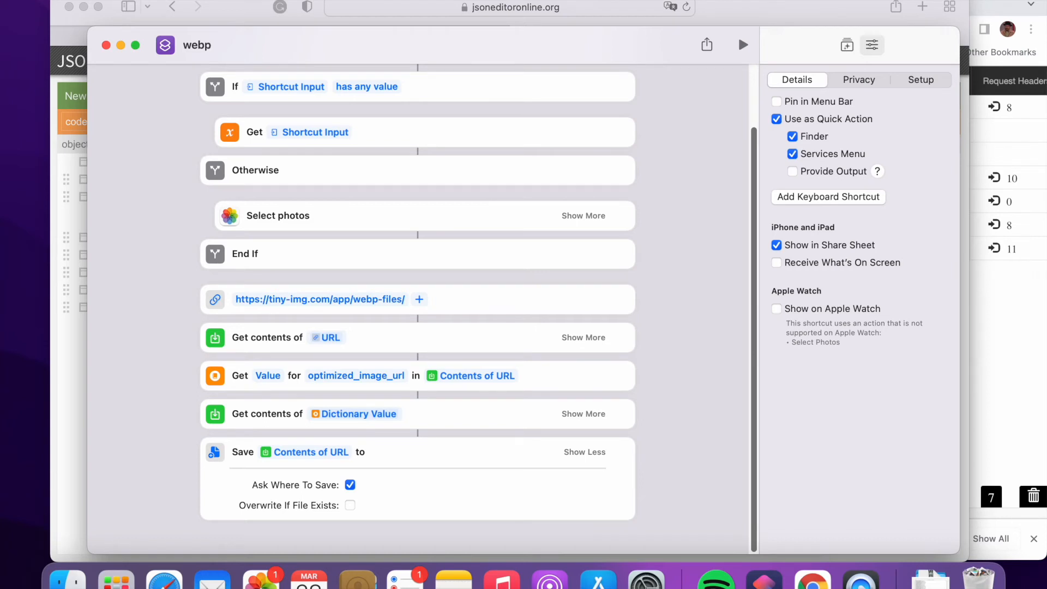
mouse_move(288, 60)
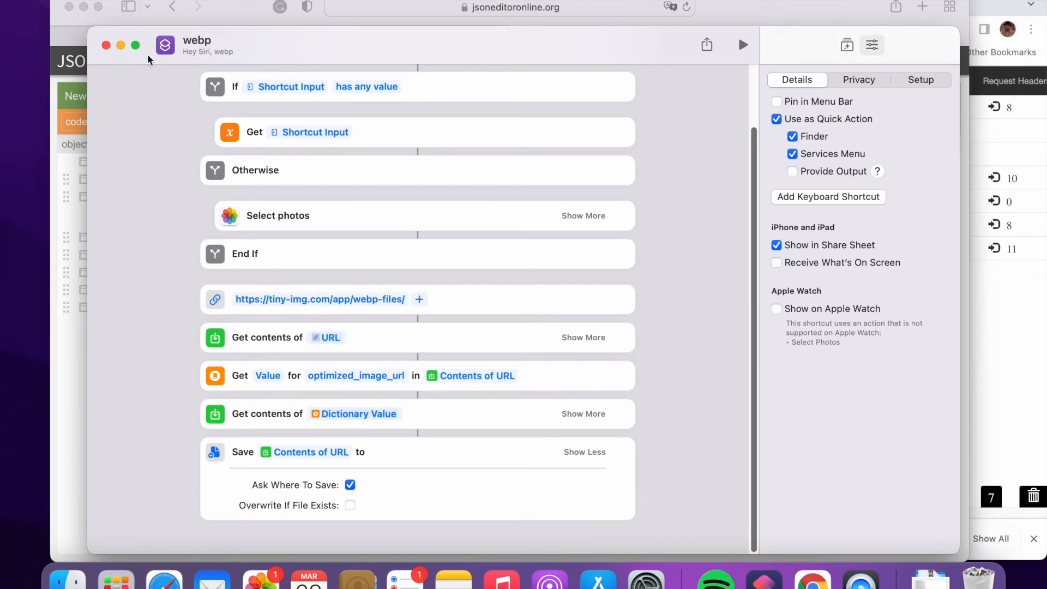
click(121, 44)
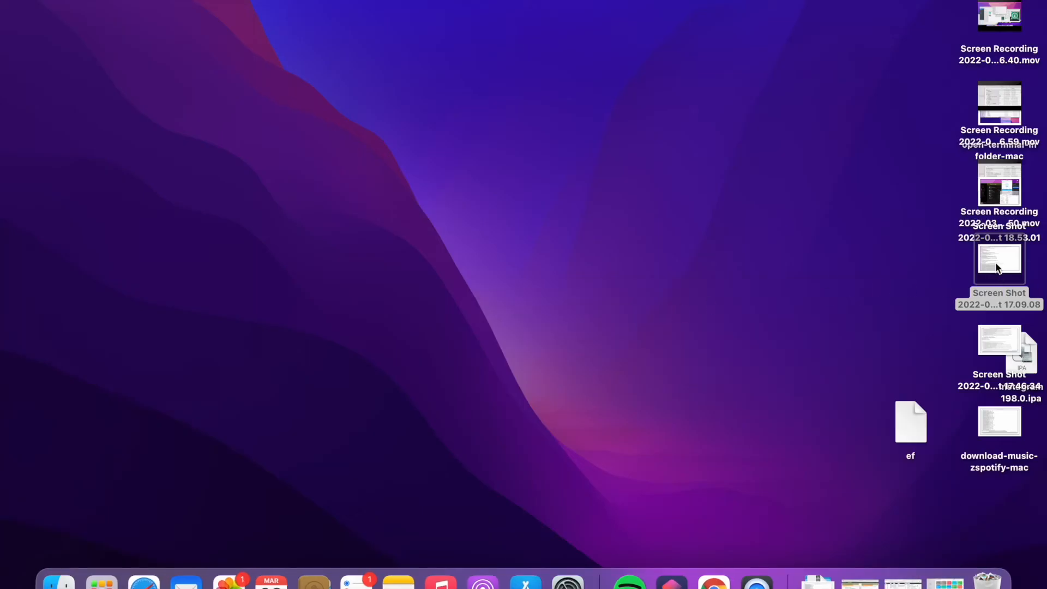
- Run Quick Actions > webp on Screen Shot 17.09.08 and confirm saving to Downloads
click(998, 340)
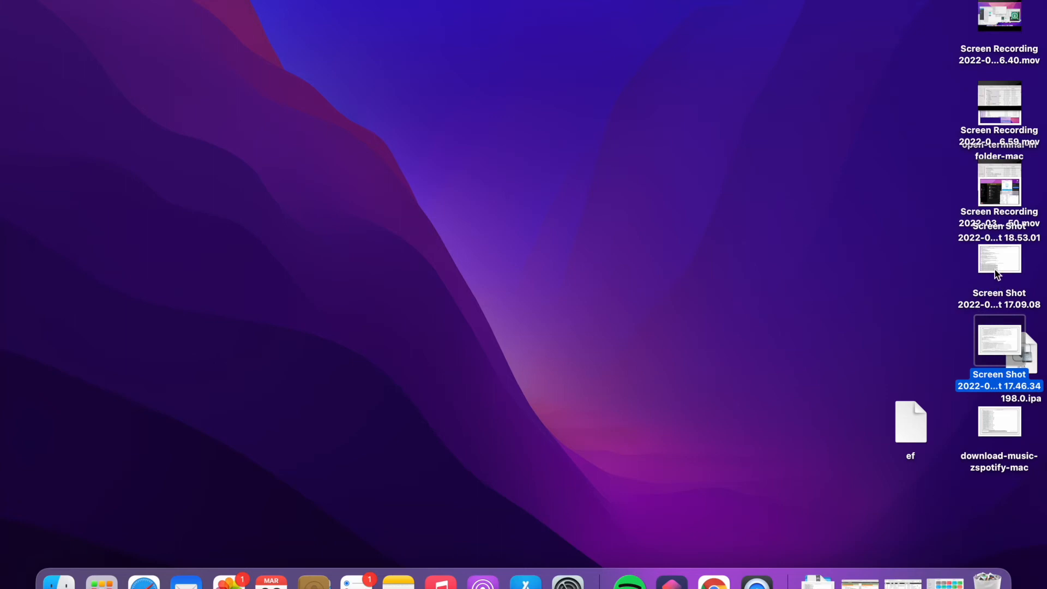
click(999, 264)
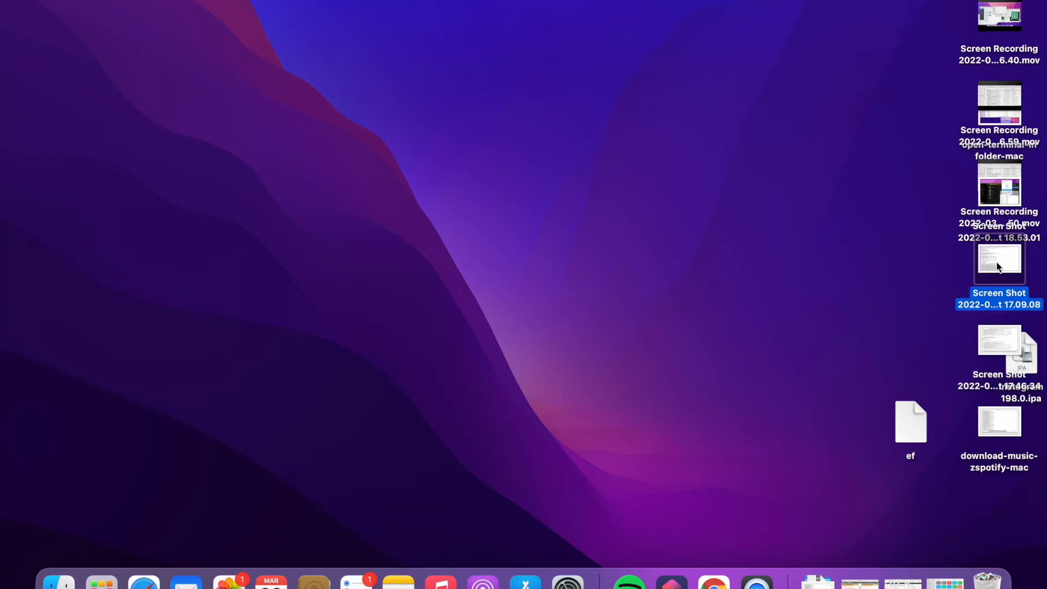
right_click(999, 262)
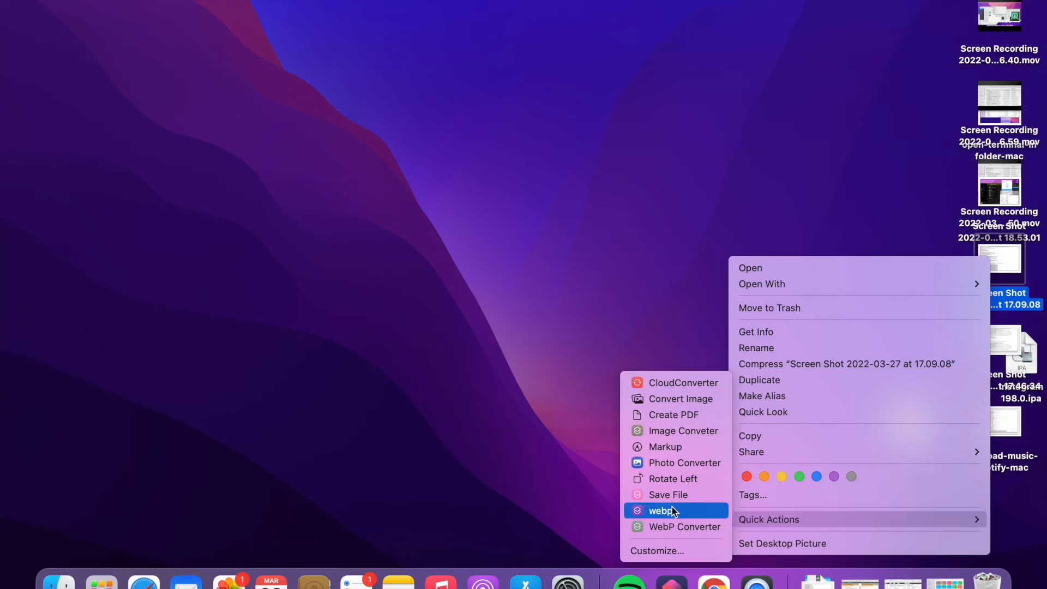
mouse_move(678, 514)
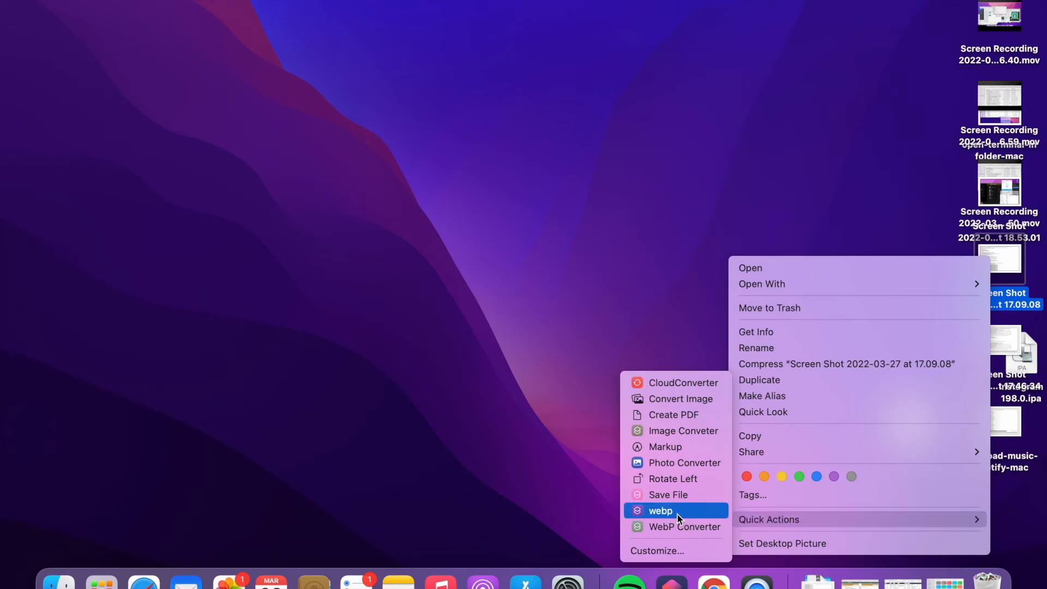
mouse_move(660, 510)
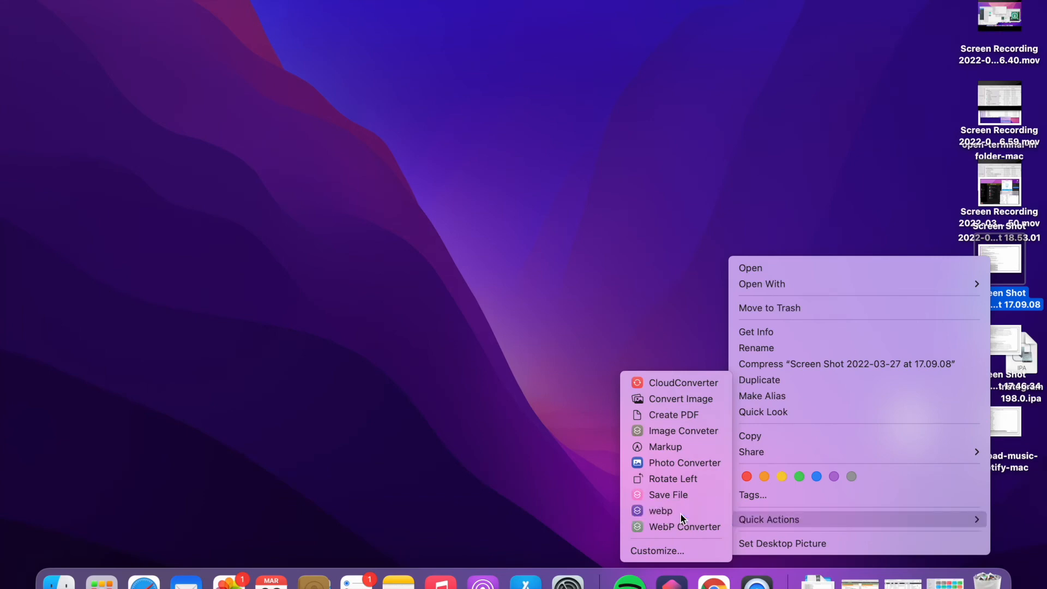
click(660, 511)
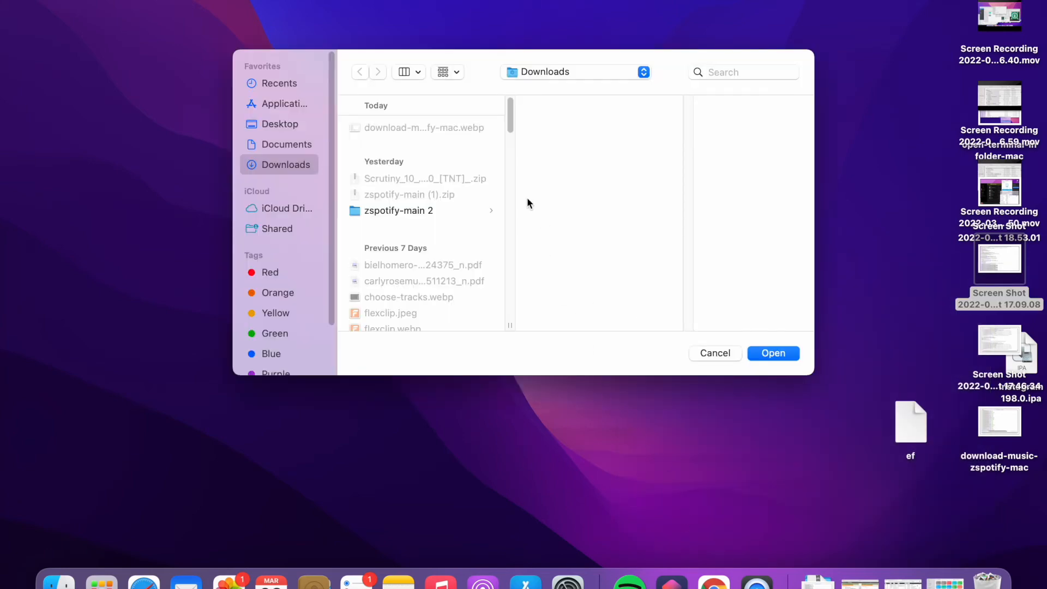
mouse_move(571, 102)
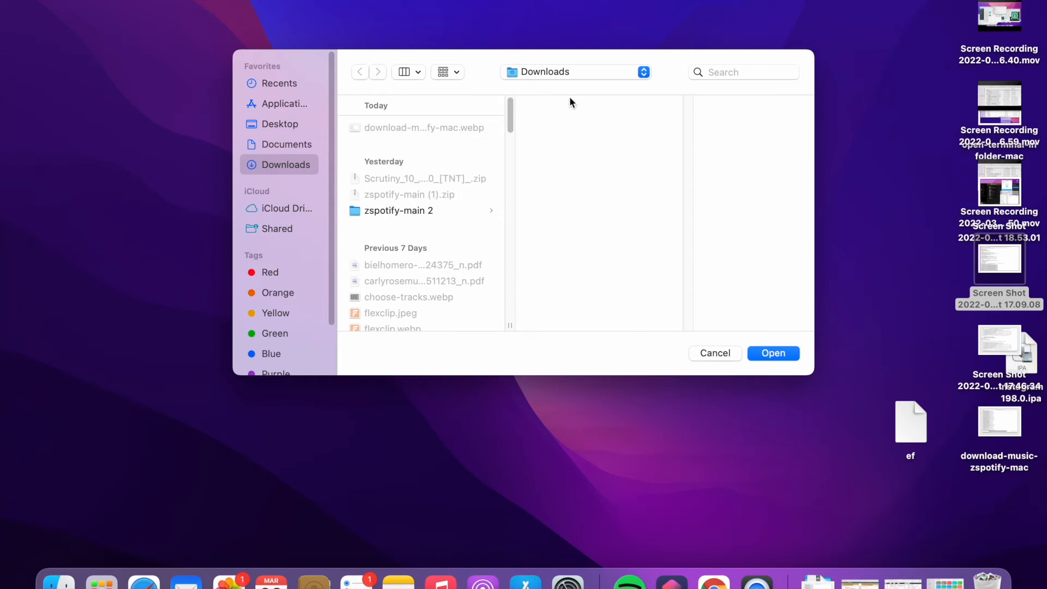
mouse_move(541, 131)
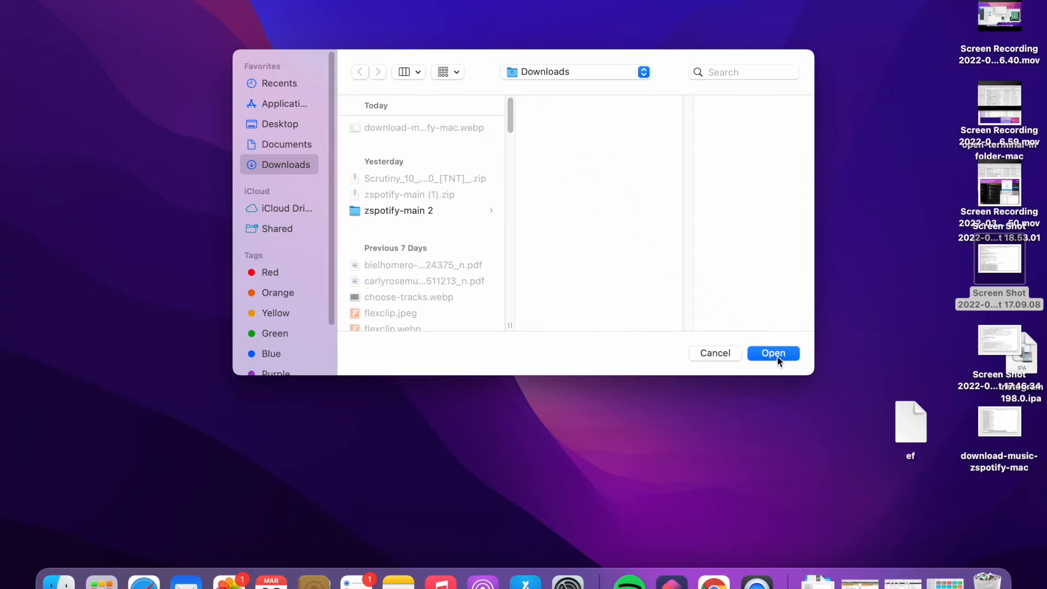
click(772, 352)
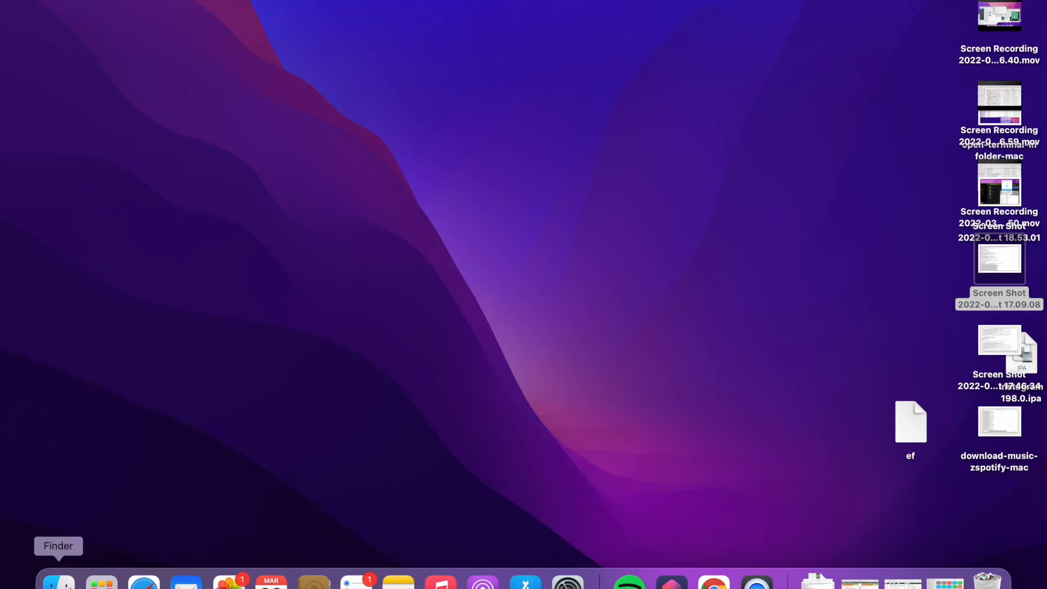
- Check Downloads for screen-shot-2022-03-27-at-170908.webp, a 63 KB WebP image
click(58, 581)
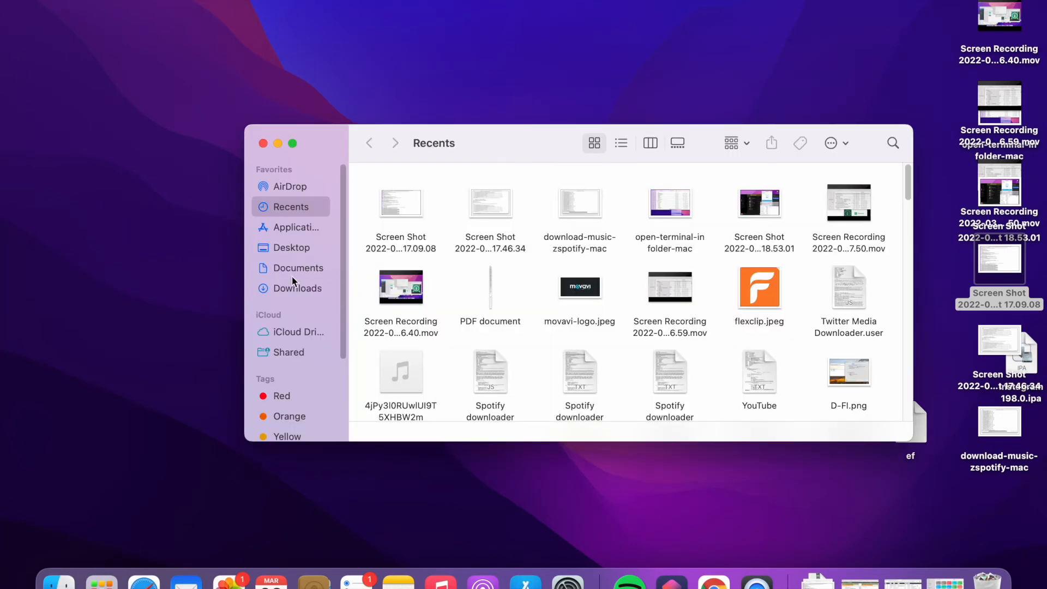
click(297, 288)
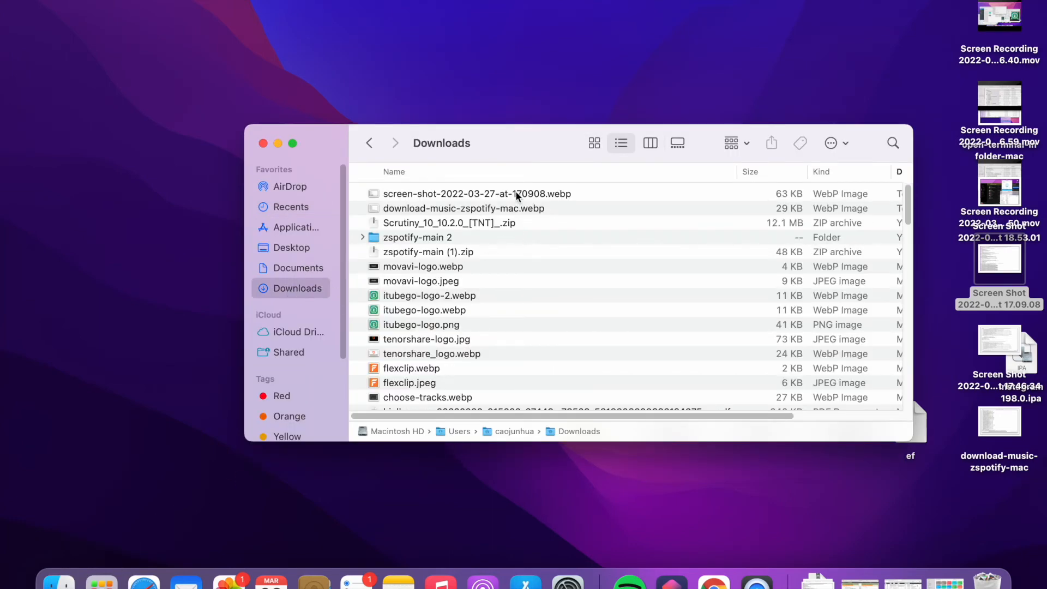
click(476, 193)
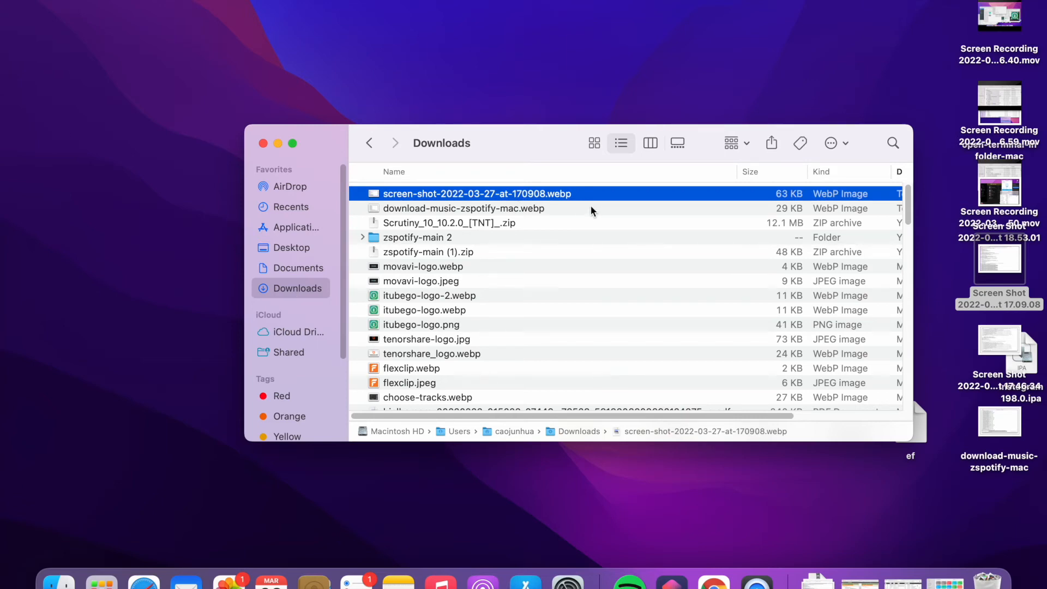
mouse_move(994, 270)
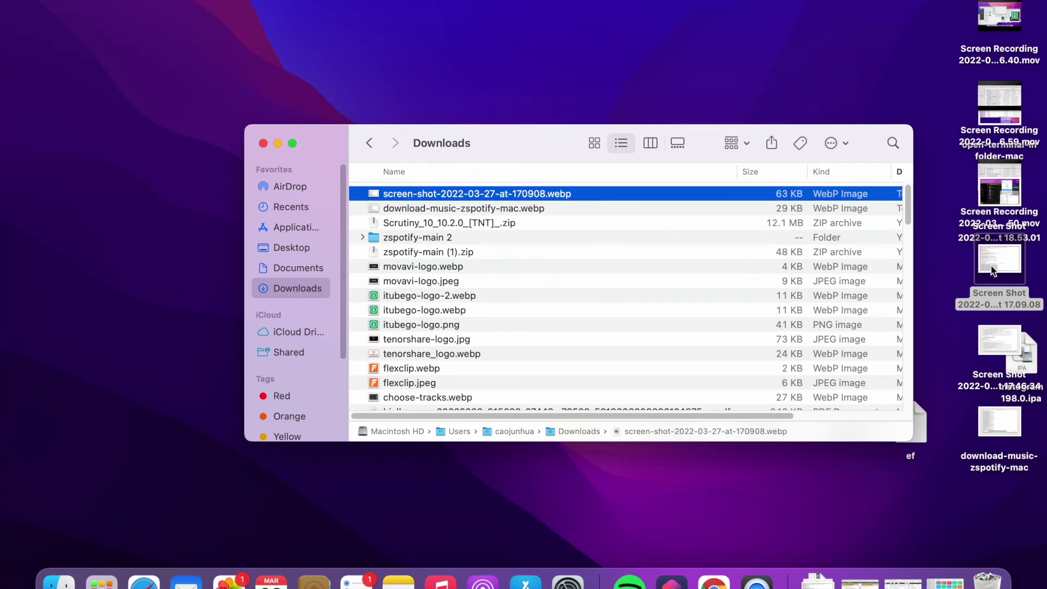
click(999, 261)
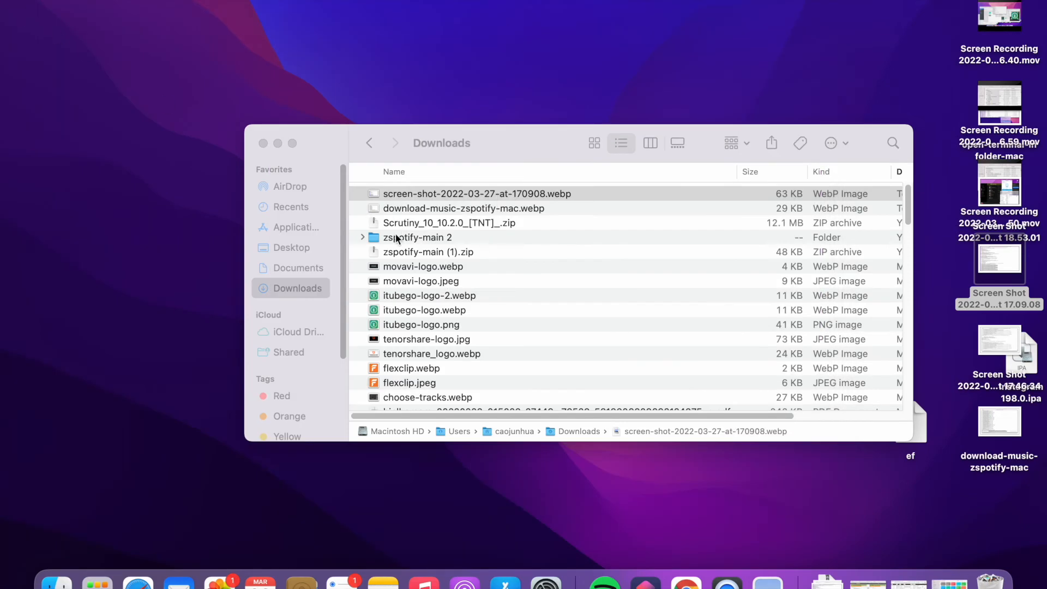
mouse_move(465, 276)
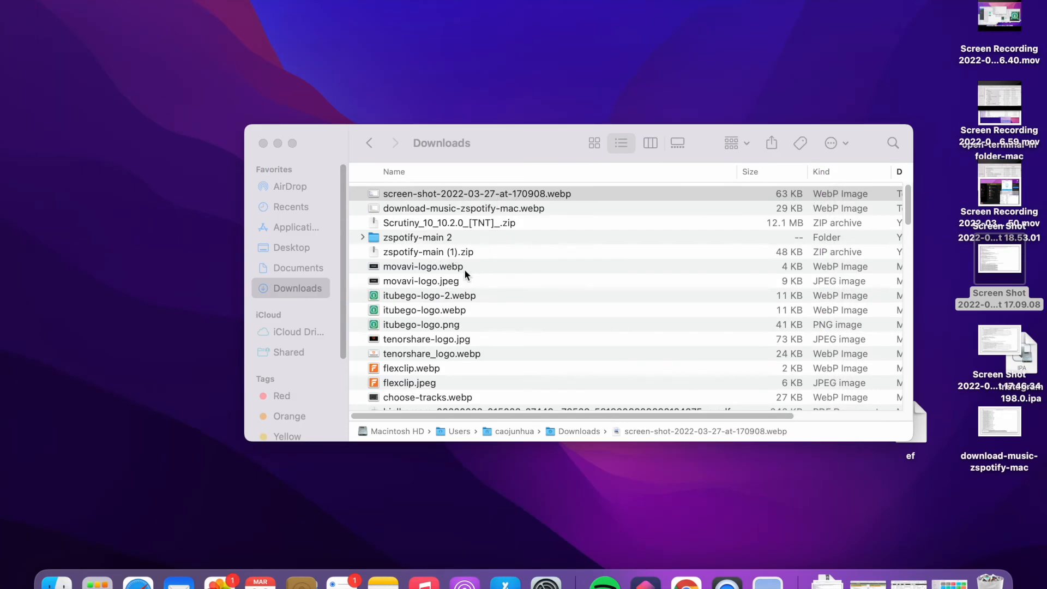
- Run the webp quick action on movavi-logo.webp and select the new movavi-logo.jpg
click(422, 267)
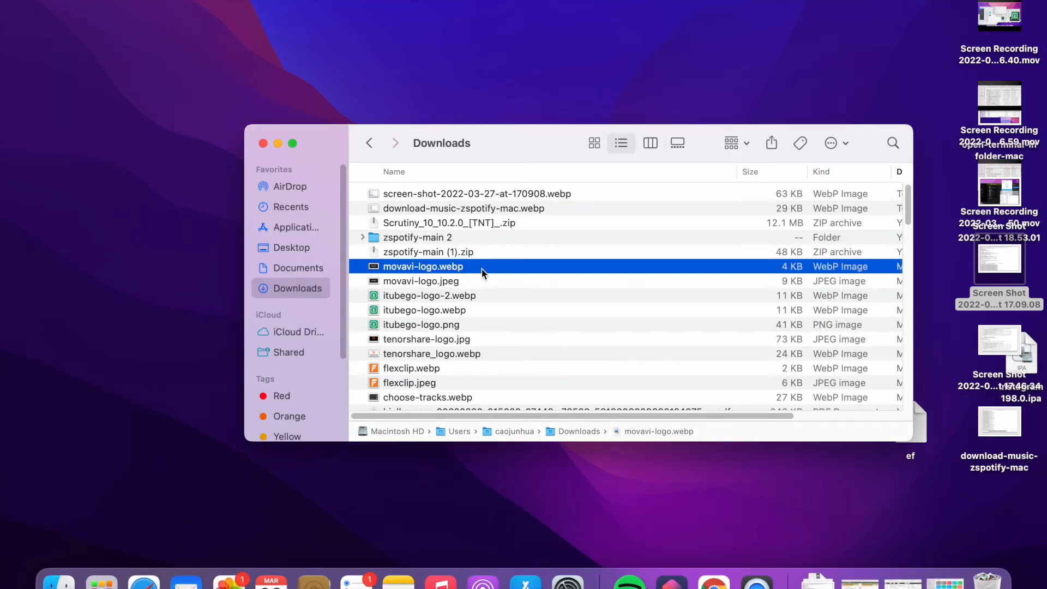
right_click(422, 266)
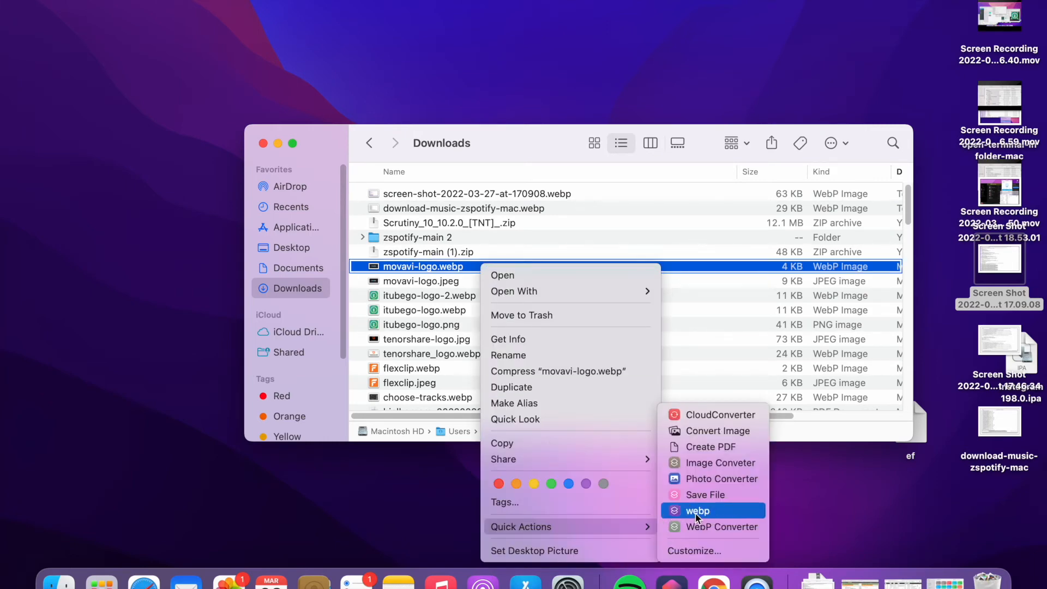
click(697, 510)
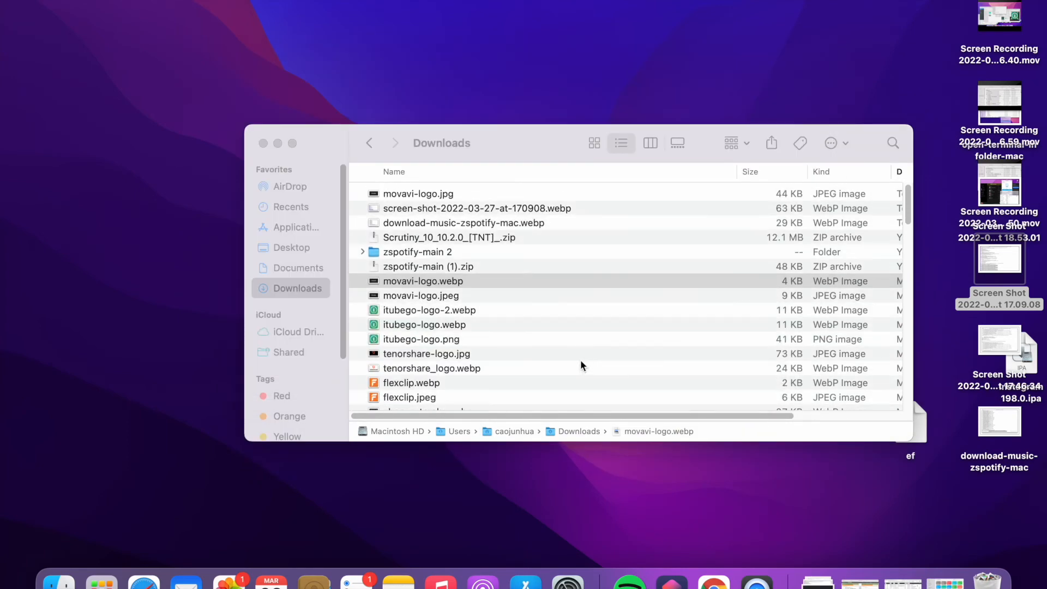
click(419, 194)
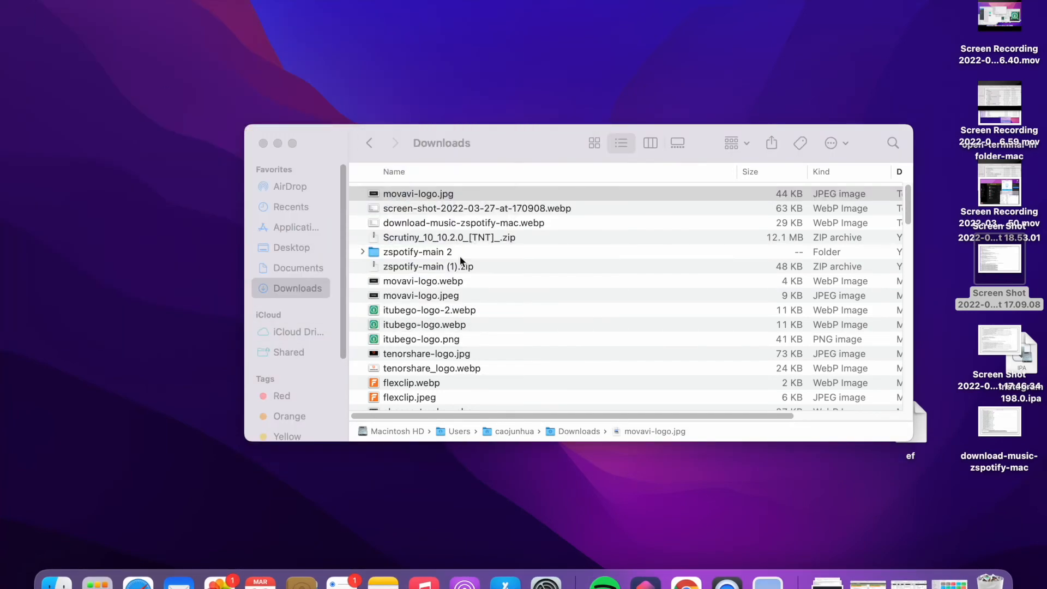
mouse_move(622, 579)
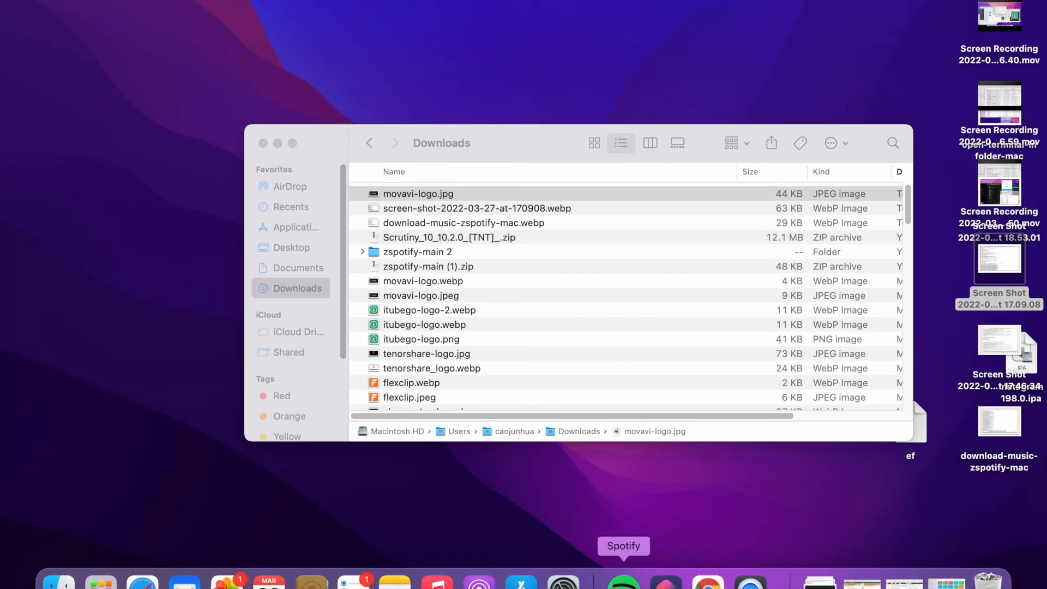
mouse_move(671, 580)
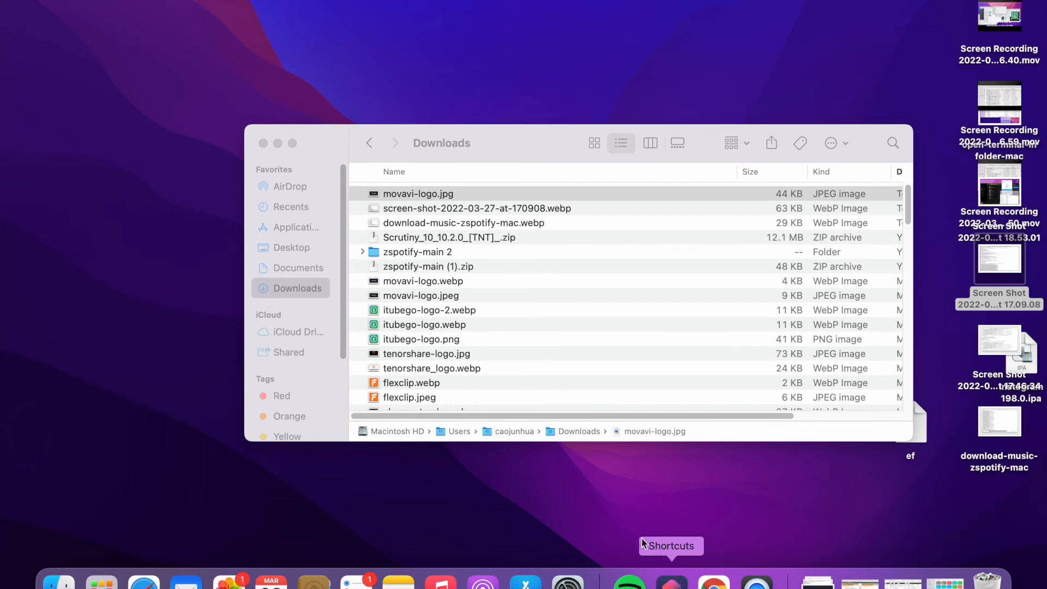
- Reopen the webp shortcut and wrap the upload steps in Repeat with Each, before Save File
click(670, 579)
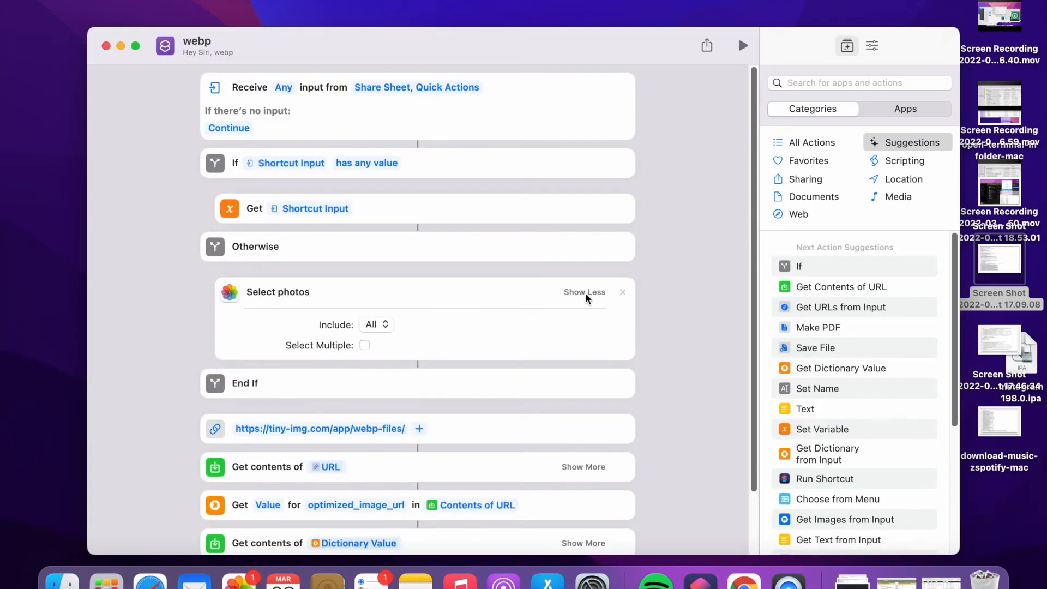
mouse_move(360, 352)
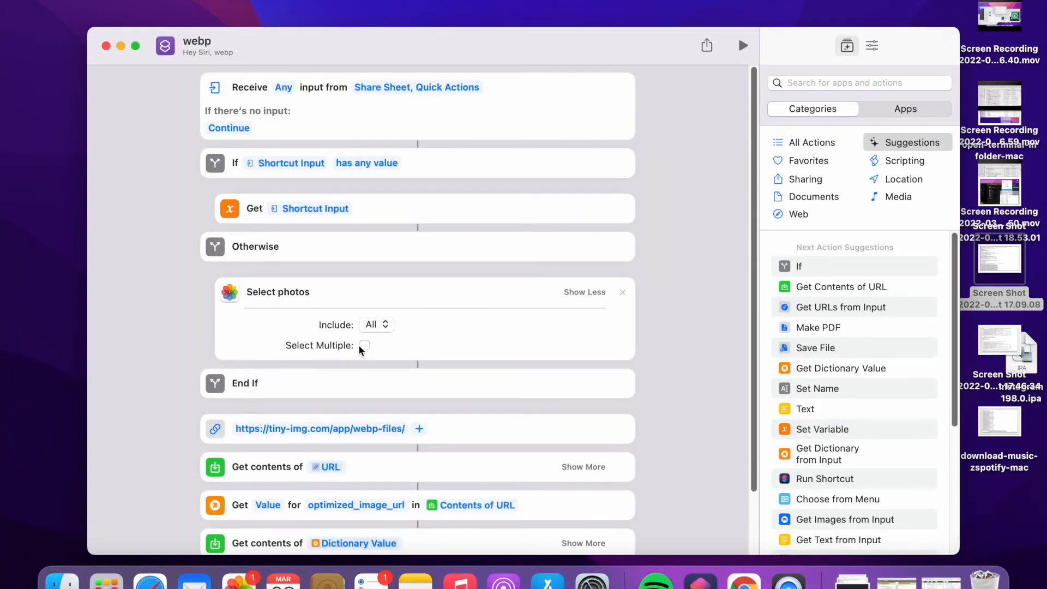
click(584, 291)
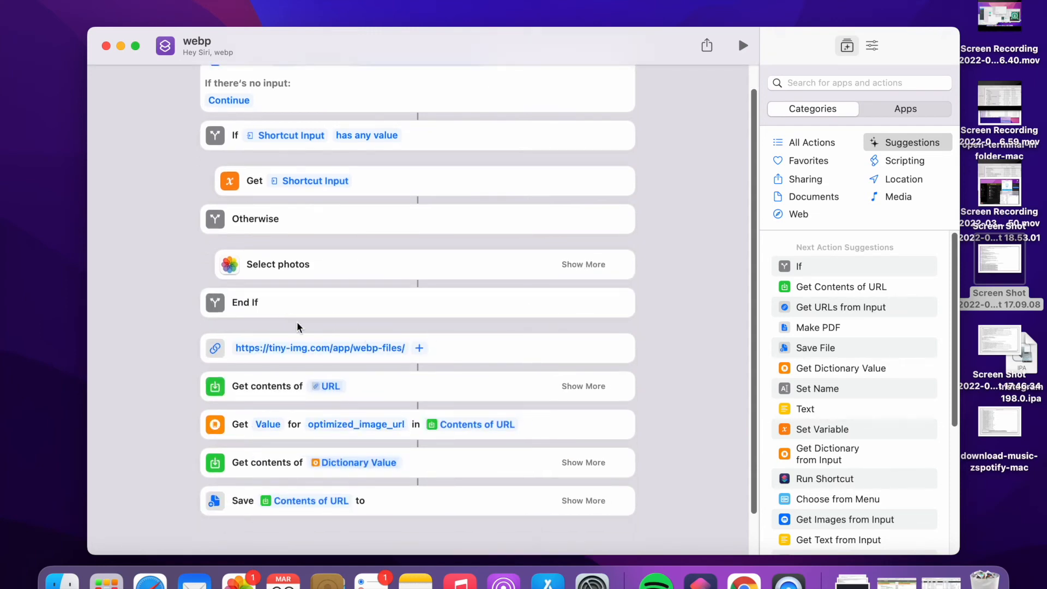
click(859, 83)
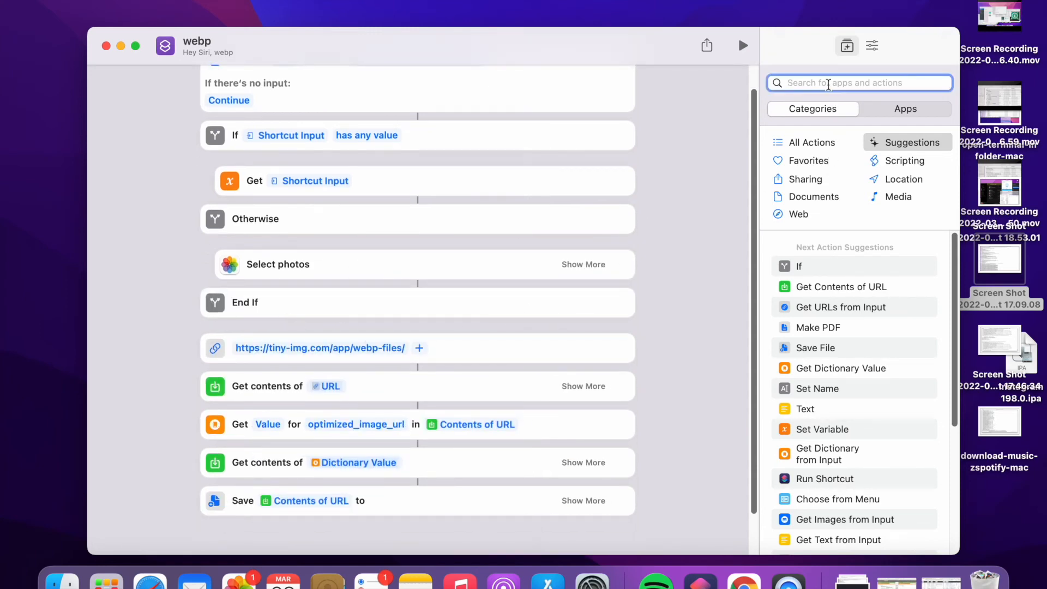
text(repea)
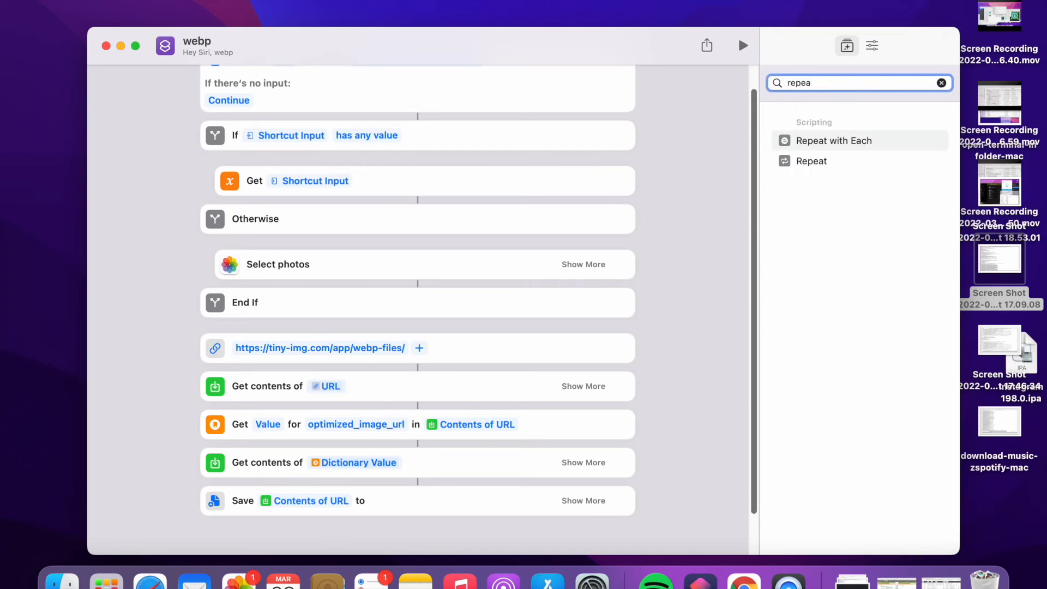
mouse_move(861, 140)
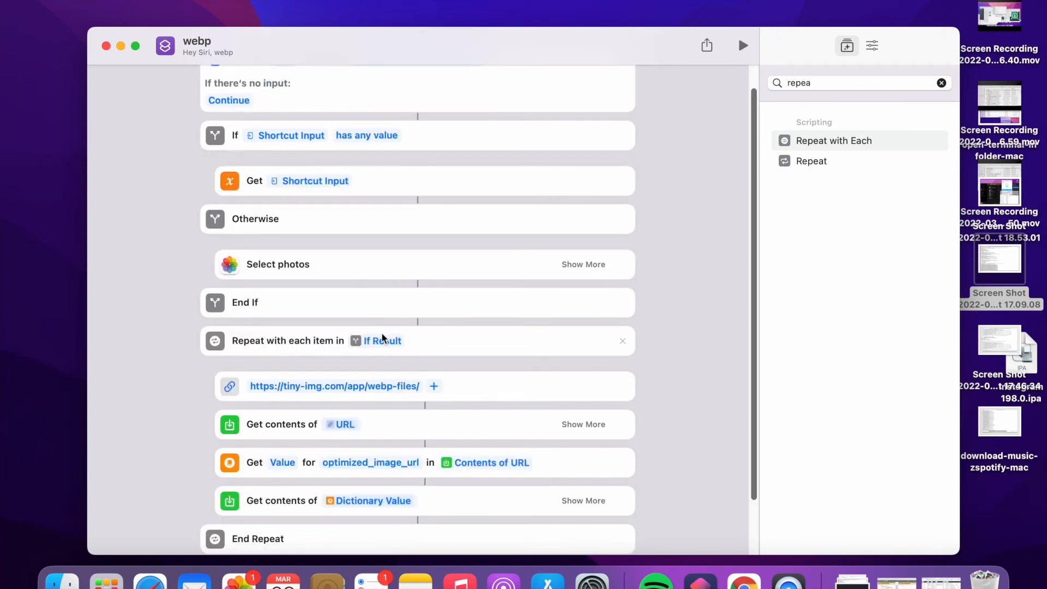
scroll(down, 3)
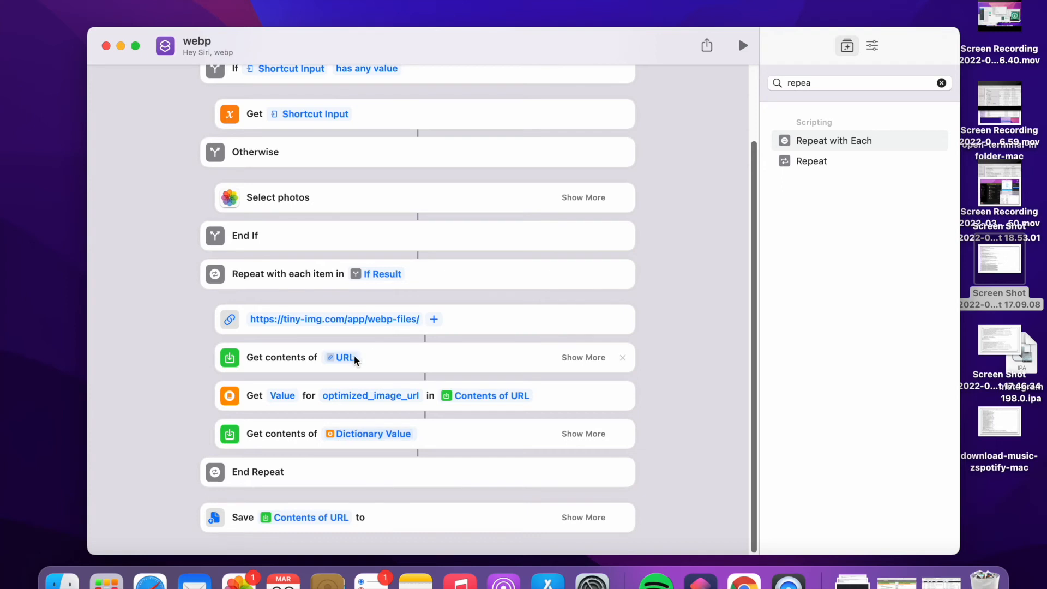
- Replace If Result with Repeat Item in the form's file field
click(583, 357)
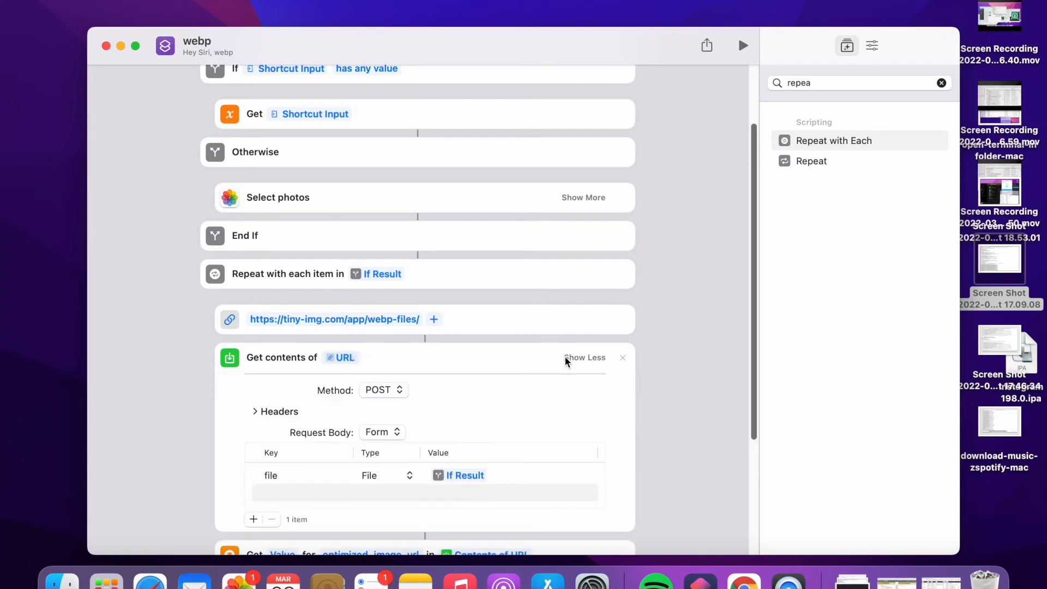
scroll(down, 3)
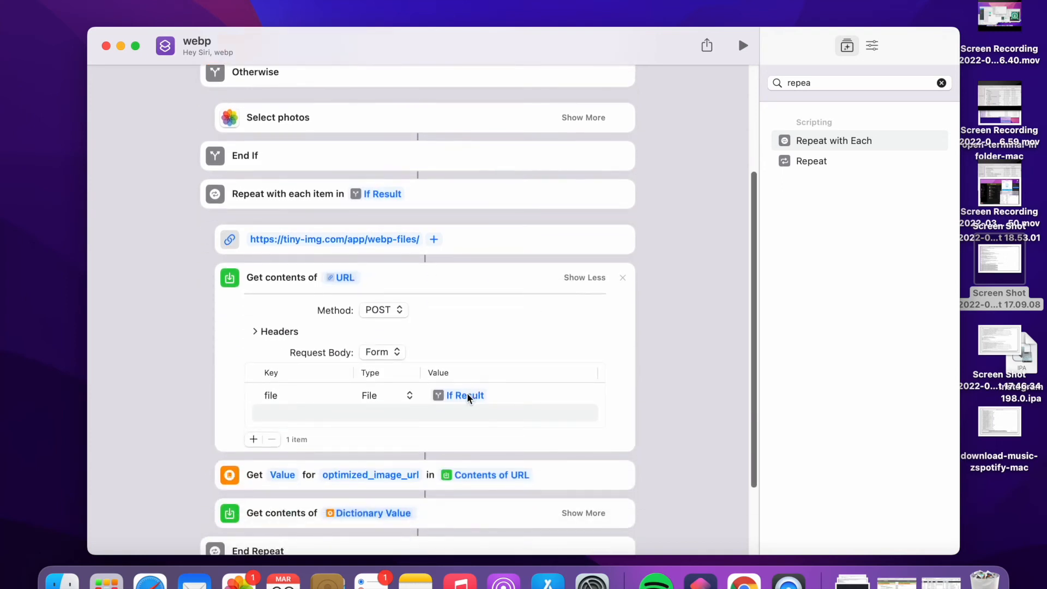
click(464, 395)
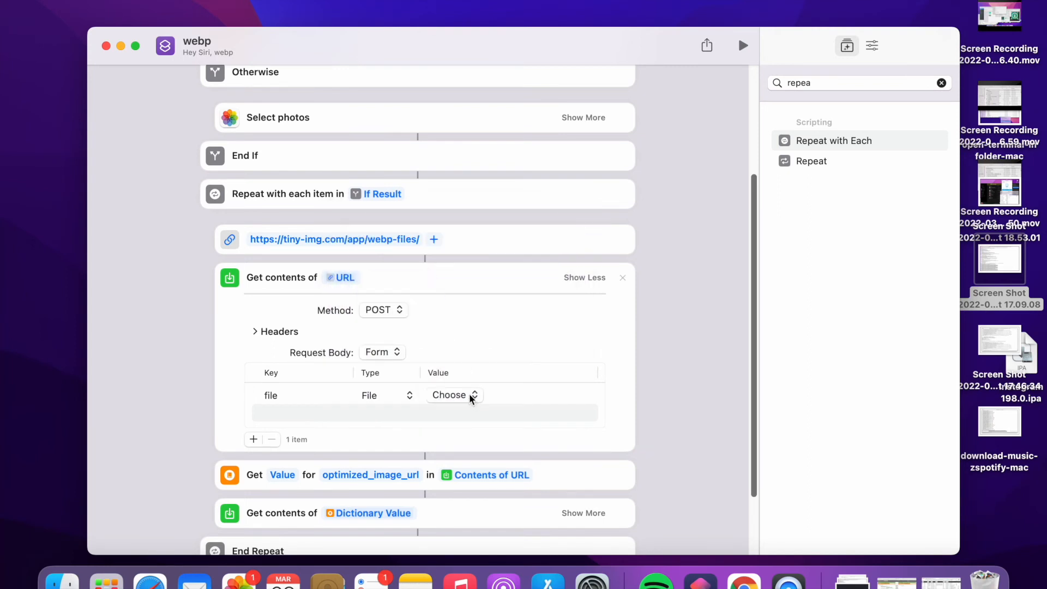
click(449, 395)
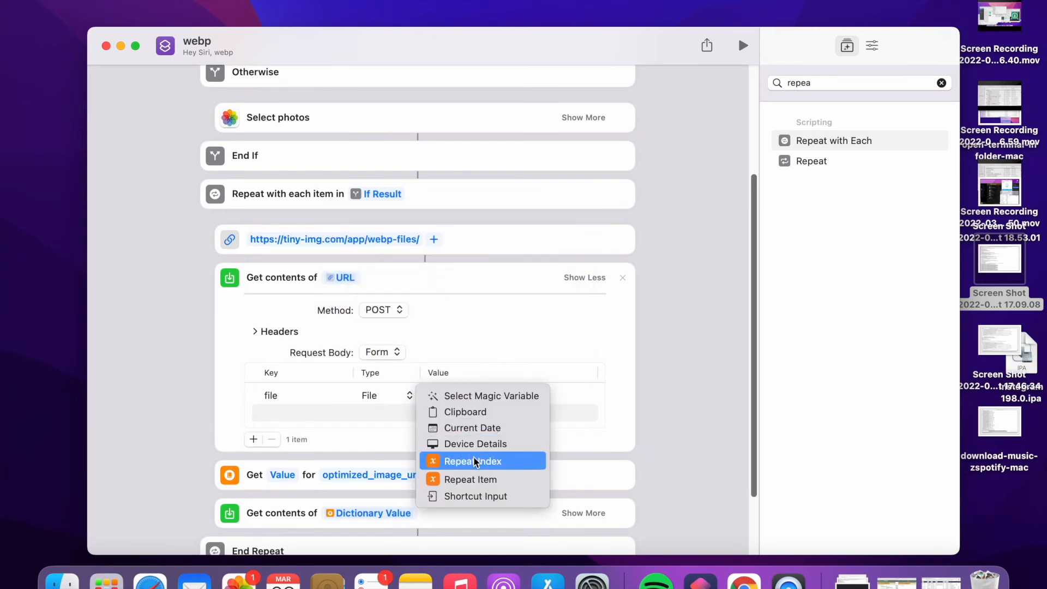
mouse_move(478, 478)
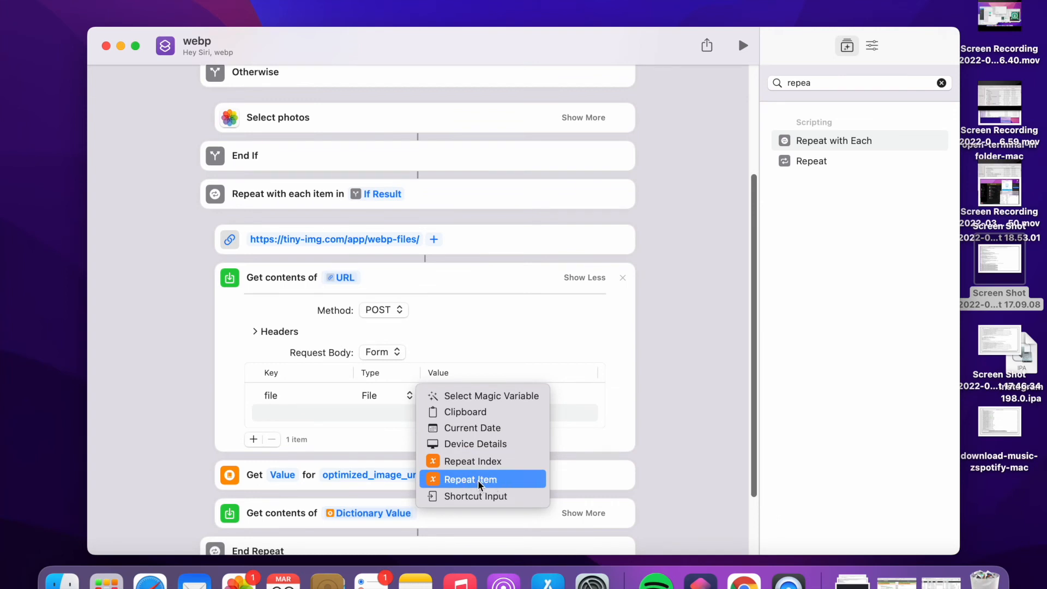
click(470, 479)
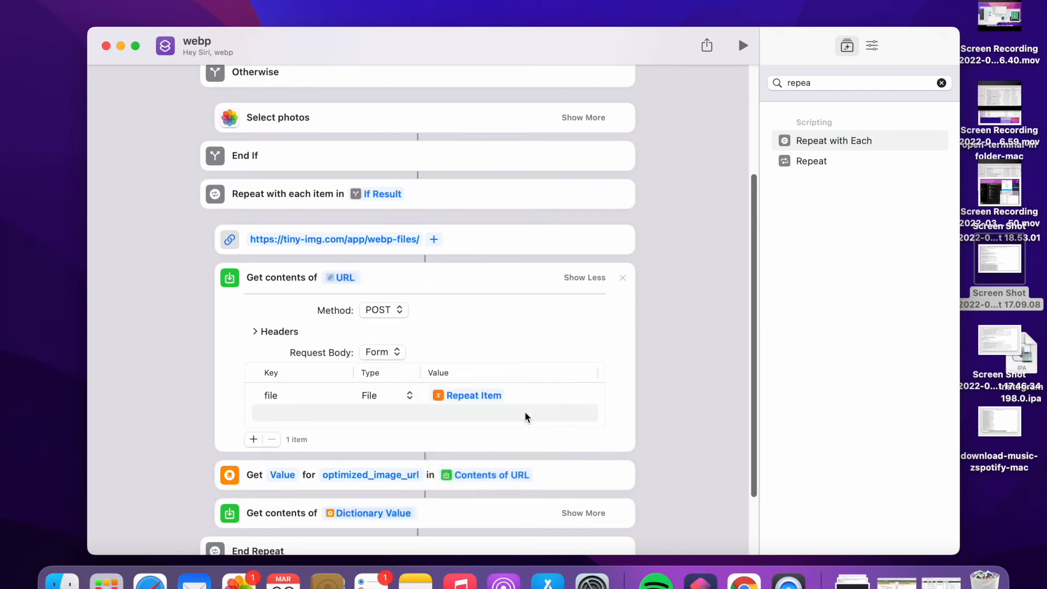
mouse_move(539, 408)
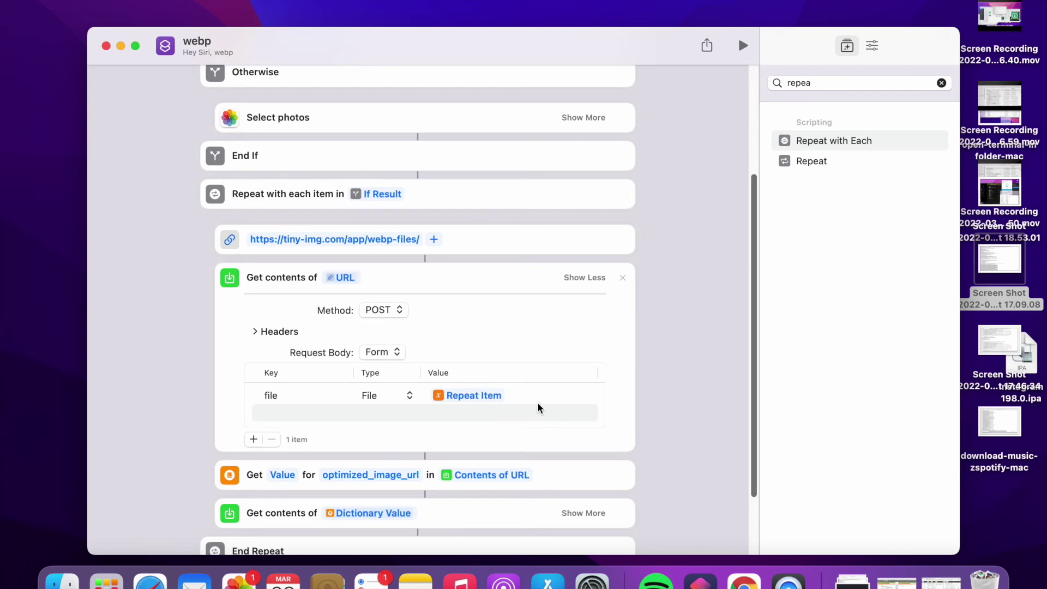
scroll(down, 3)
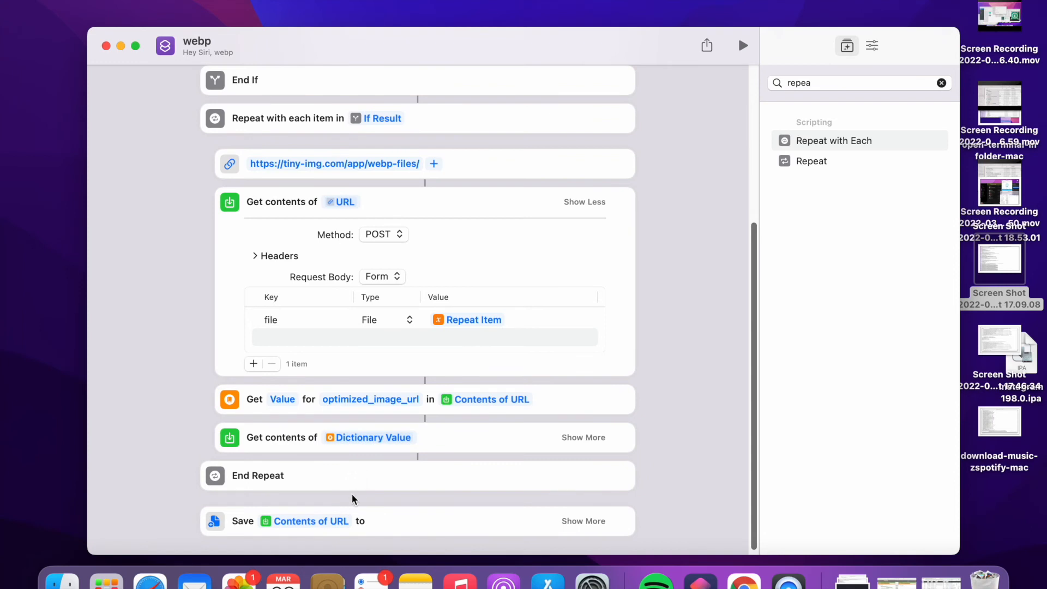
- Swap Contents of URL for the Repeat Results magic variable in the Save action
click(311, 521)
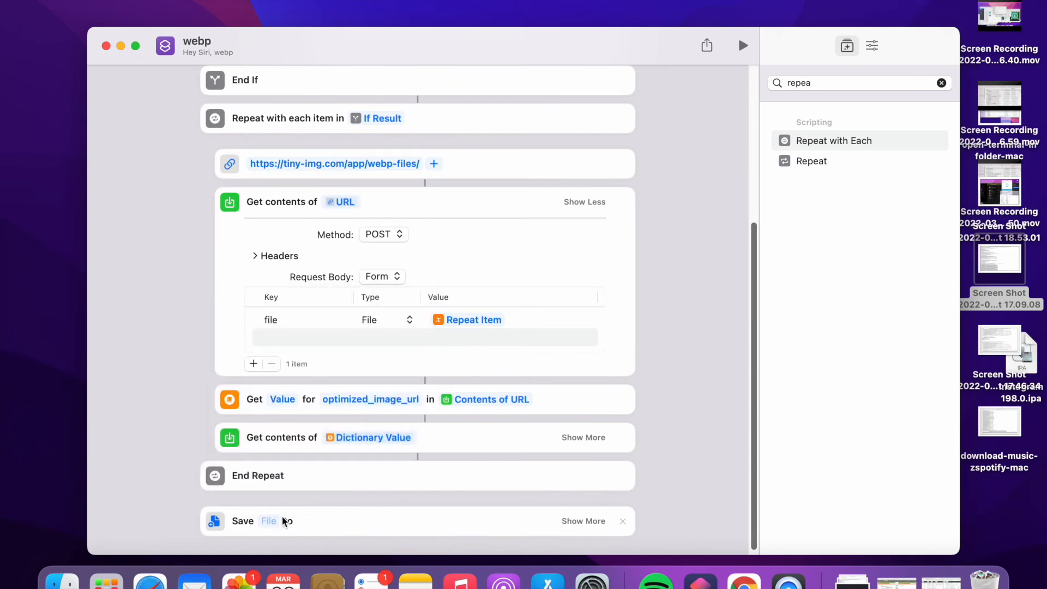
click(268, 521)
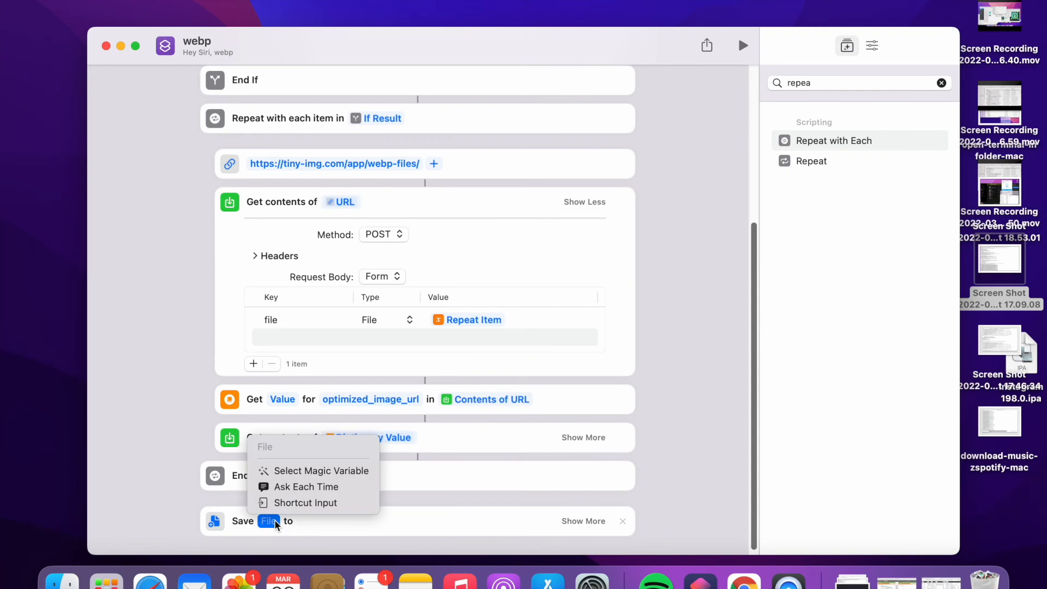
mouse_move(310, 470)
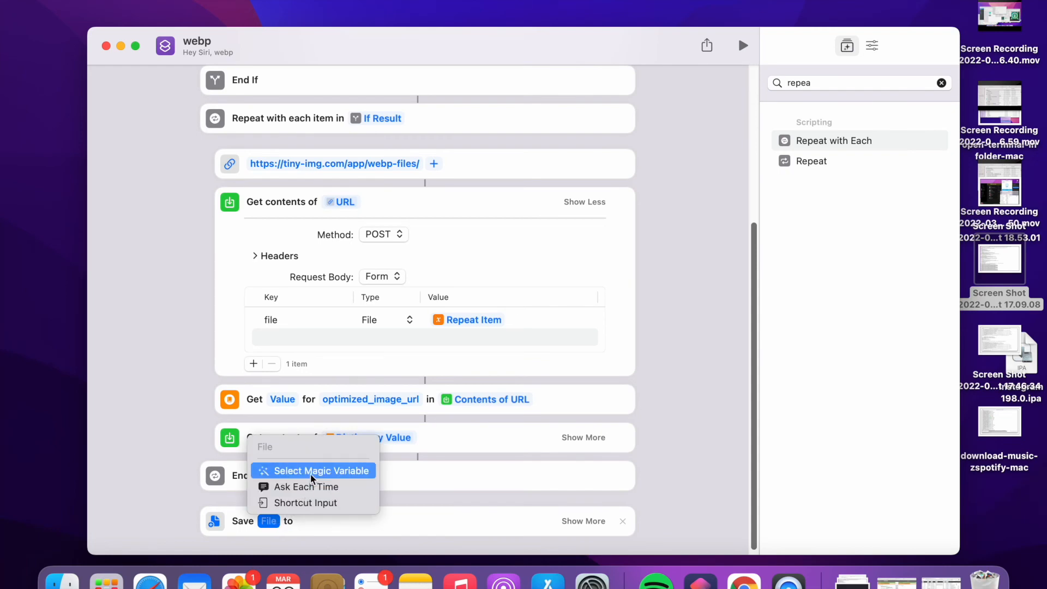
click(319, 471)
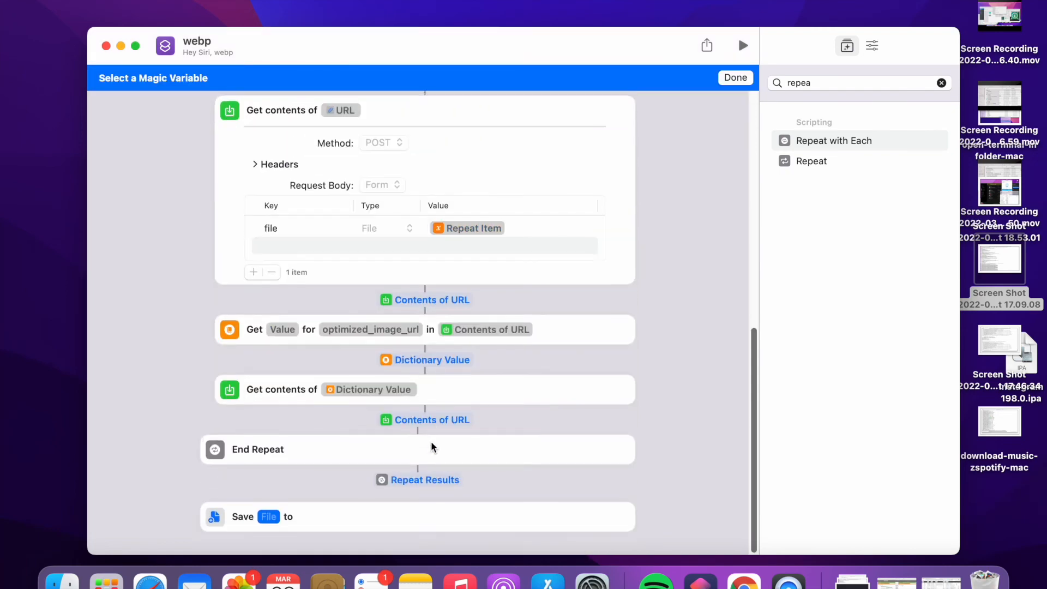
mouse_move(420, 479)
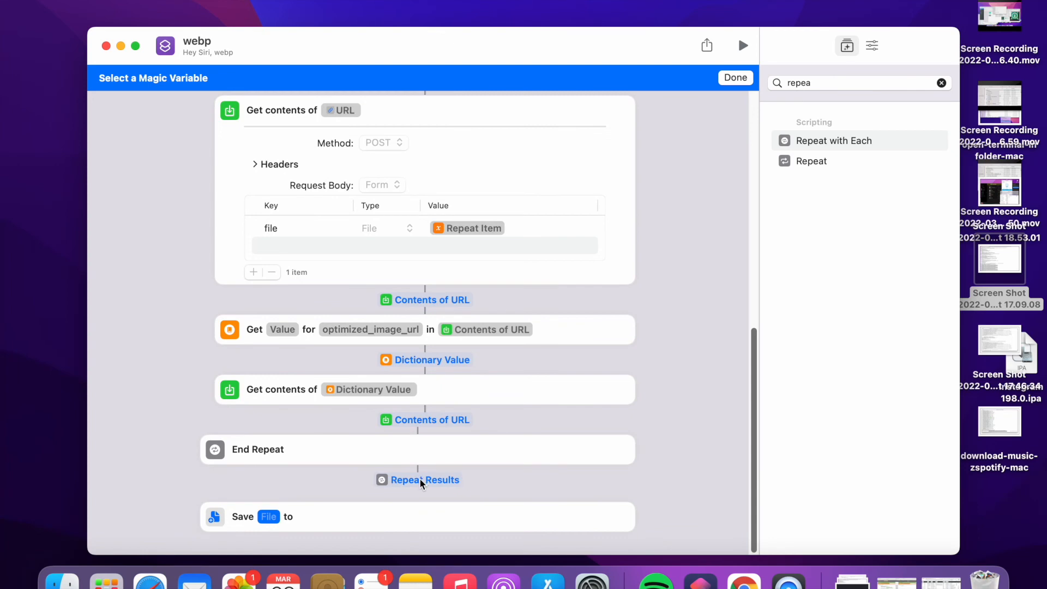
click(734, 77)
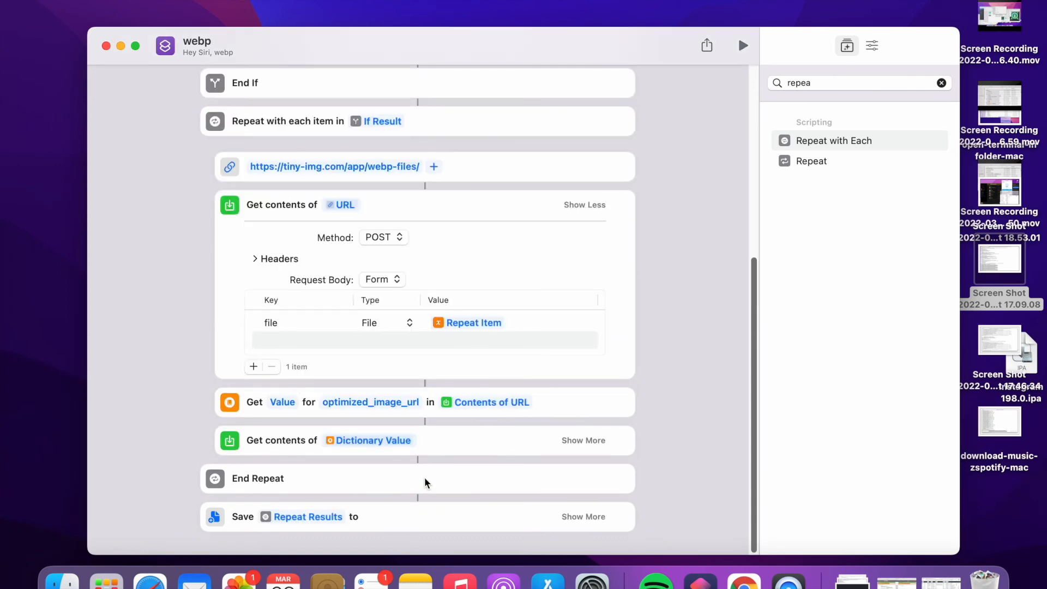
mouse_move(485, 225)
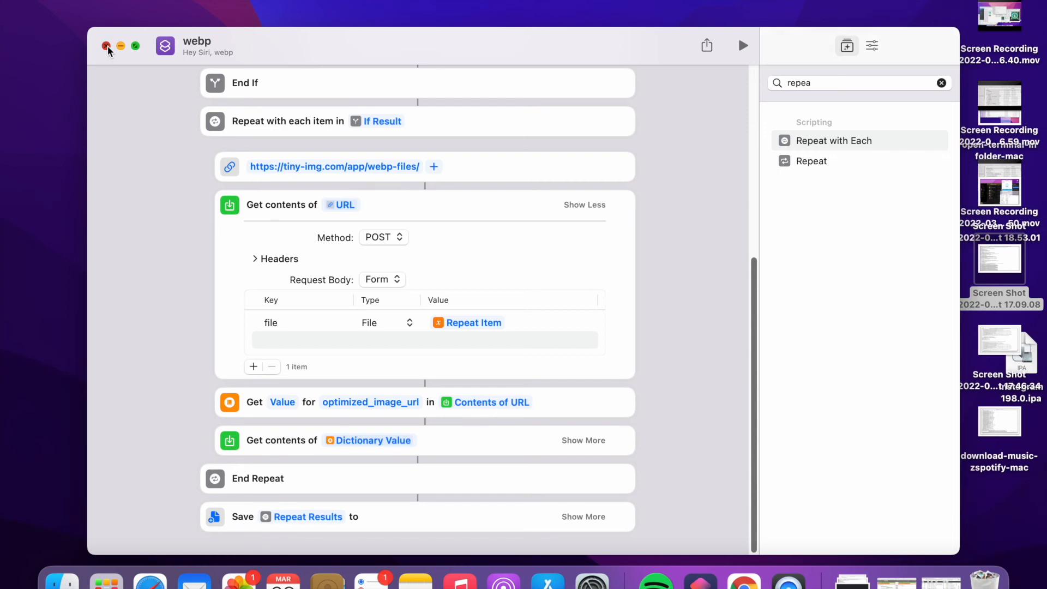
- Run the webp quick action on tenorshare-logo.jpg and itubego-logo.png together from Downloads
click(107, 46)
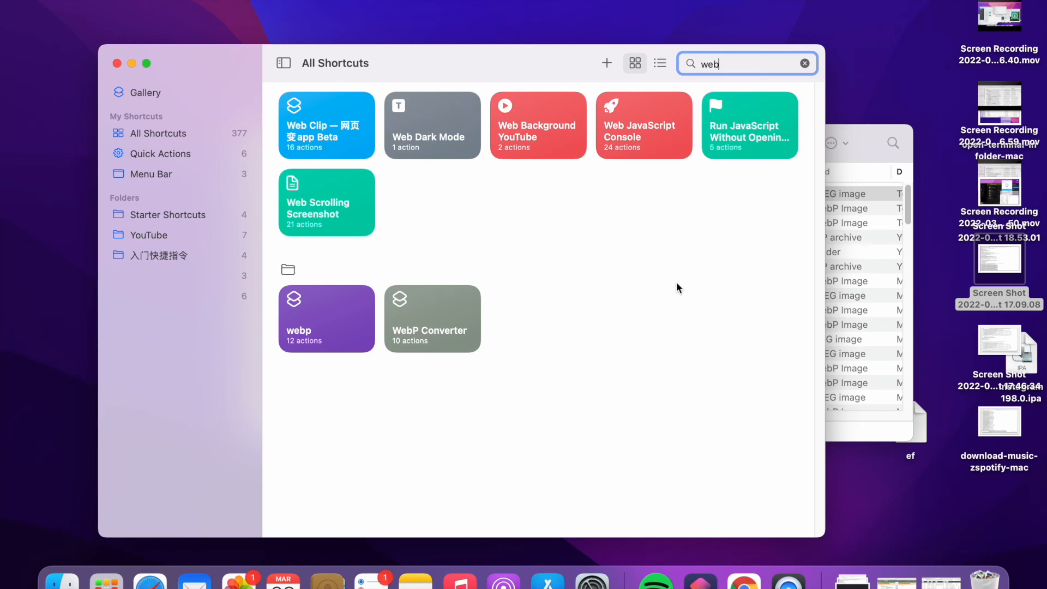
mouse_move(863, 152)
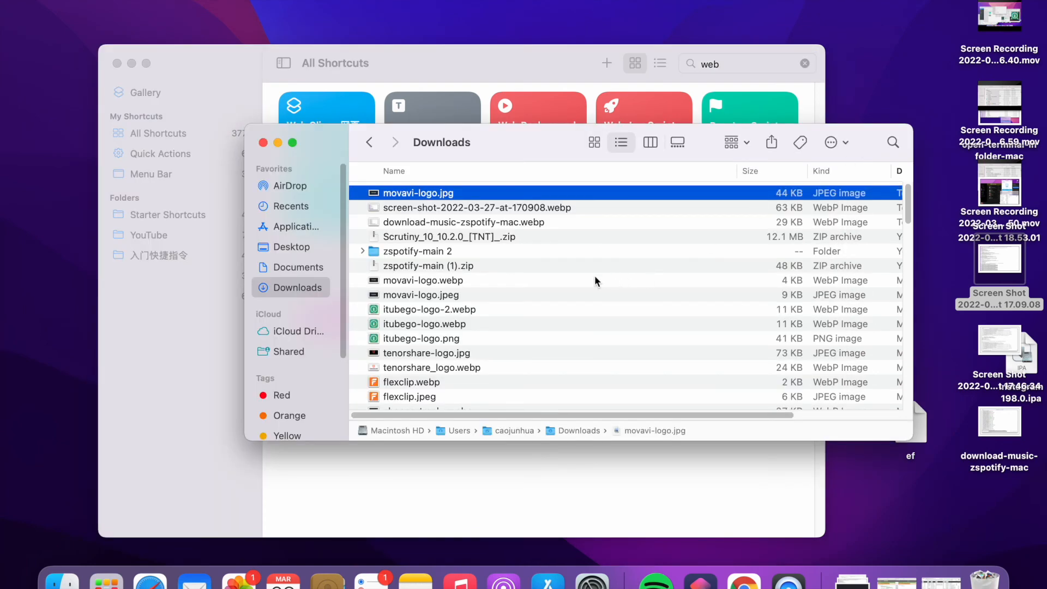
scroll(down, 3)
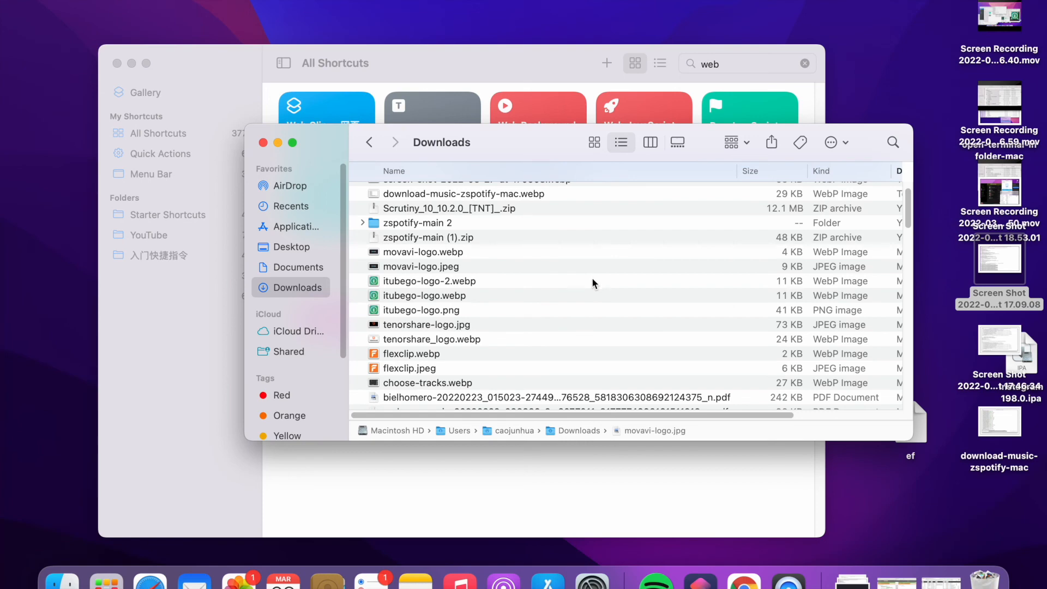
click(427, 324)
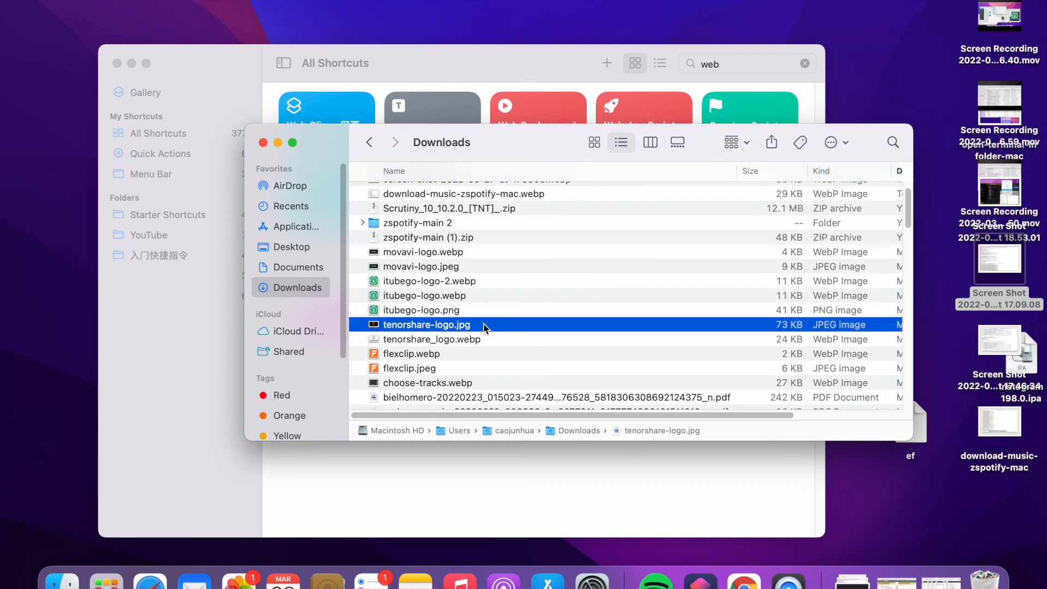
mouse_move(485, 323)
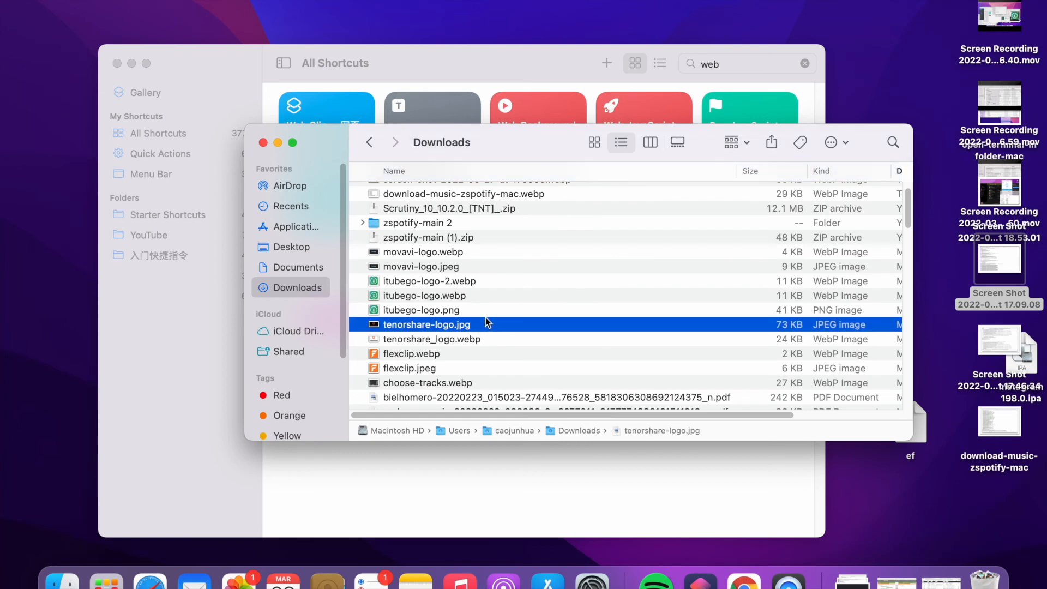
click(421, 310)
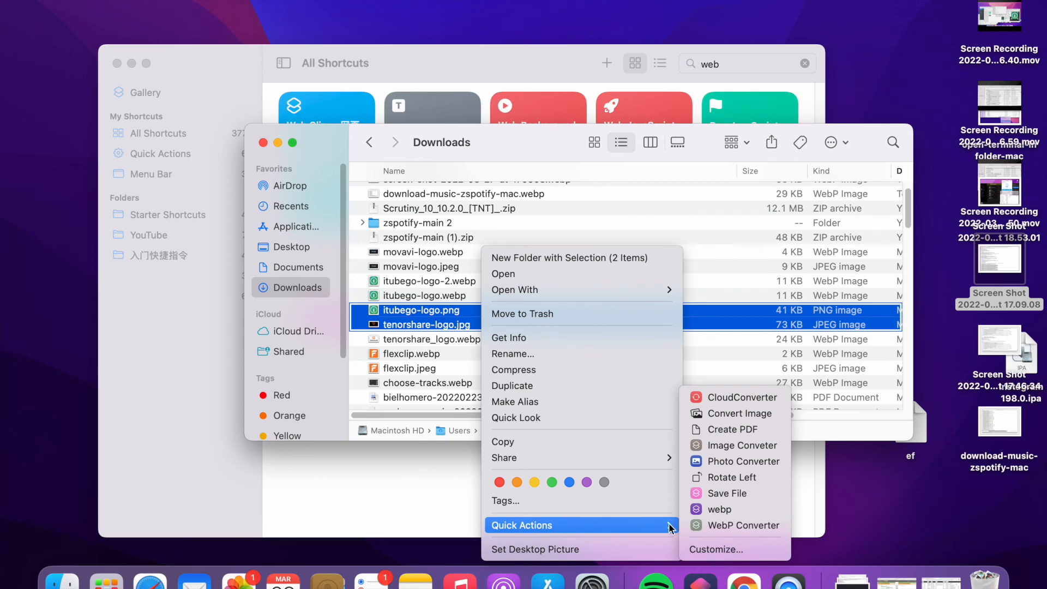
click(720, 509)
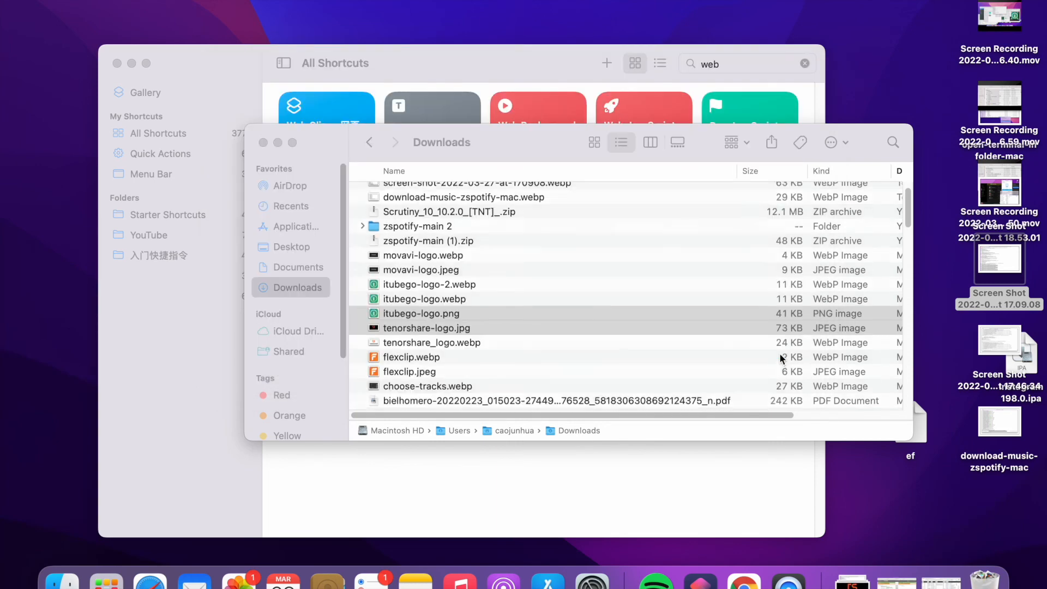
scroll(up, 3)
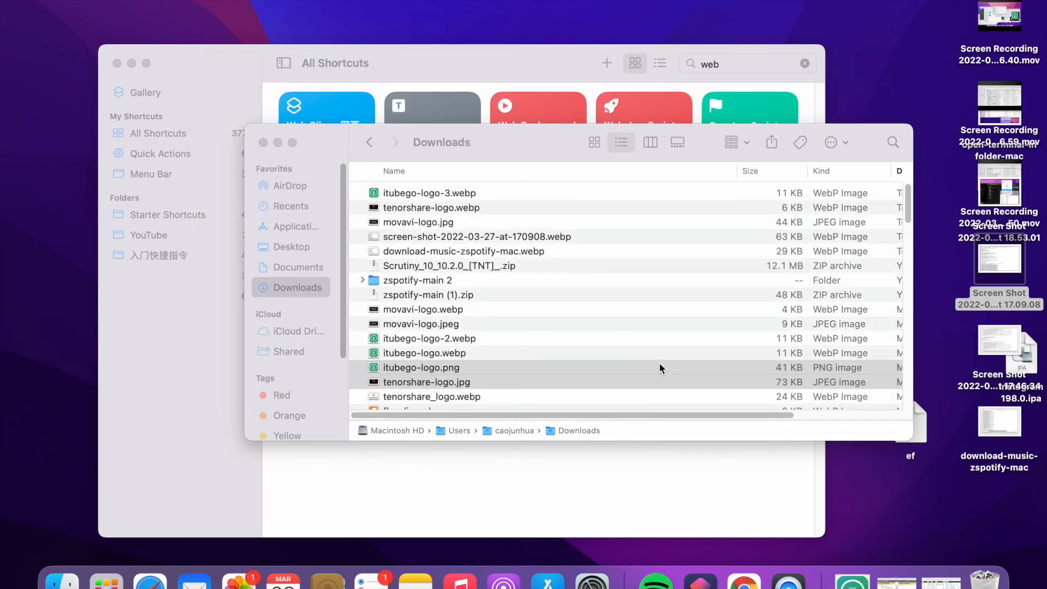
mouse_move(419, 214)
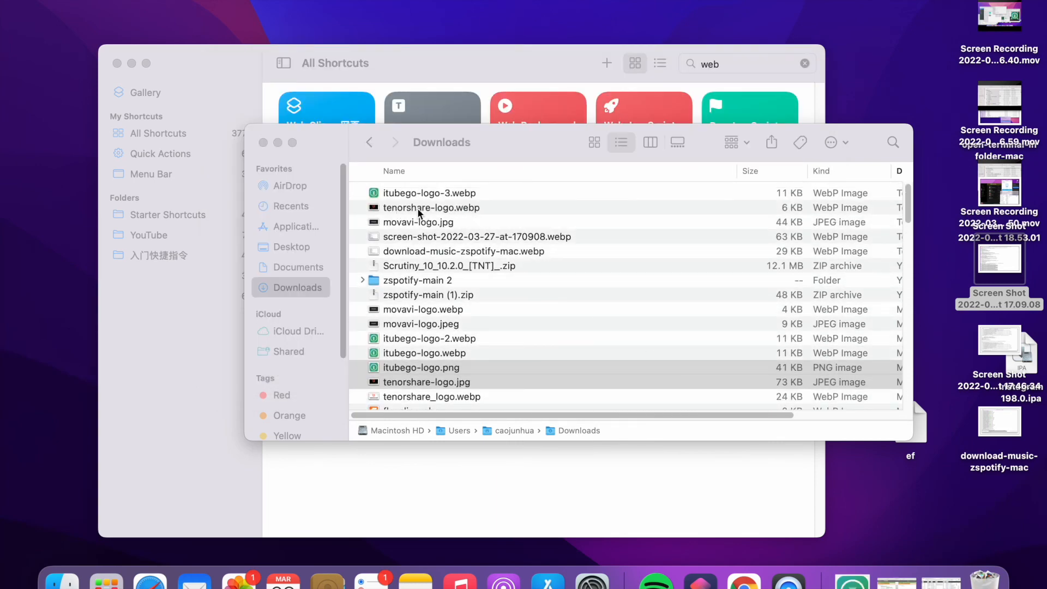
mouse_move(485, 227)
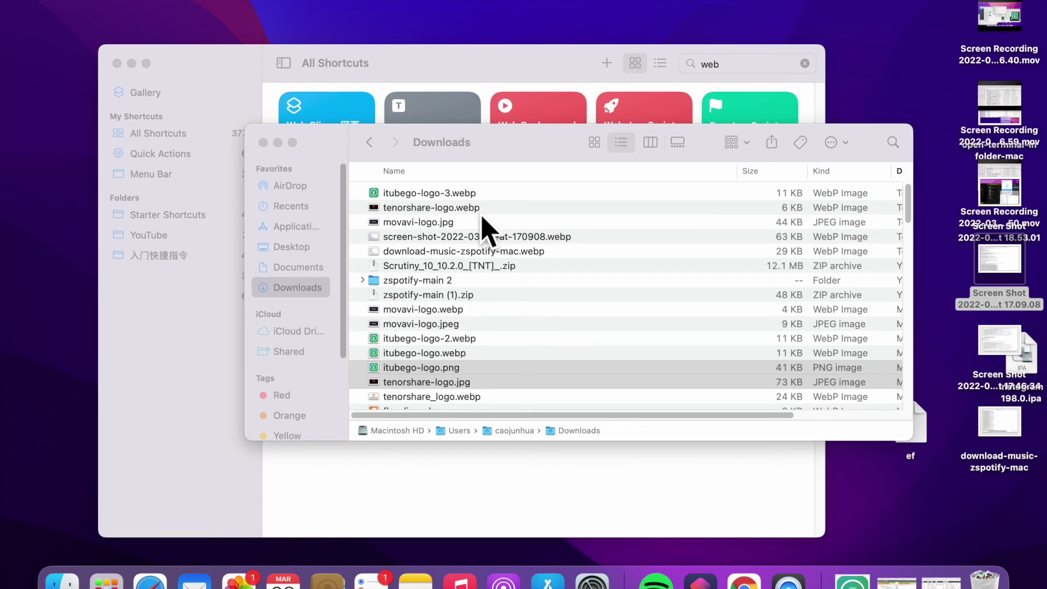
mouse_move(485, 219)
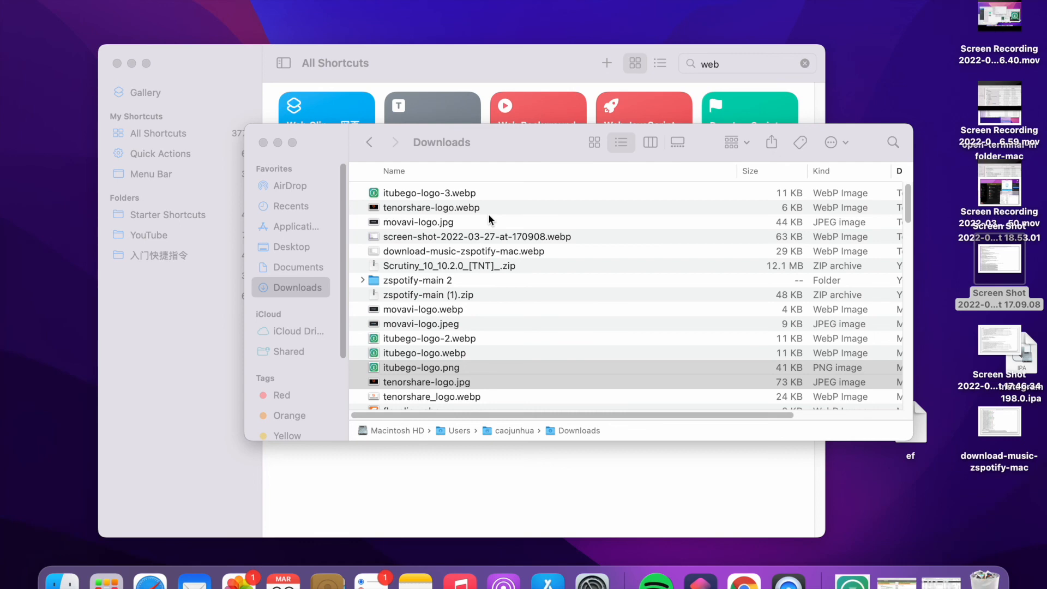
mouse_move(743, 578)
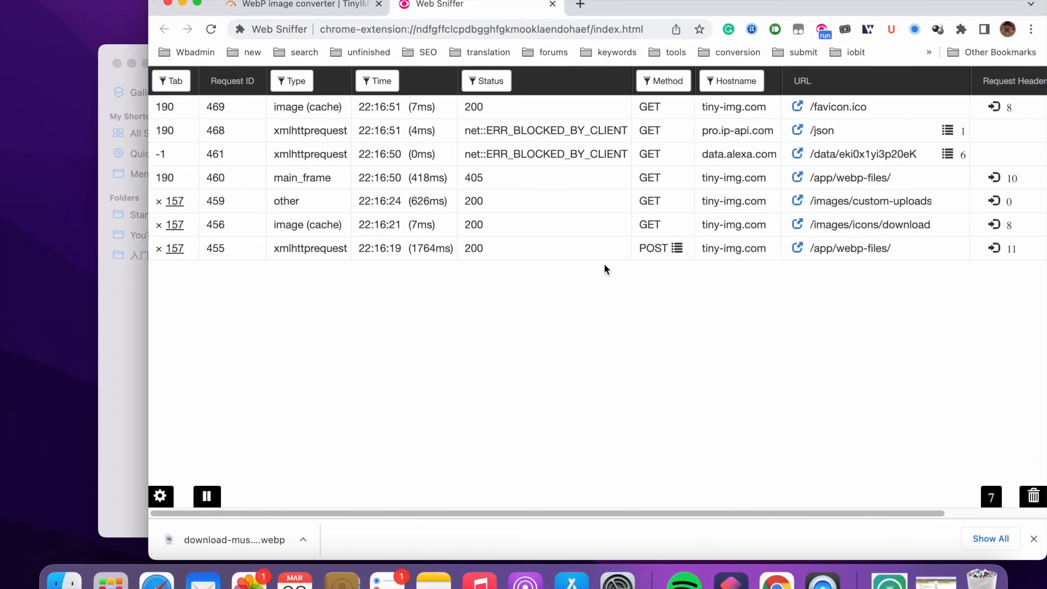
mouse_move(597, 261)
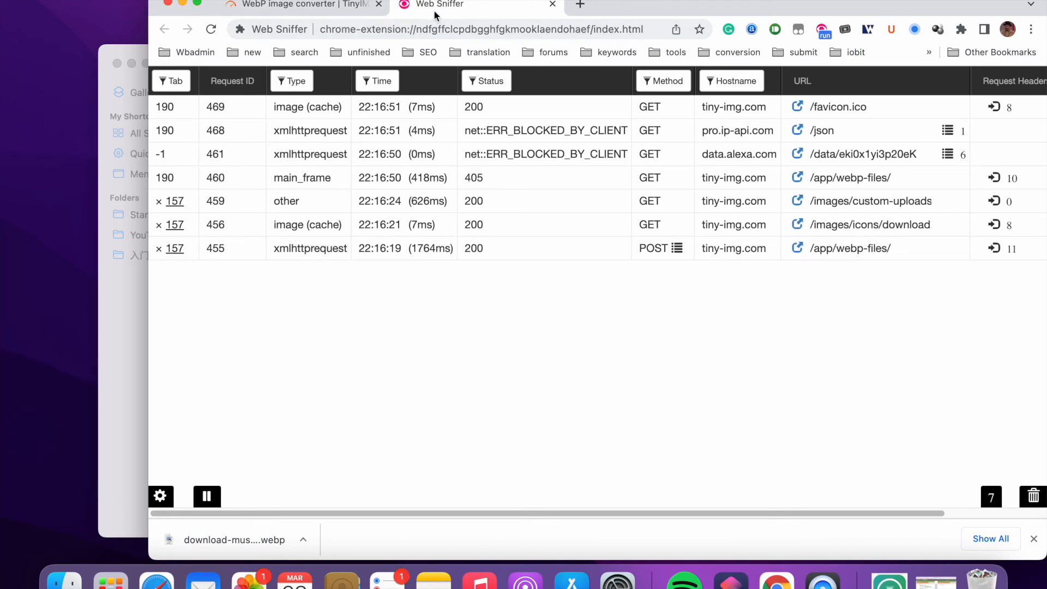
mouse_move(439, 5)
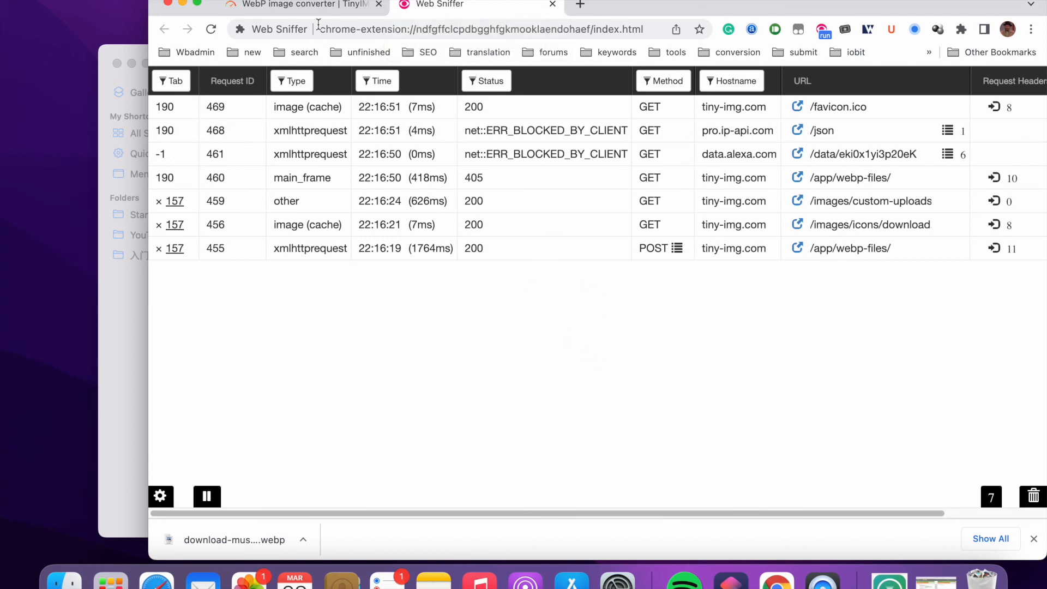
mouse_move(523, 269)
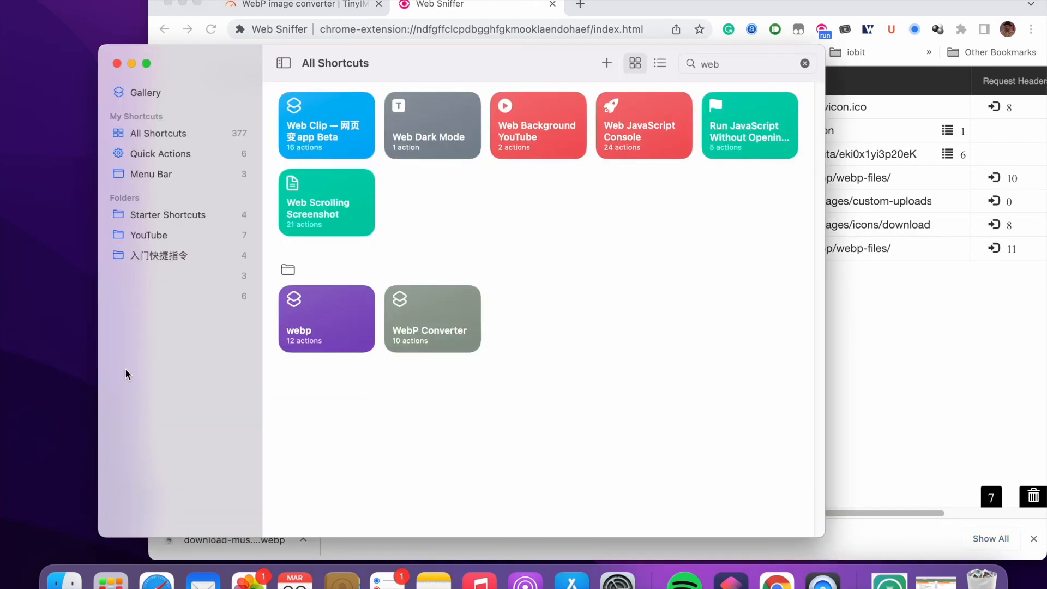
mouse_move(593, 397)
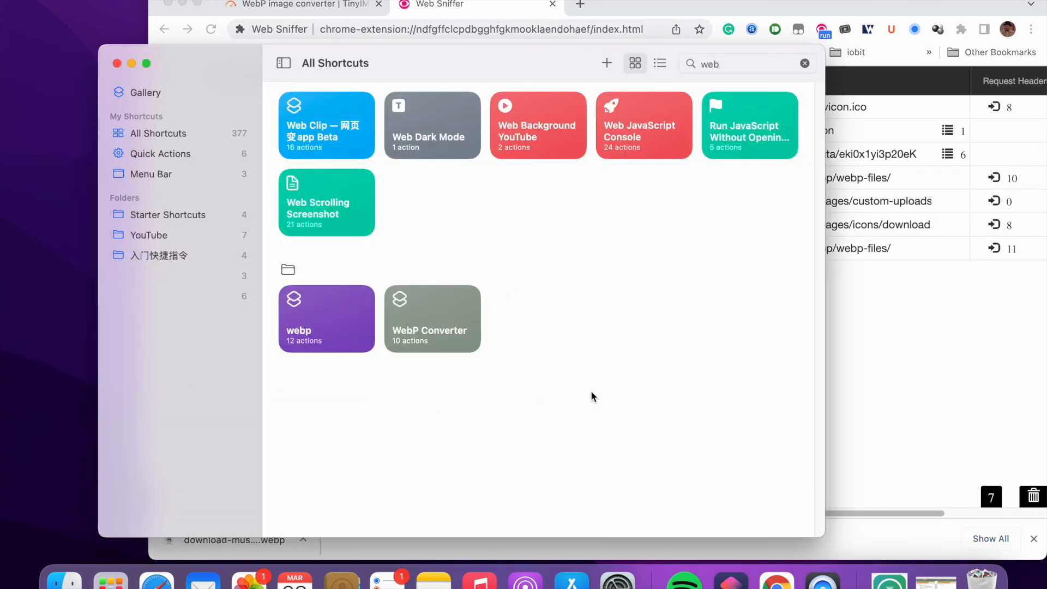